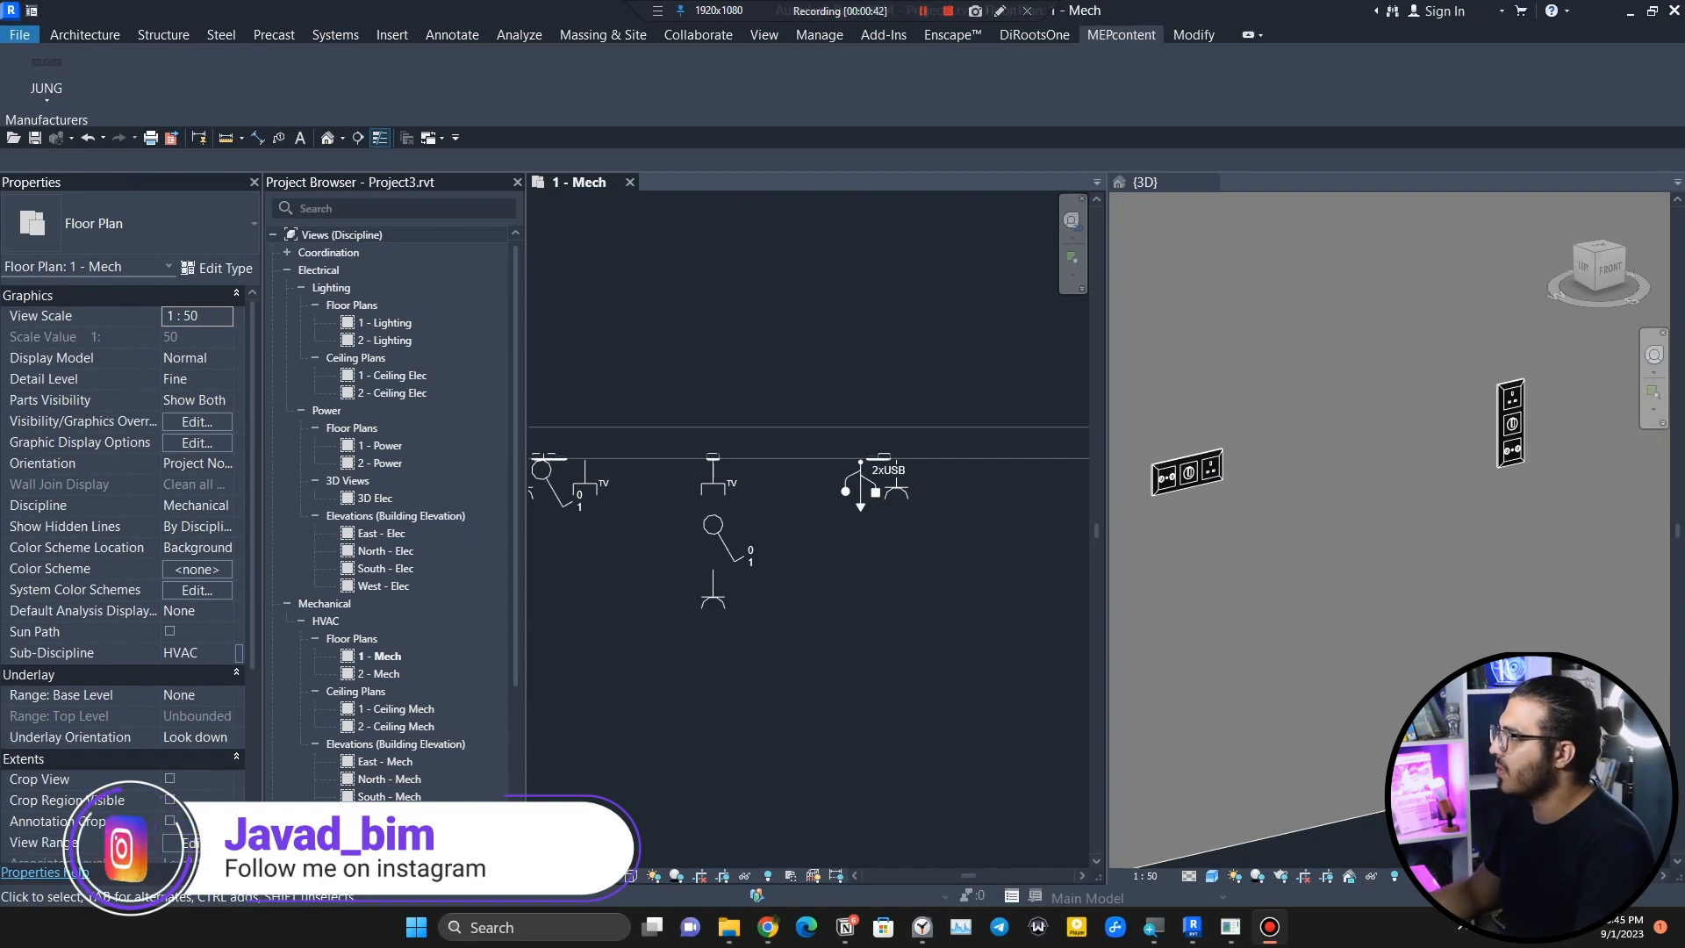
{"action": "mouse_move", "coordinate": [683, 535]}
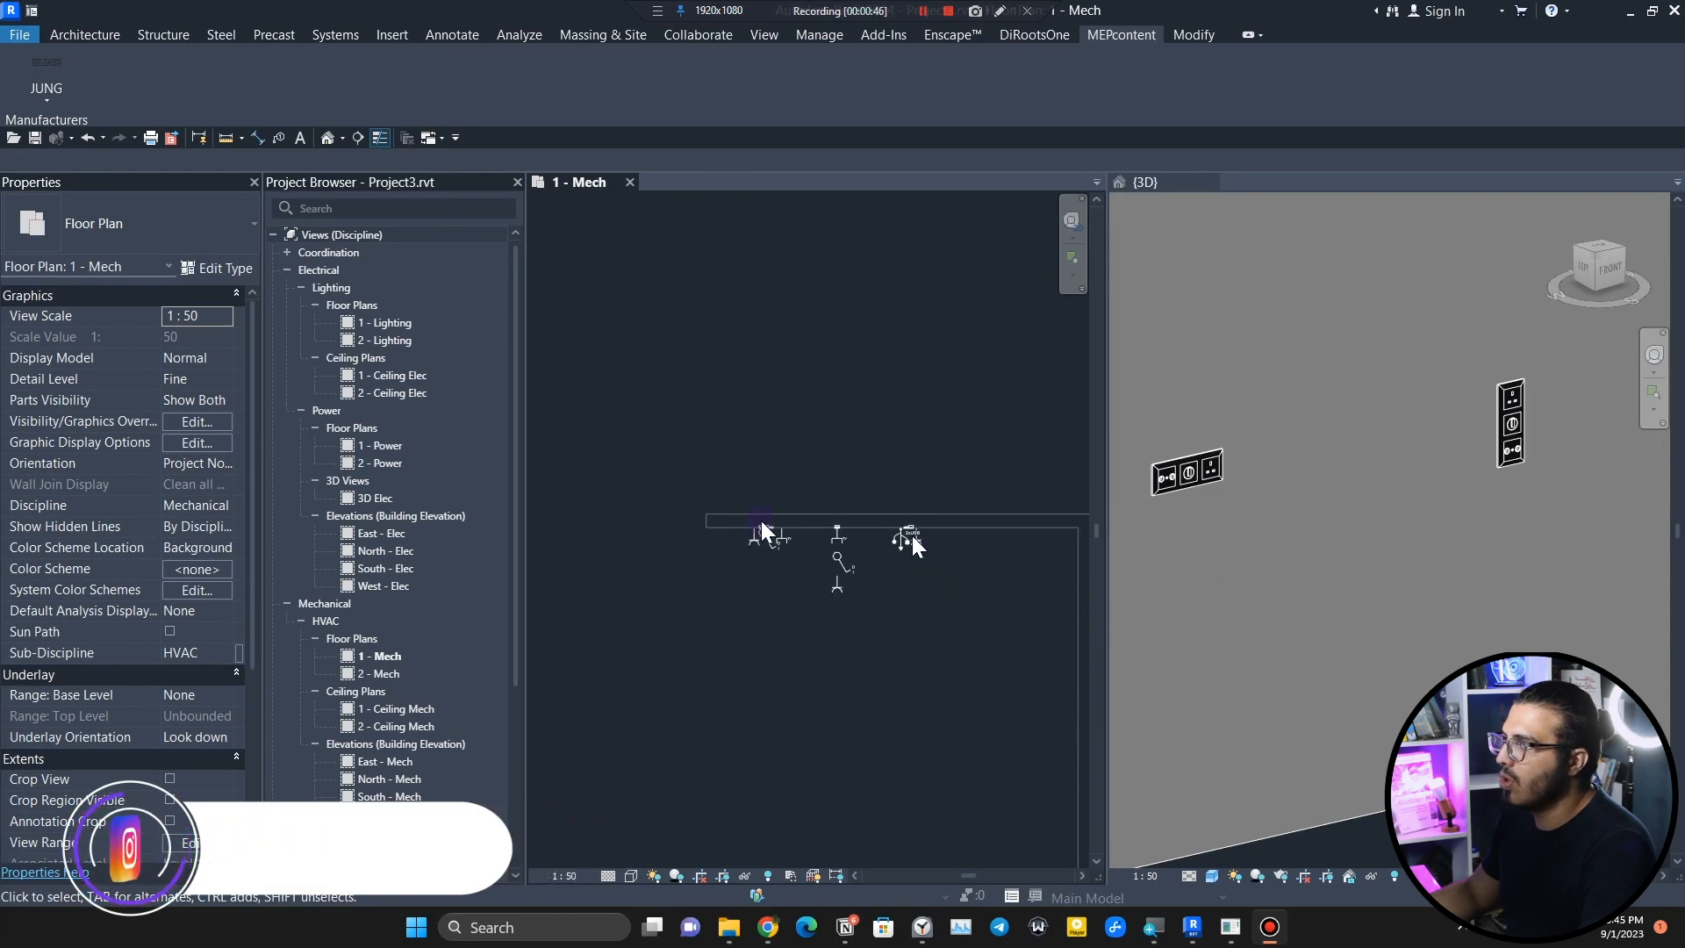
Open the JUNG Switch Range Configurator with the A range series and A 550 program.
{"action": "left_click", "coordinate": [1145, 182]}
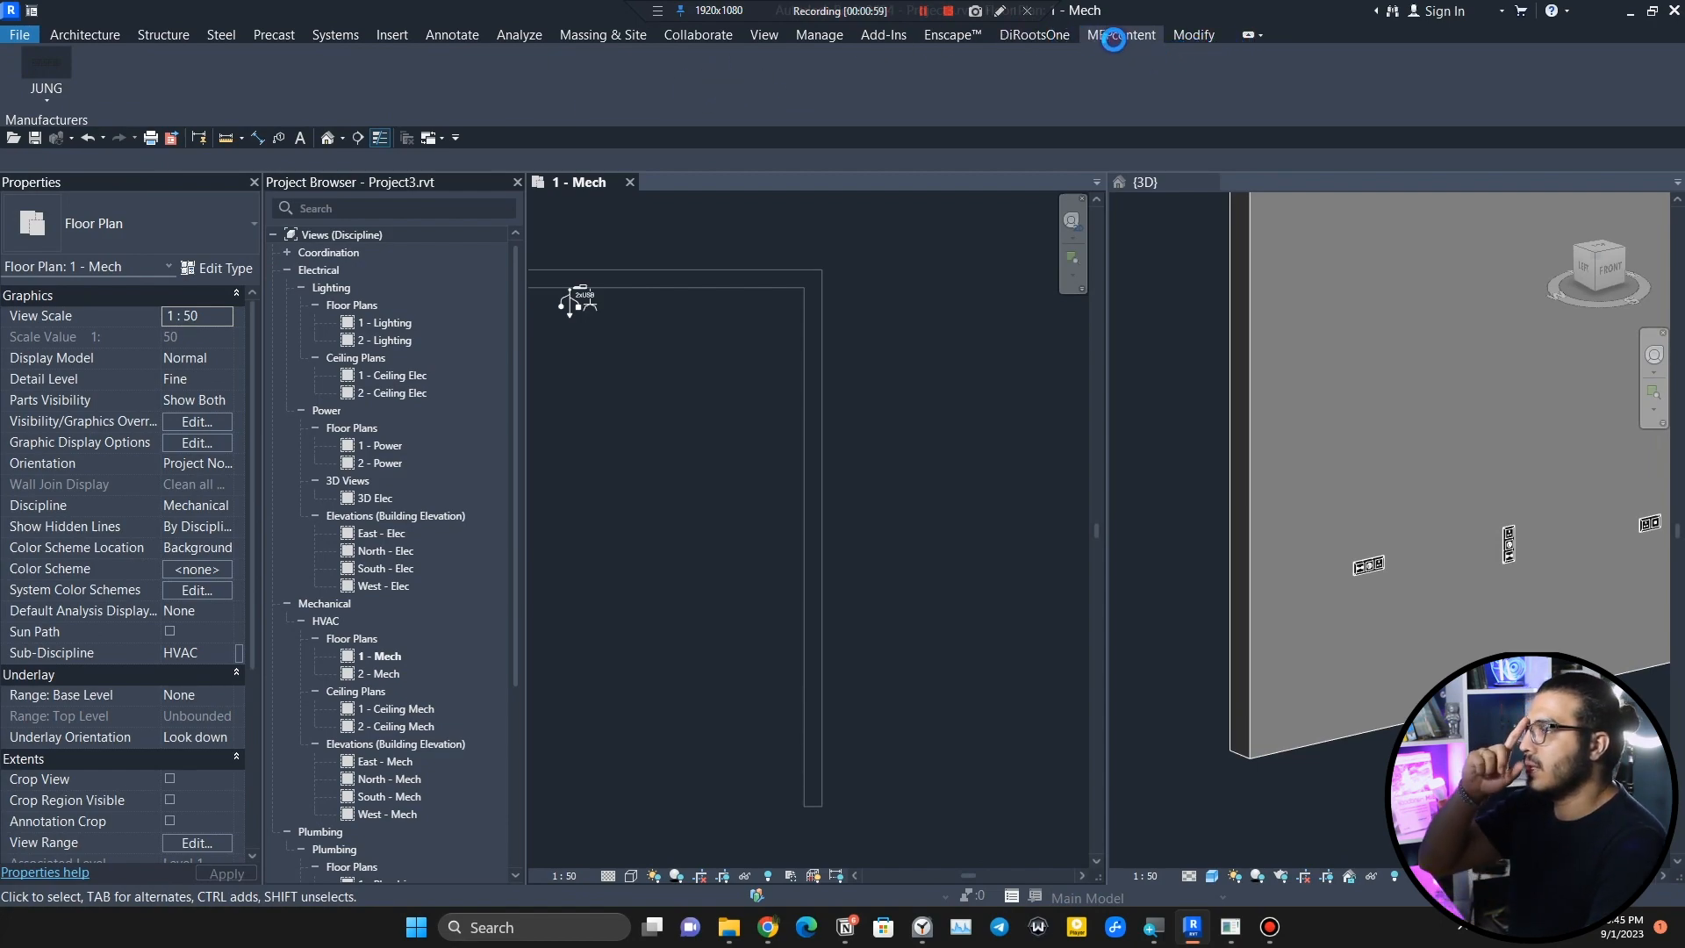
{"action": "left_click", "coordinate": [1121, 35]}
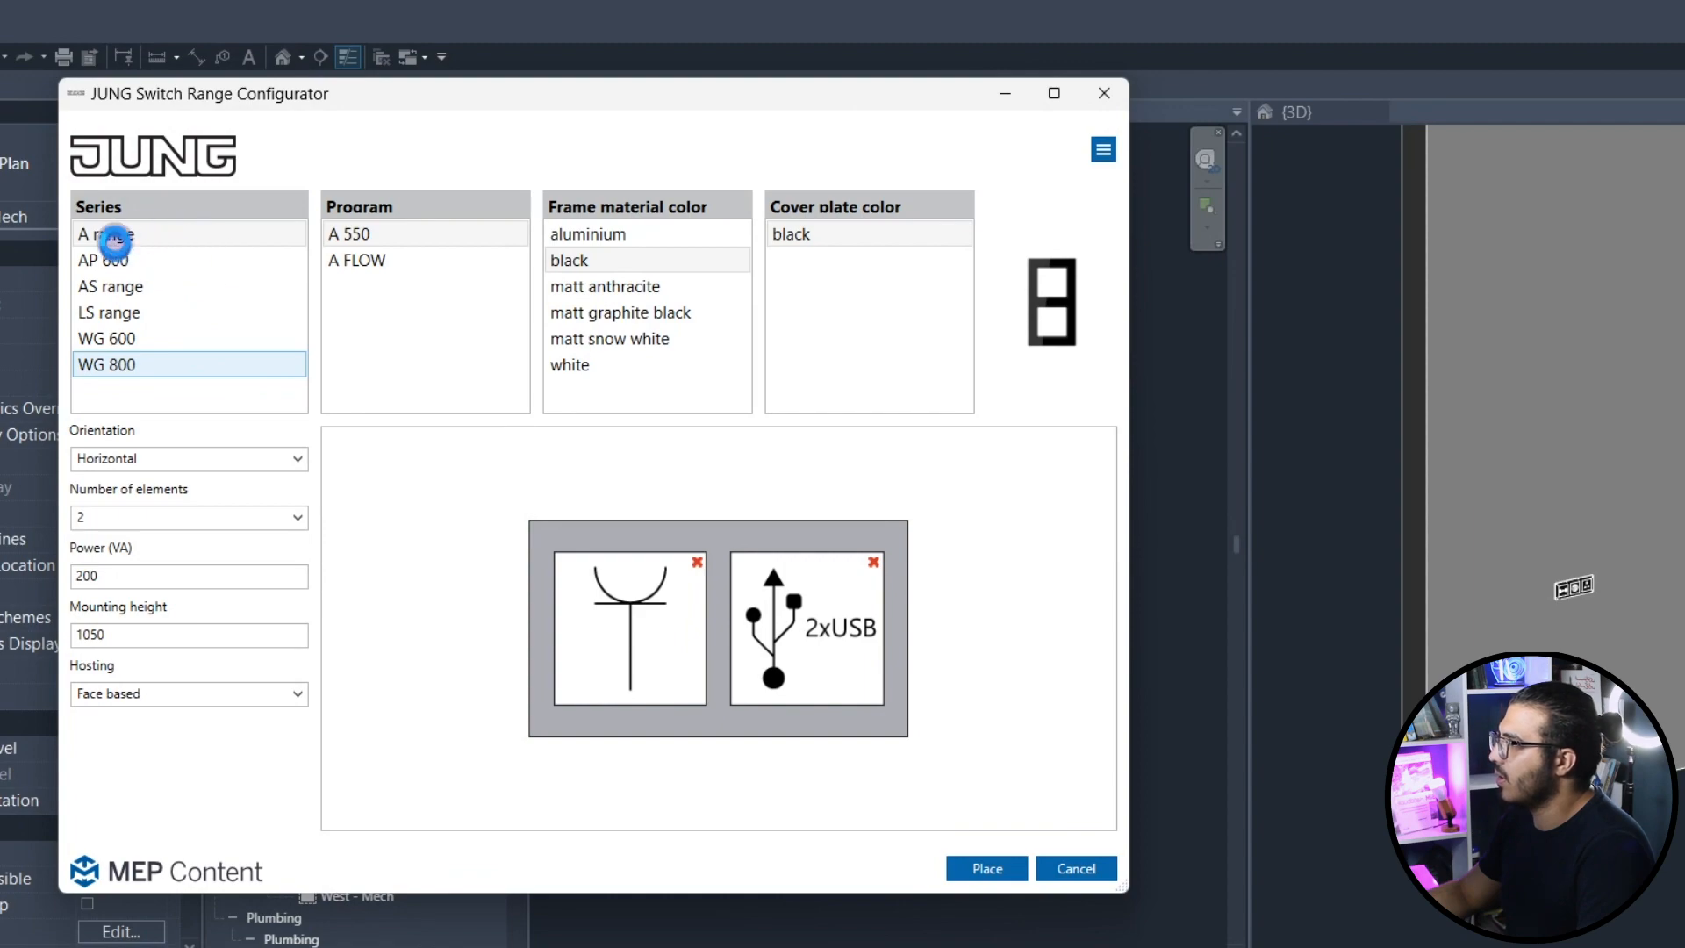
{"action": "mouse_move", "coordinate": [150, 263]}
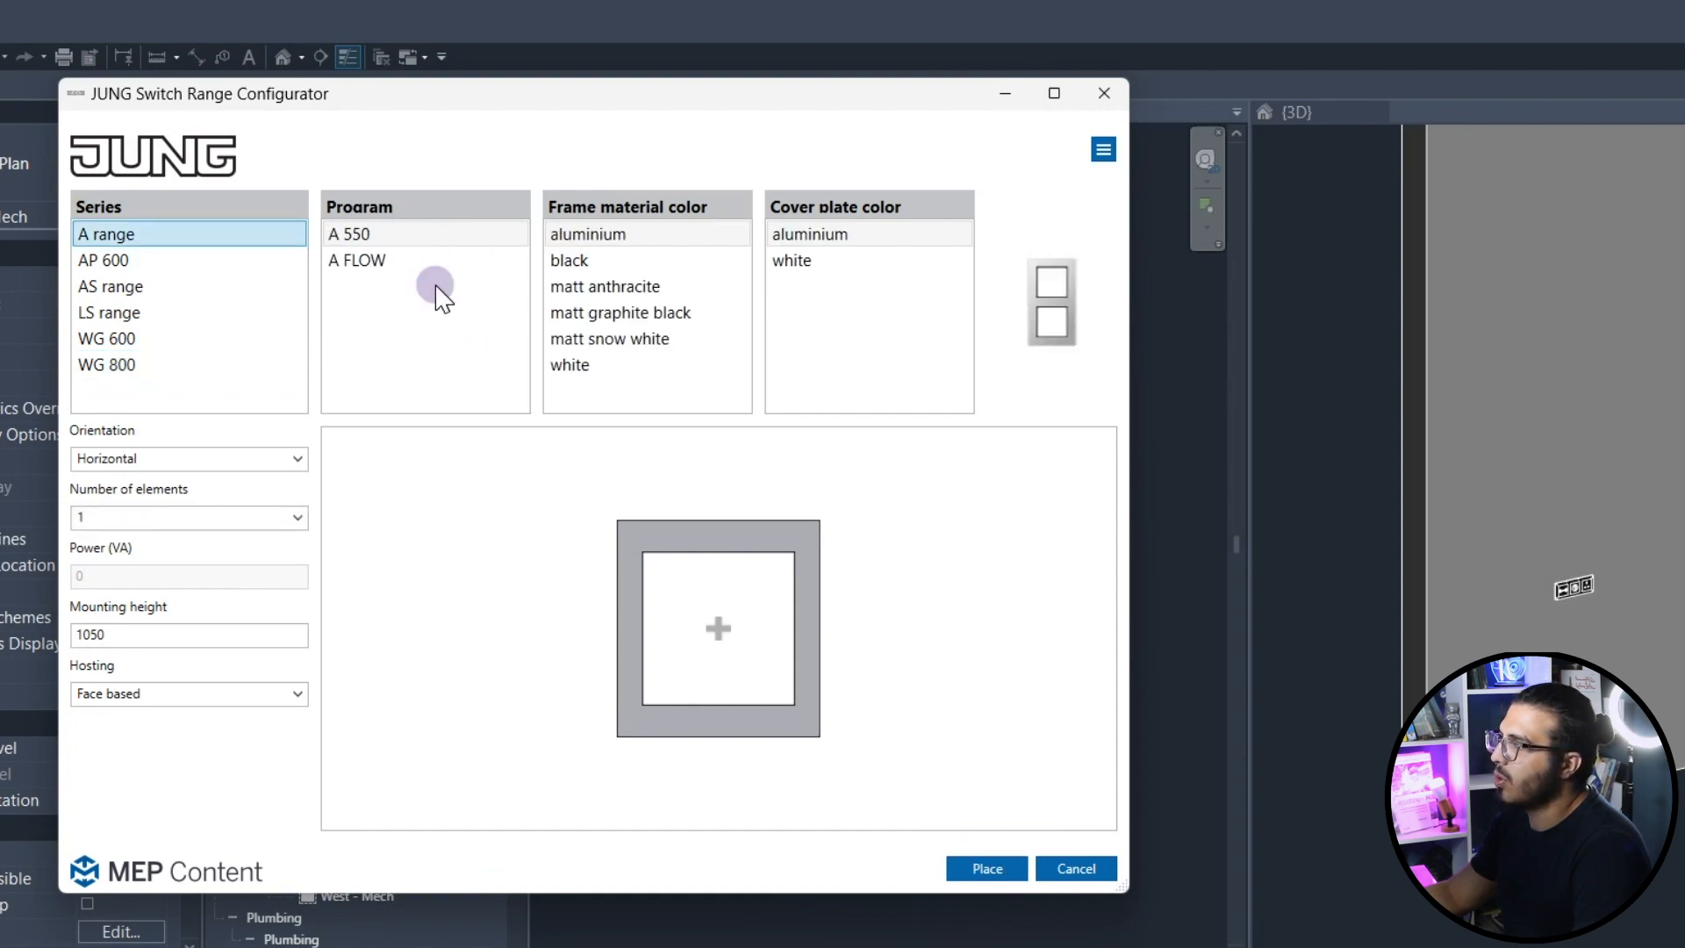
{"action": "mouse_move", "coordinate": [451, 253]}
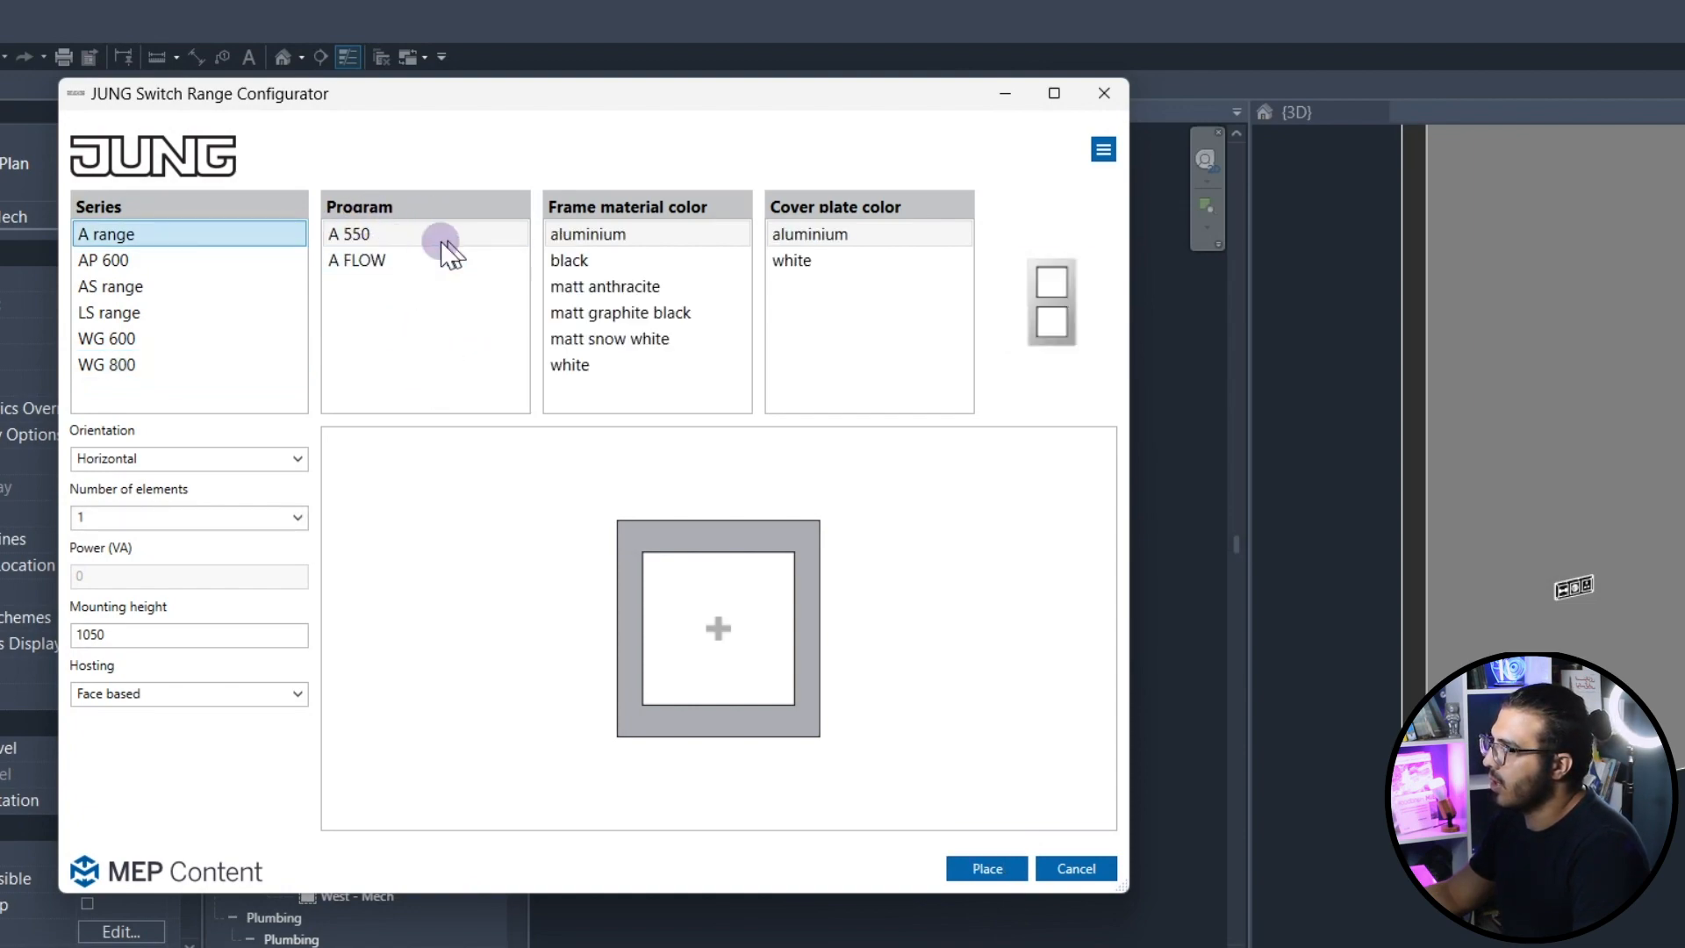
{"action": "left_click", "coordinate": [357, 259]}
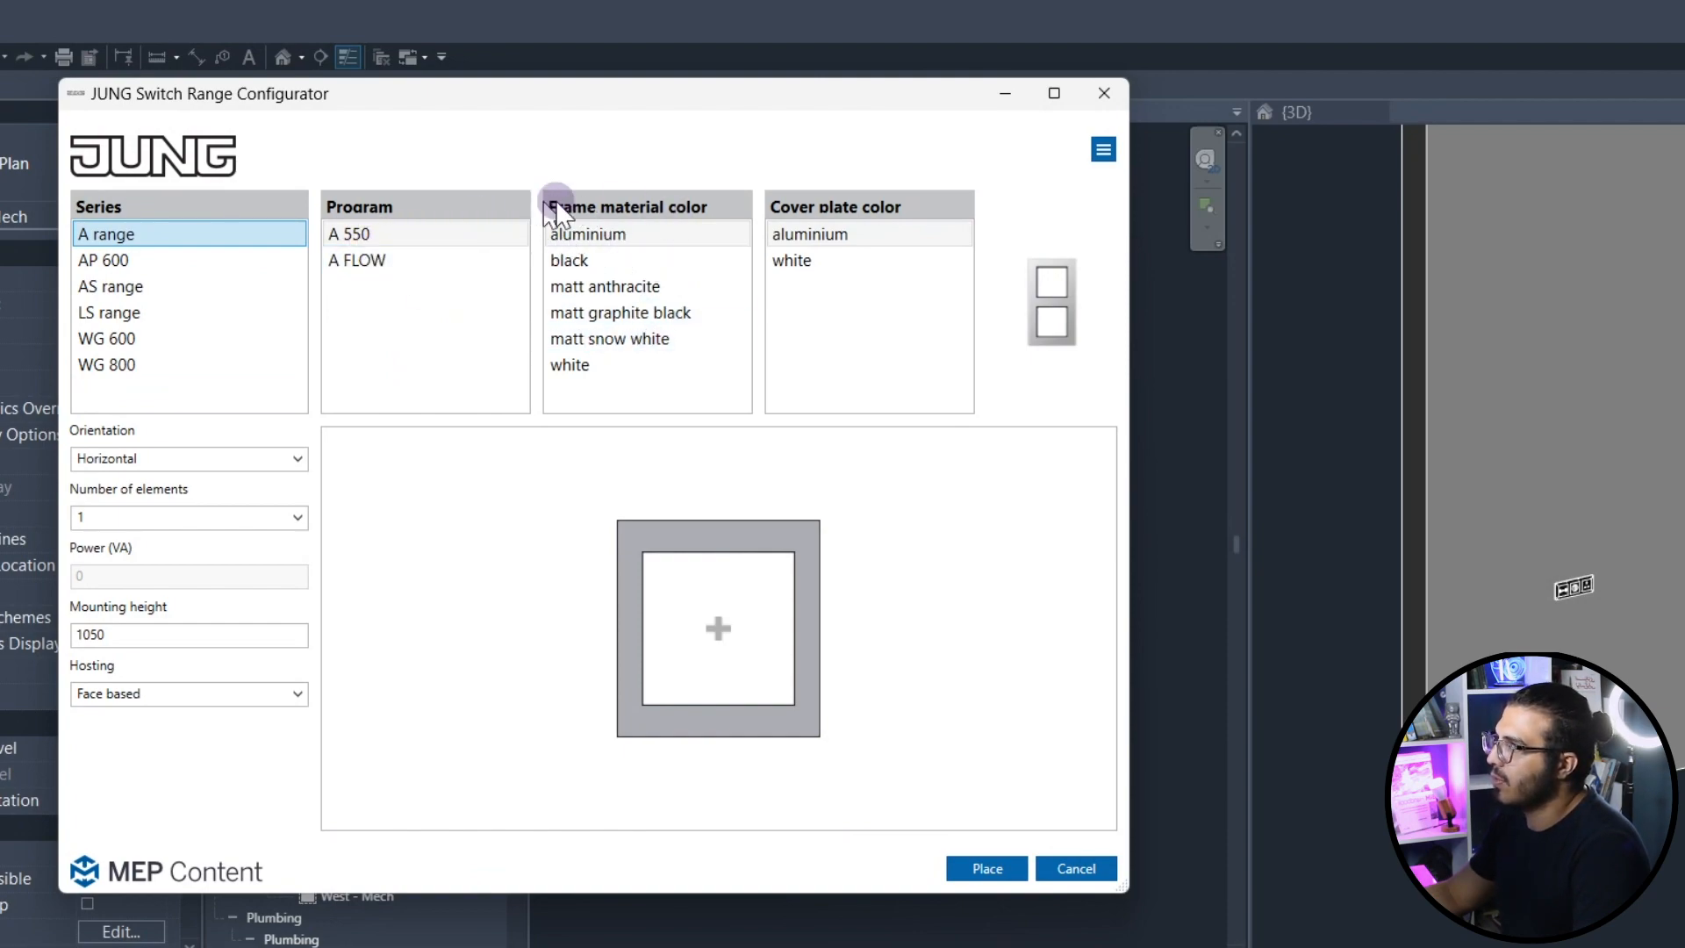
{"action": "mouse_move", "coordinate": [642, 253]}
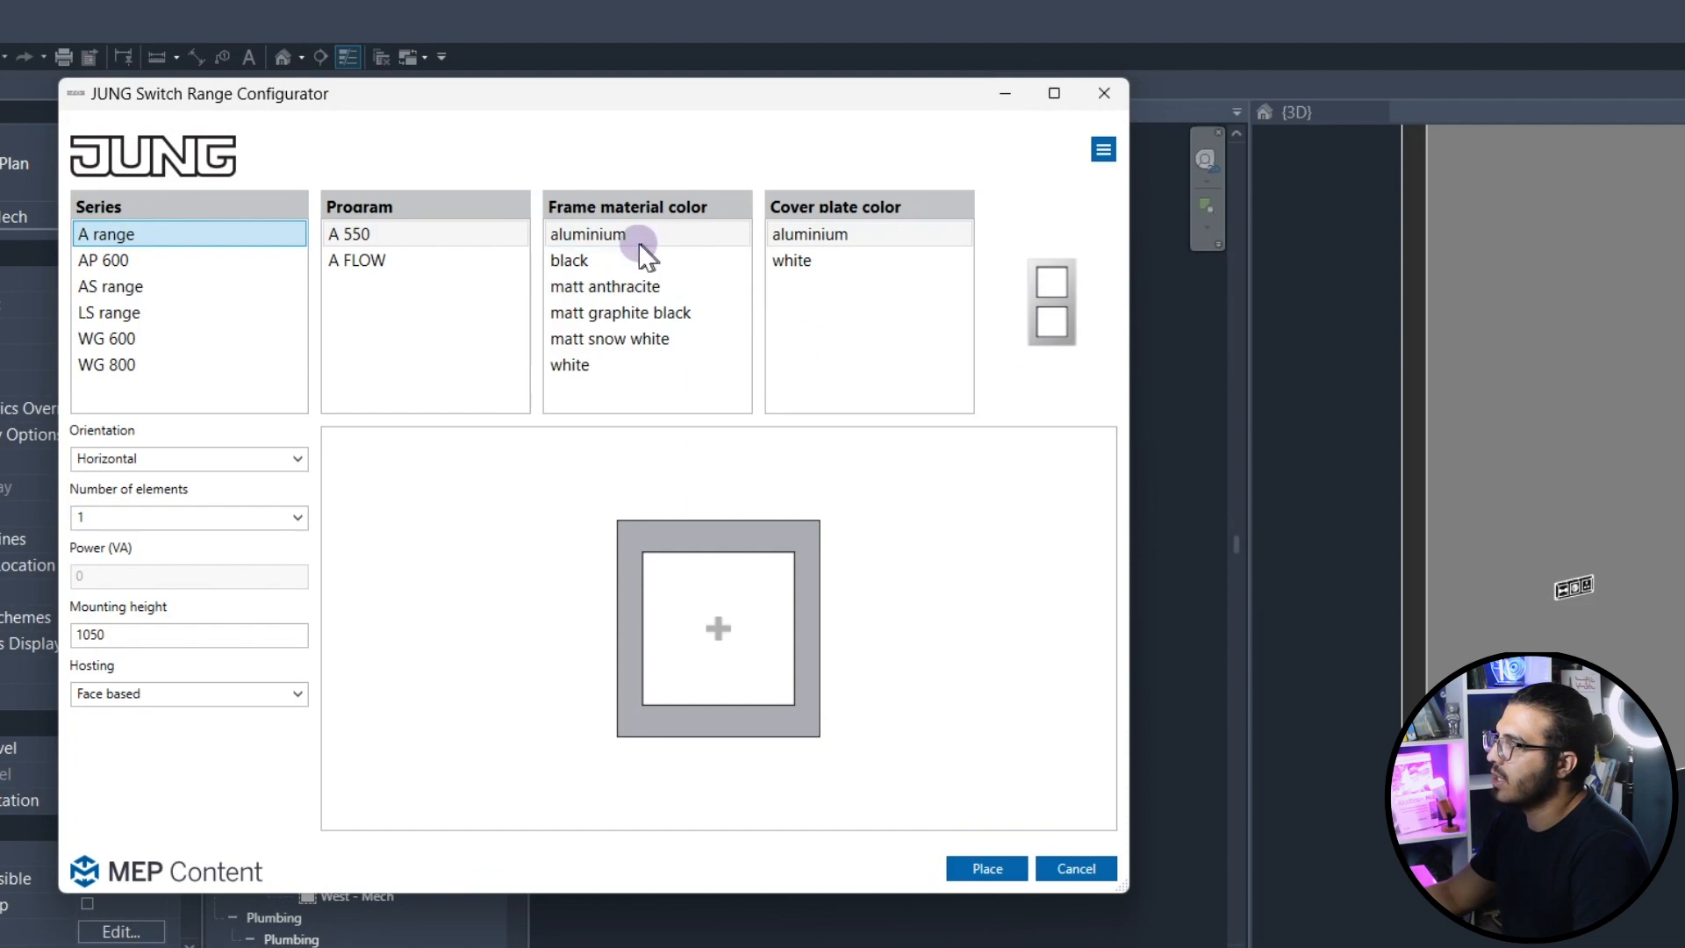
Make the A 550 frame material white and the cover plate red.
{"action": "left_click", "coordinate": [569, 365]}
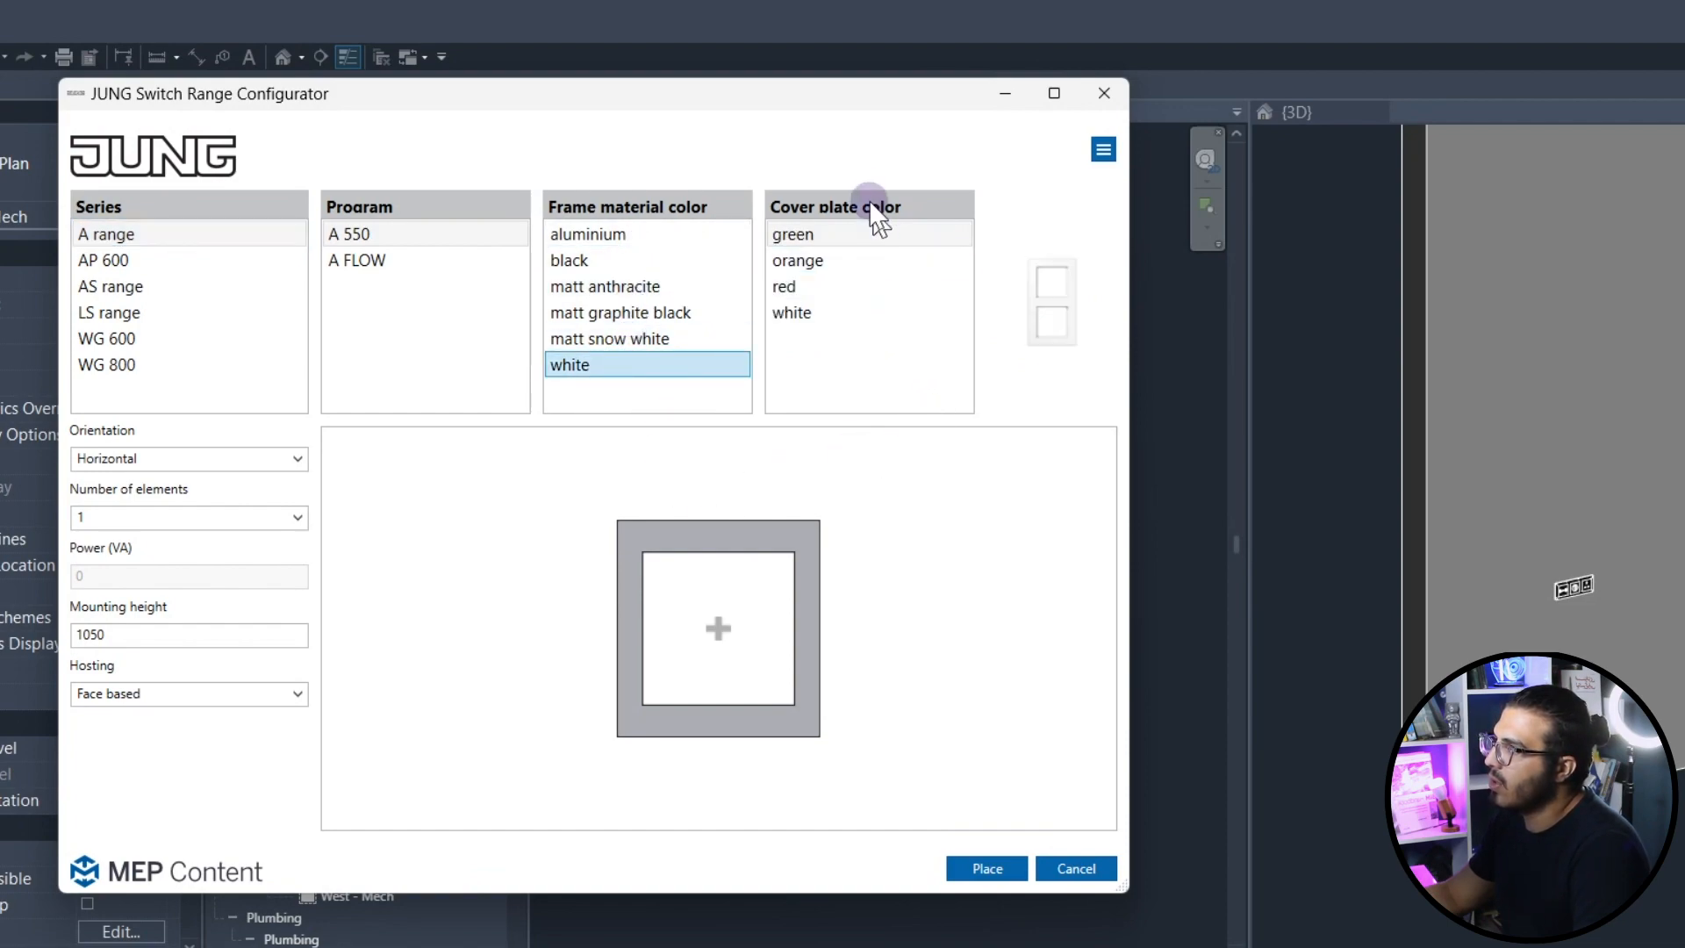
{"action": "left_click", "coordinate": [784, 286]}
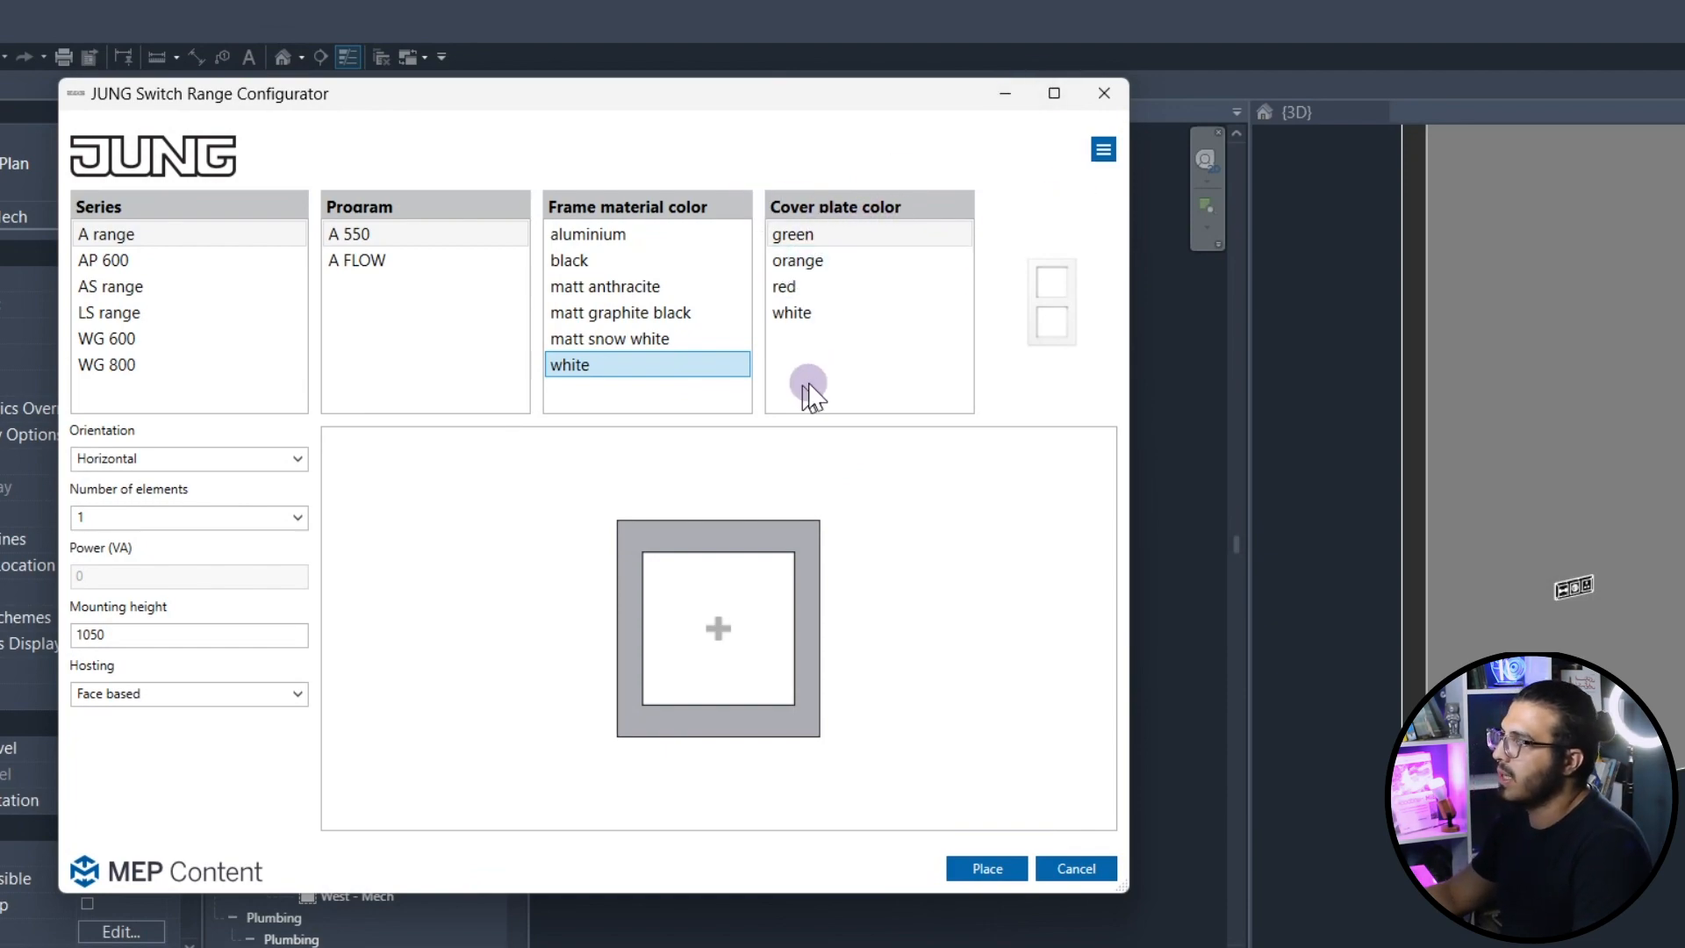
{"action": "left_click", "coordinate": [784, 286]}
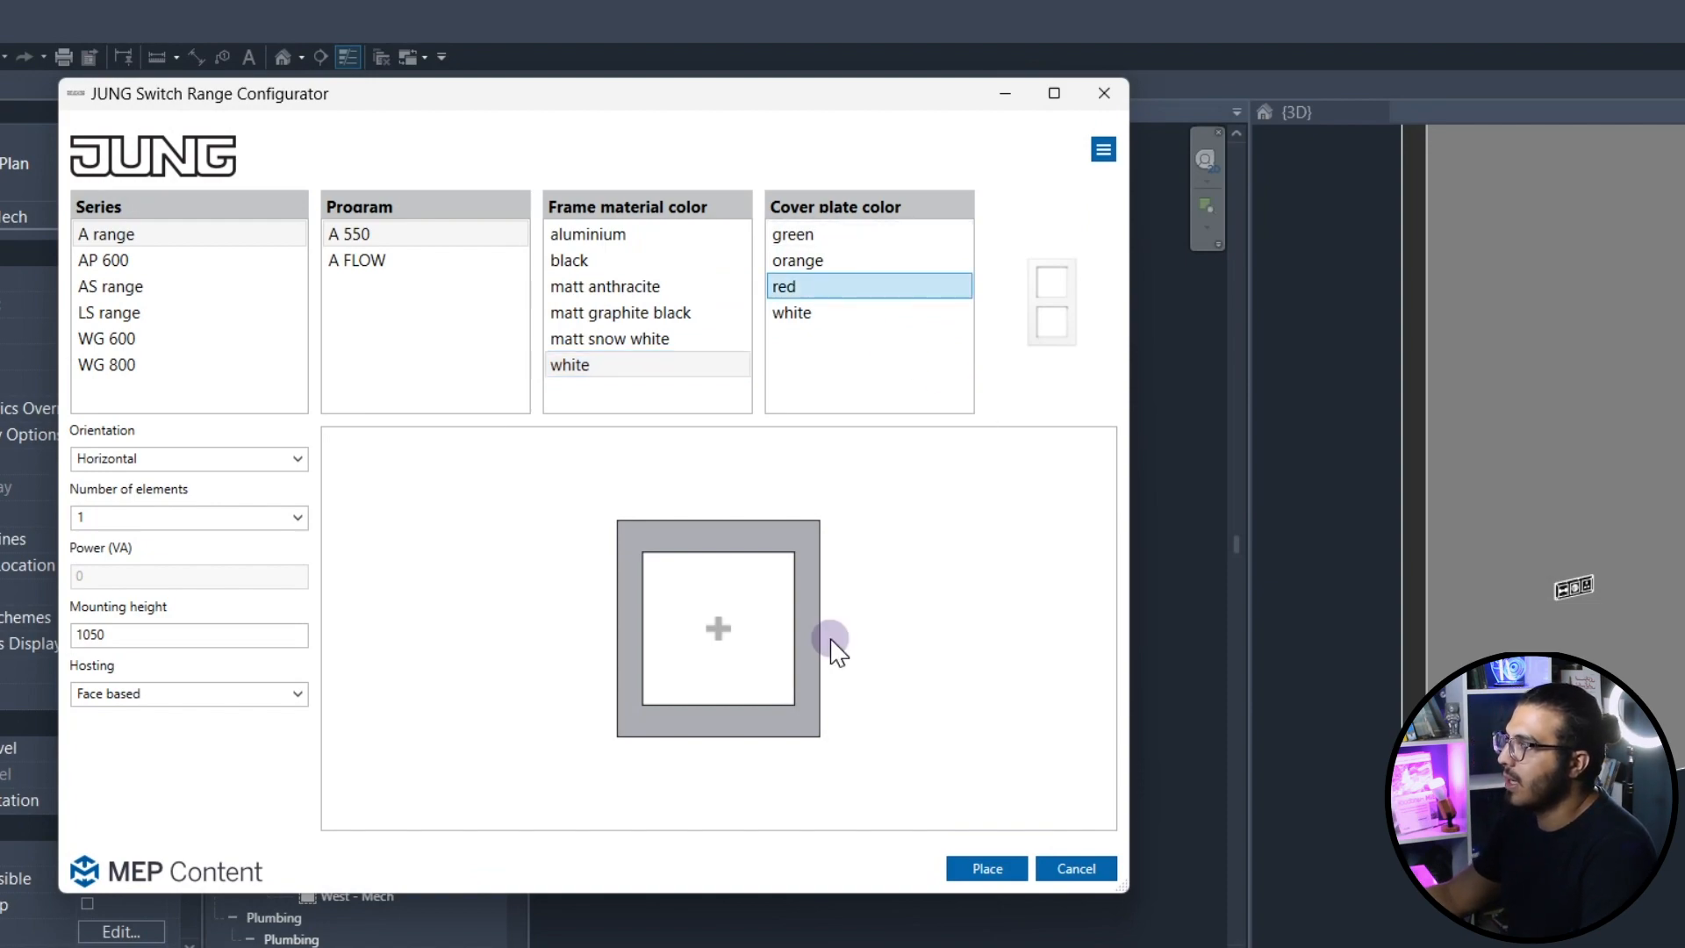
{"action": "mouse_move", "coordinate": [752, 565]}
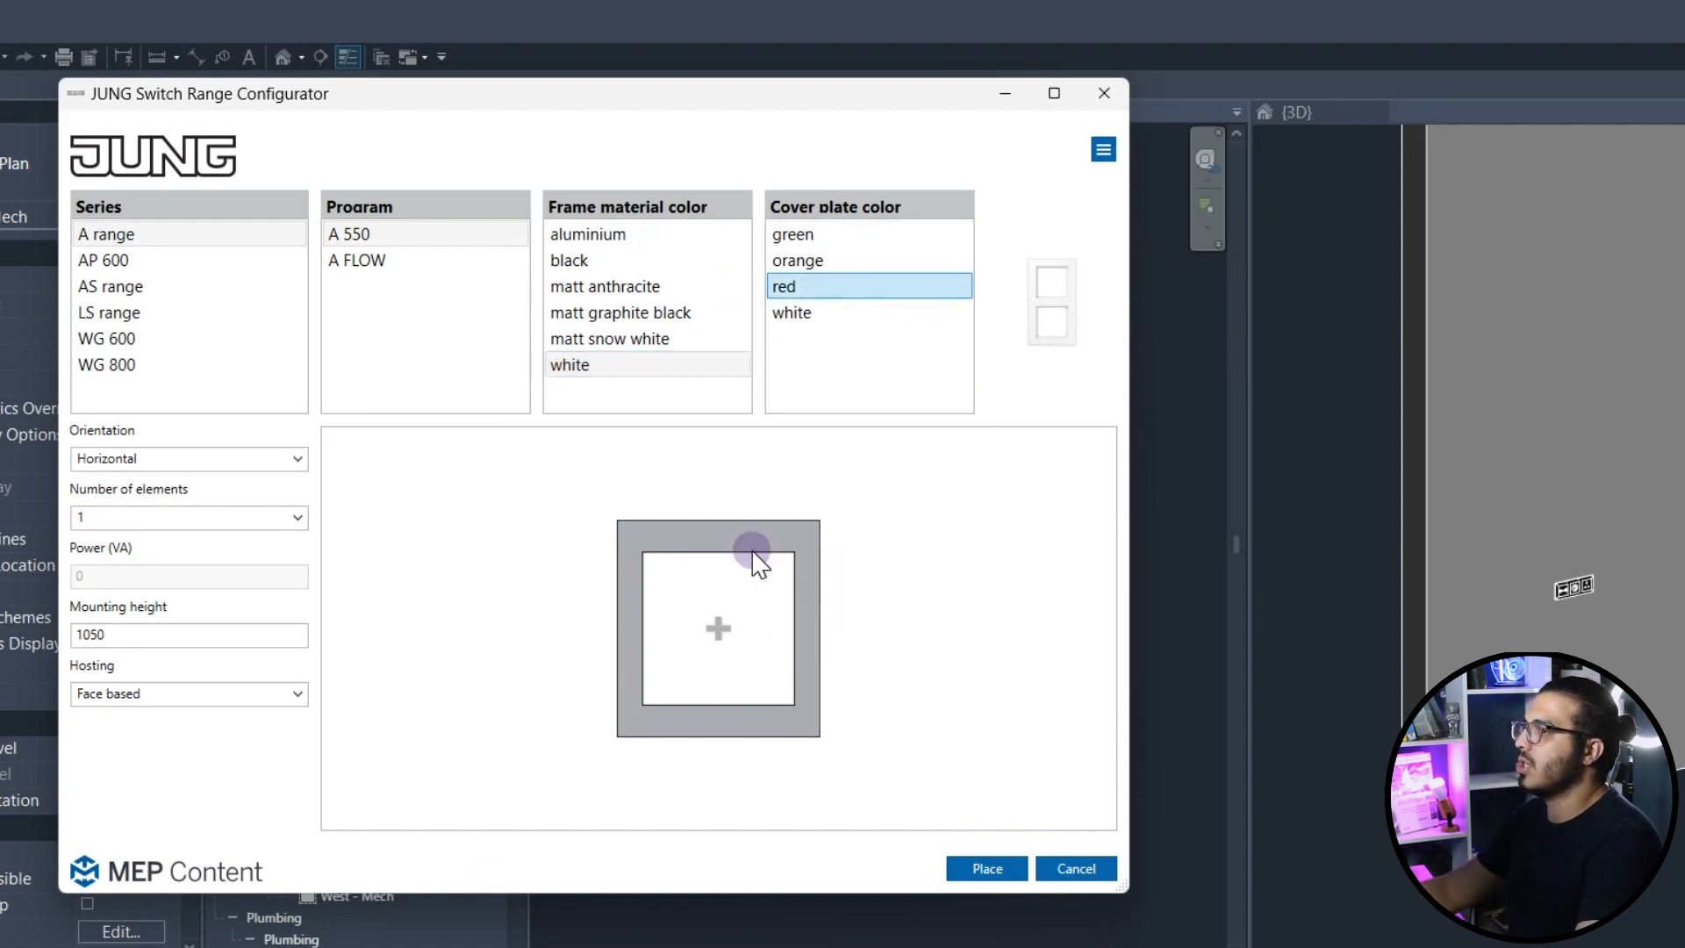
{"action": "mouse_move", "coordinate": [652, 650]}
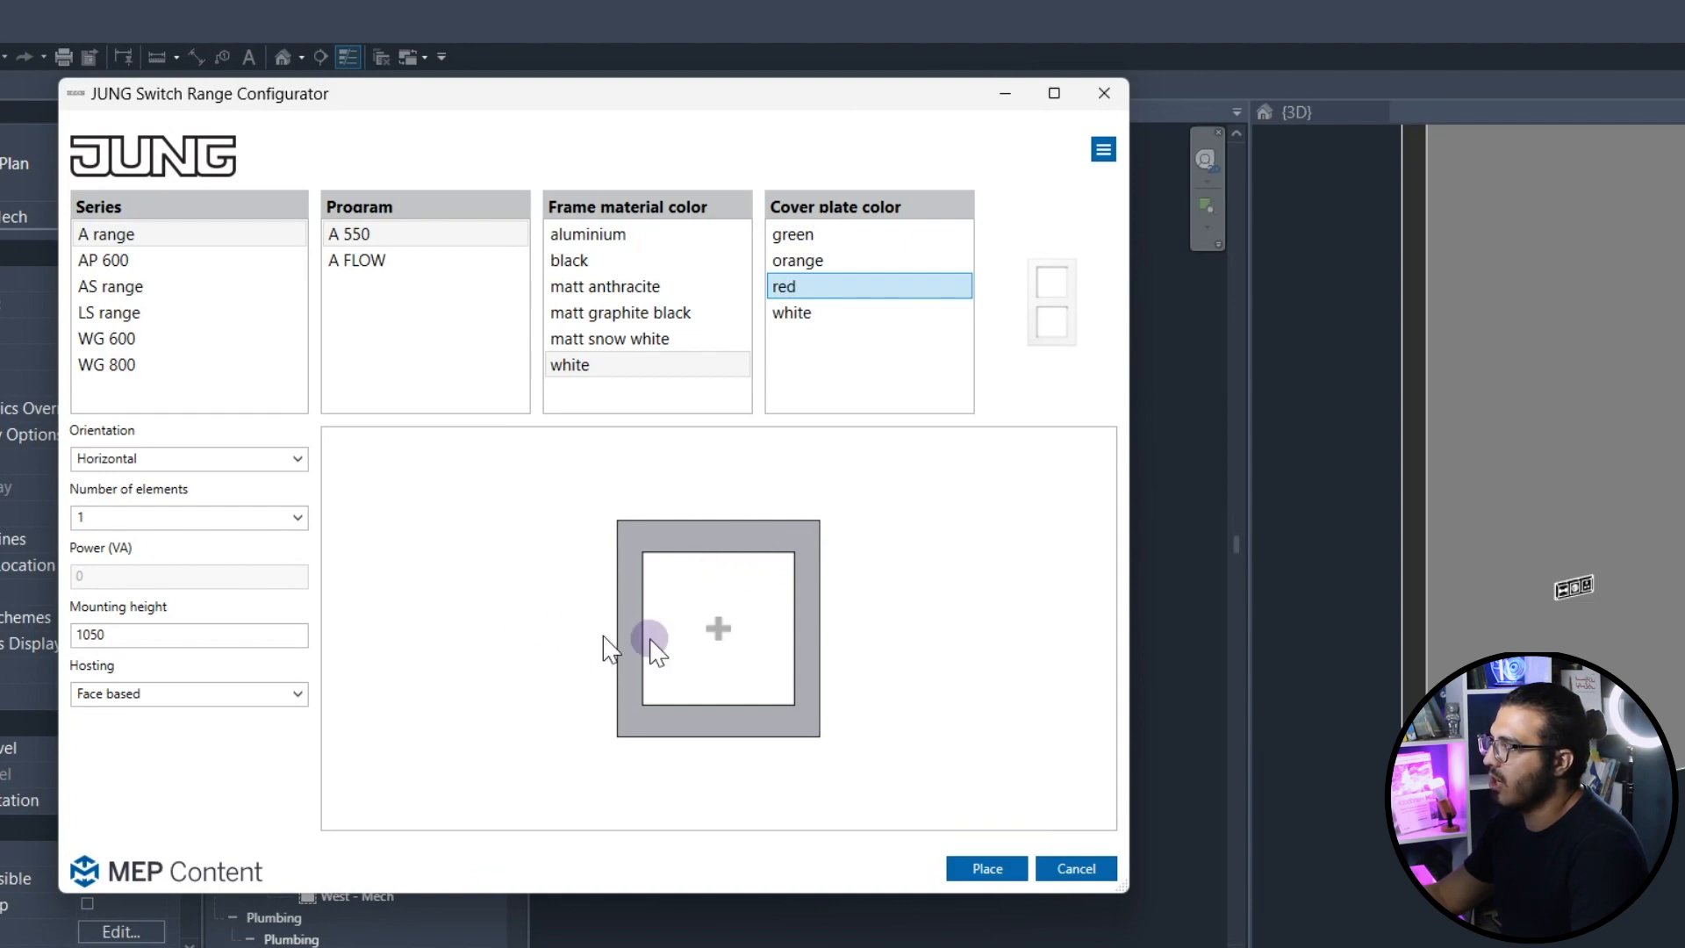
{"action": "mouse_move", "coordinate": [177, 459]}
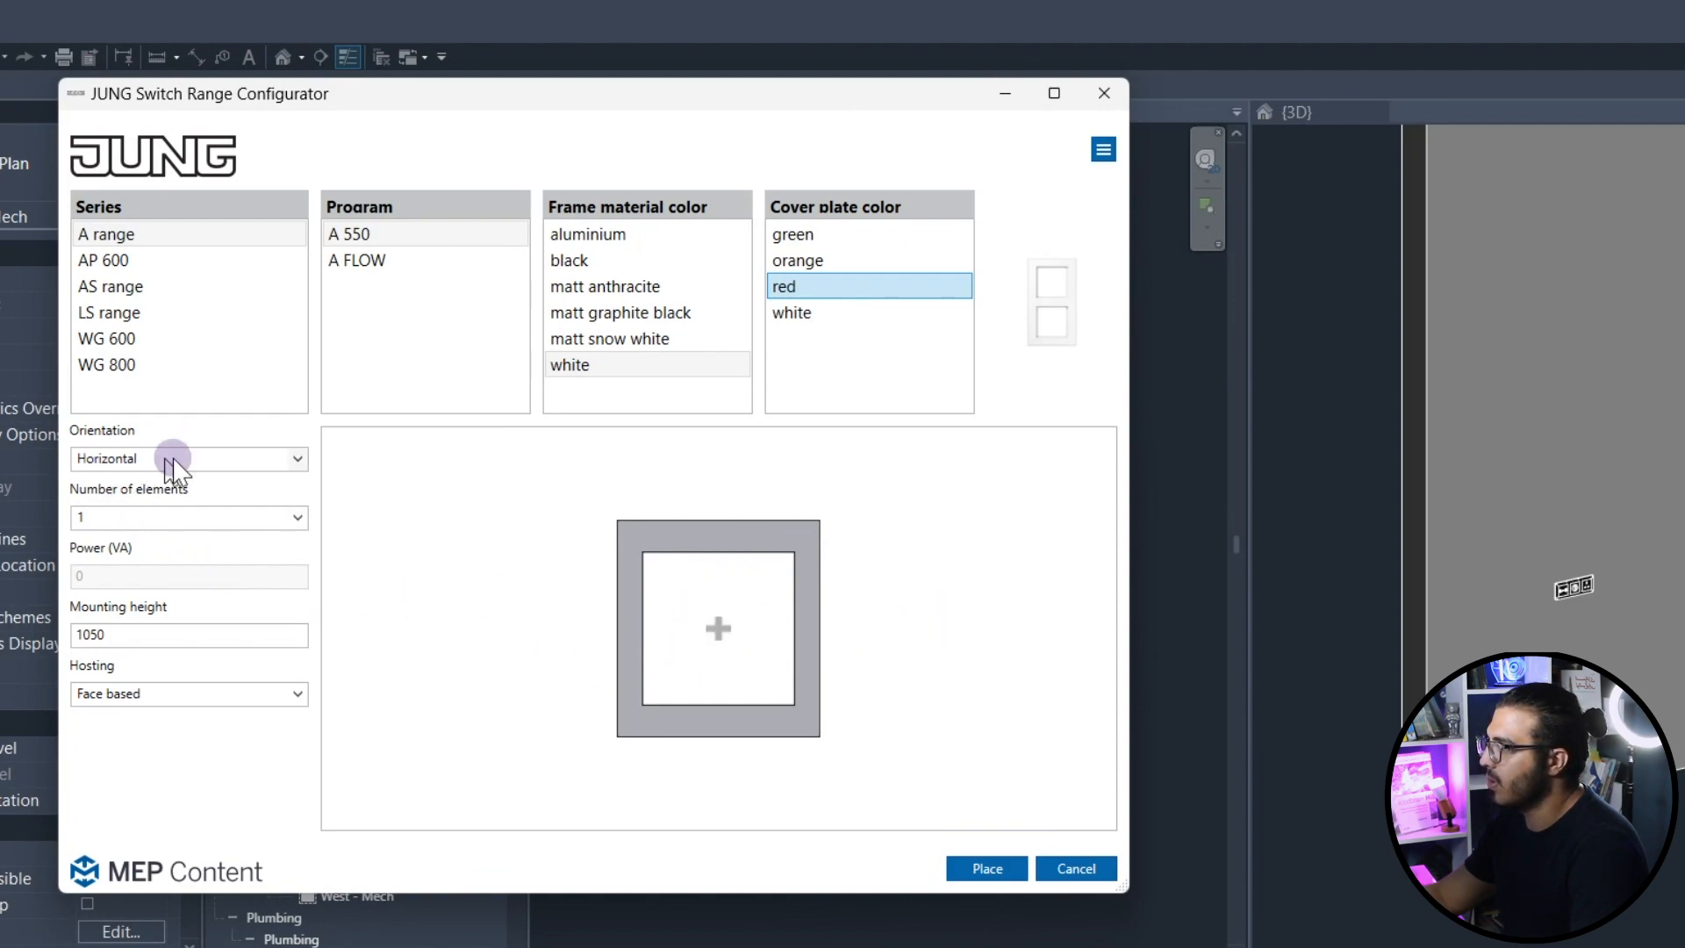
{"action": "mouse_move", "coordinate": [253, 543]}
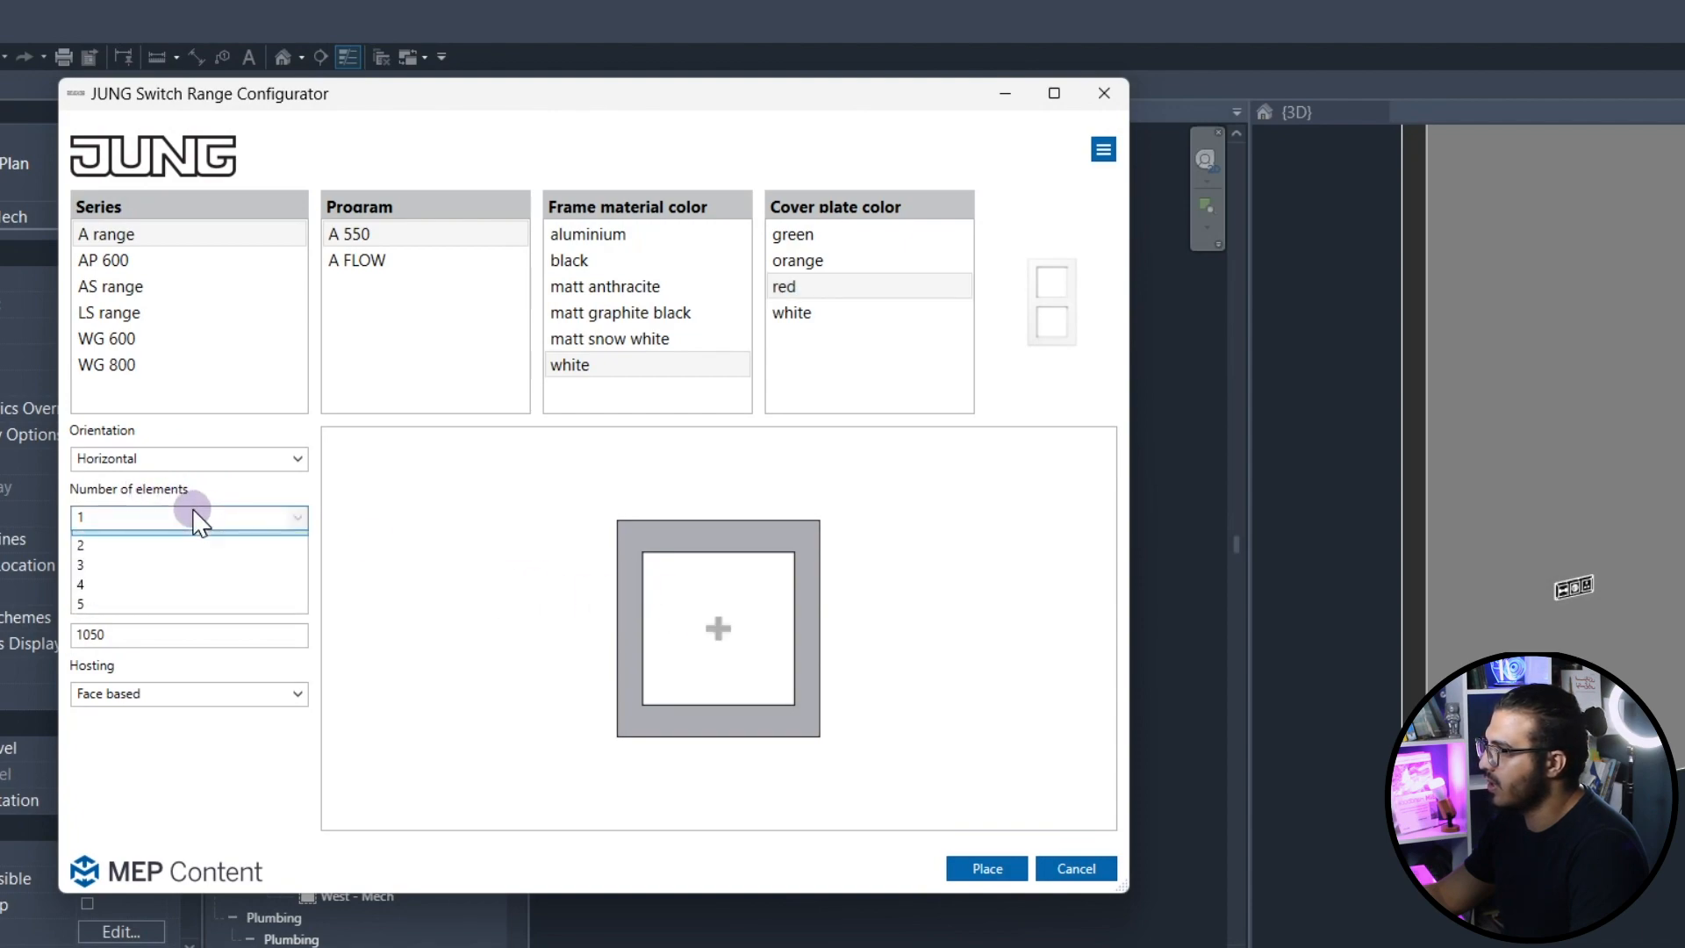
{"action": "mouse_move", "coordinate": [151, 581]}
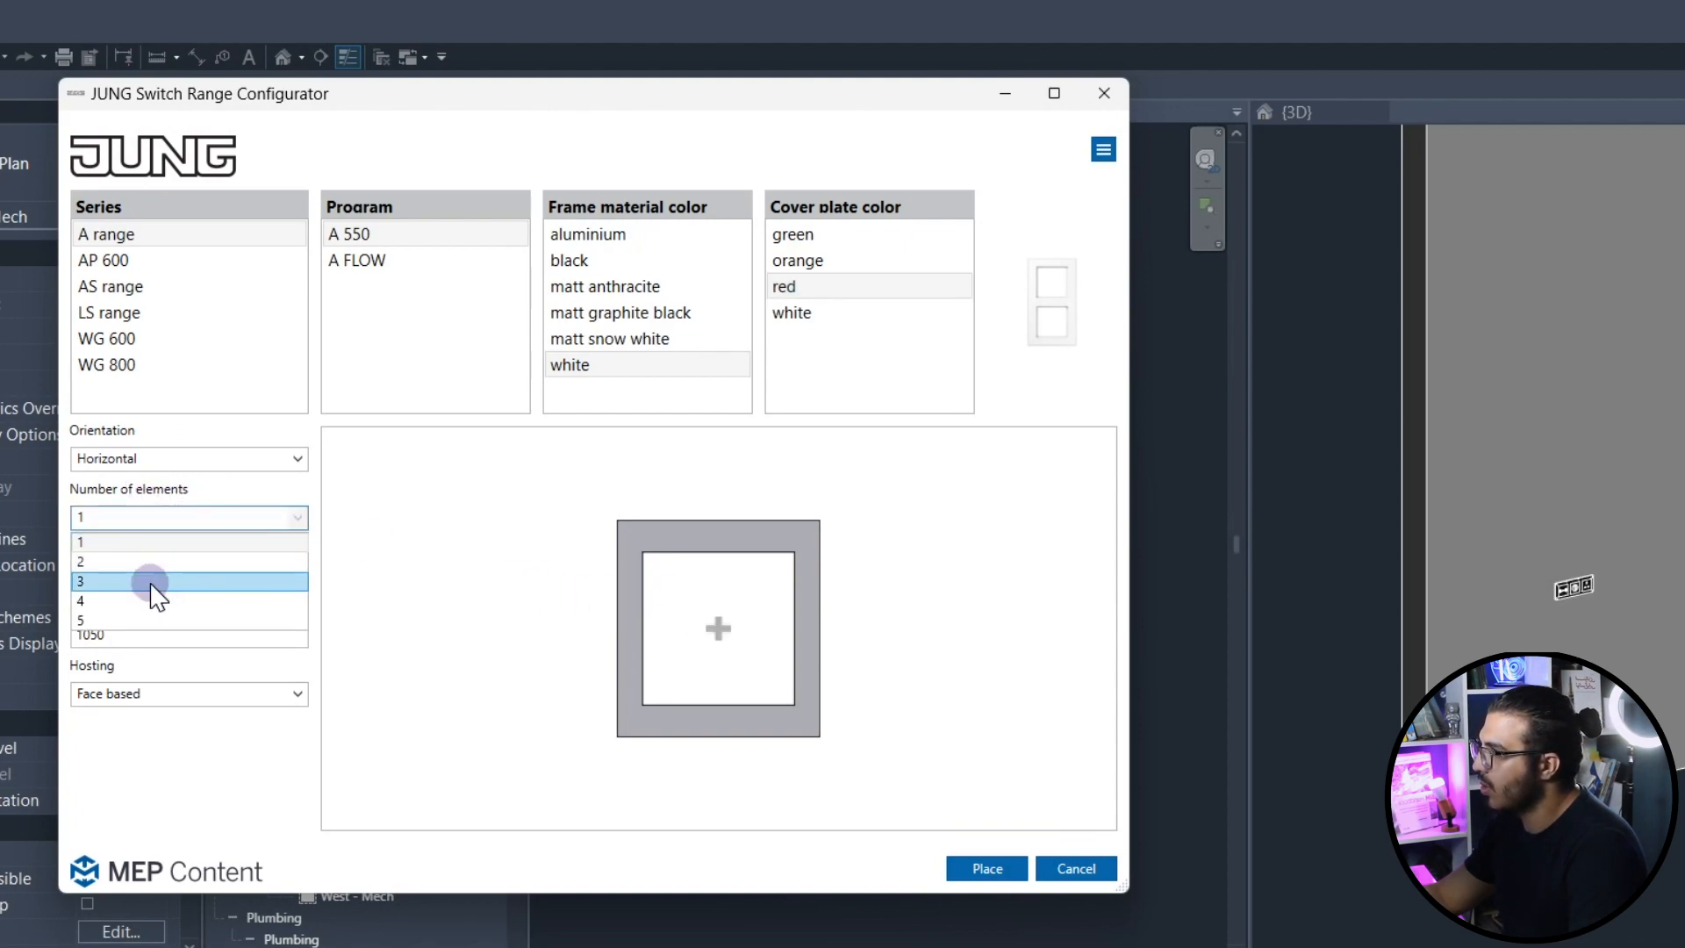
{"action": "mouse_move", "coordinate": [234, 483]}
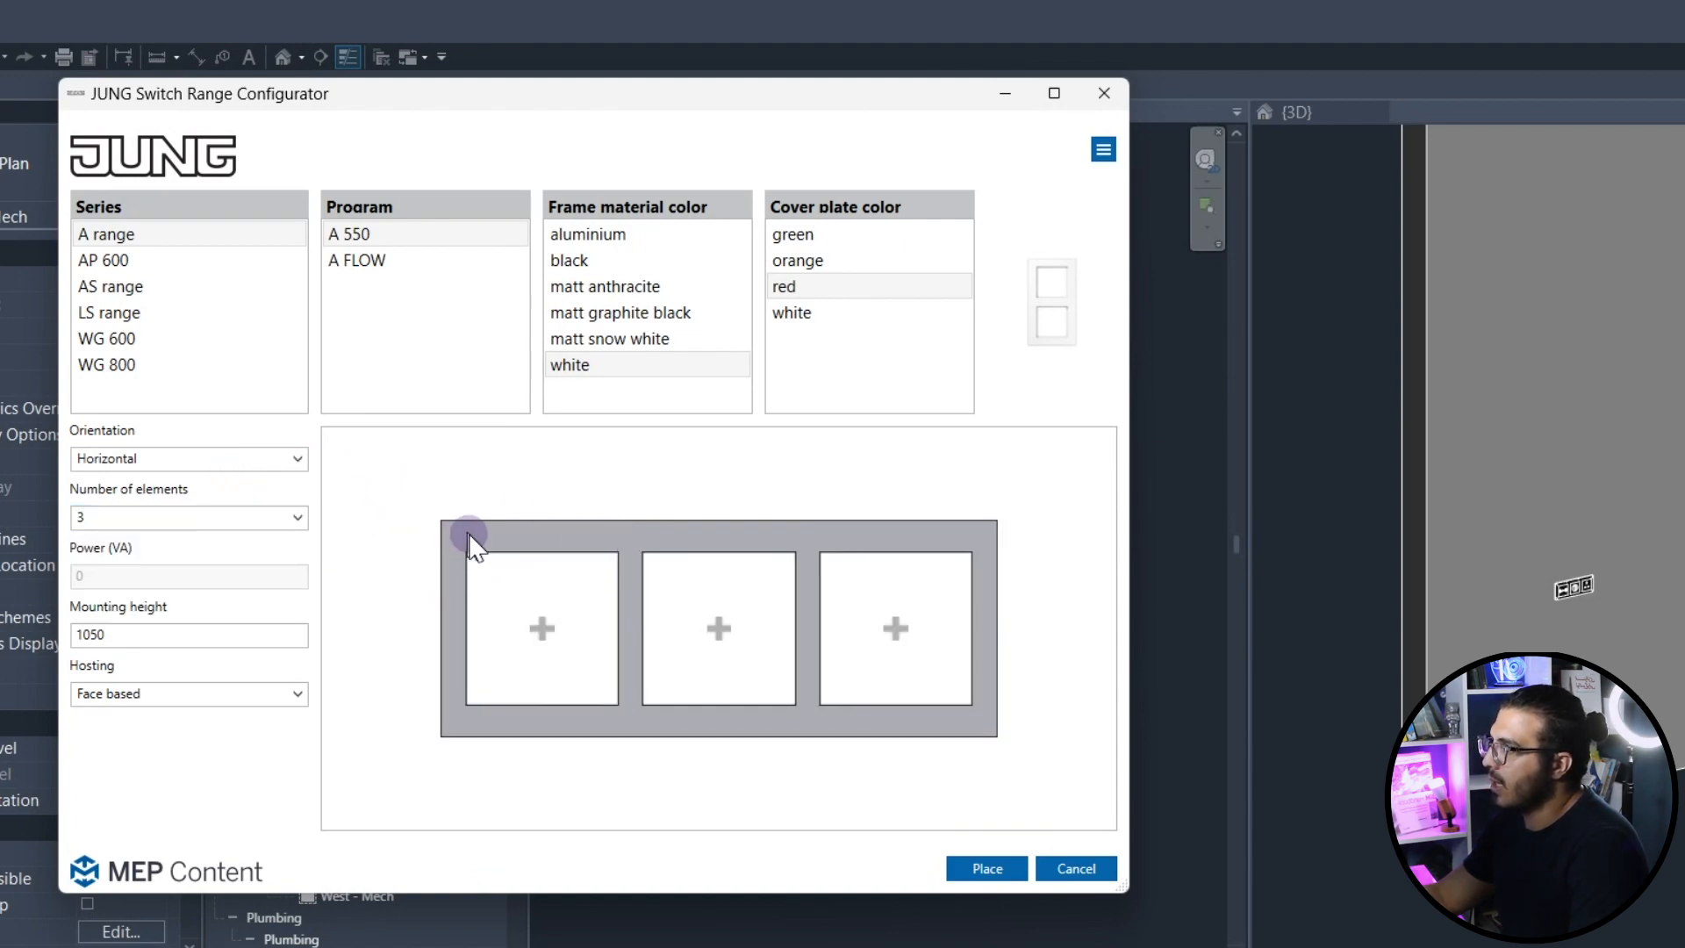
Preview the three-gang frame vertically, then set its orientation back to horizontal.
{"action": "left_click", "coordinate": [187, 458]}
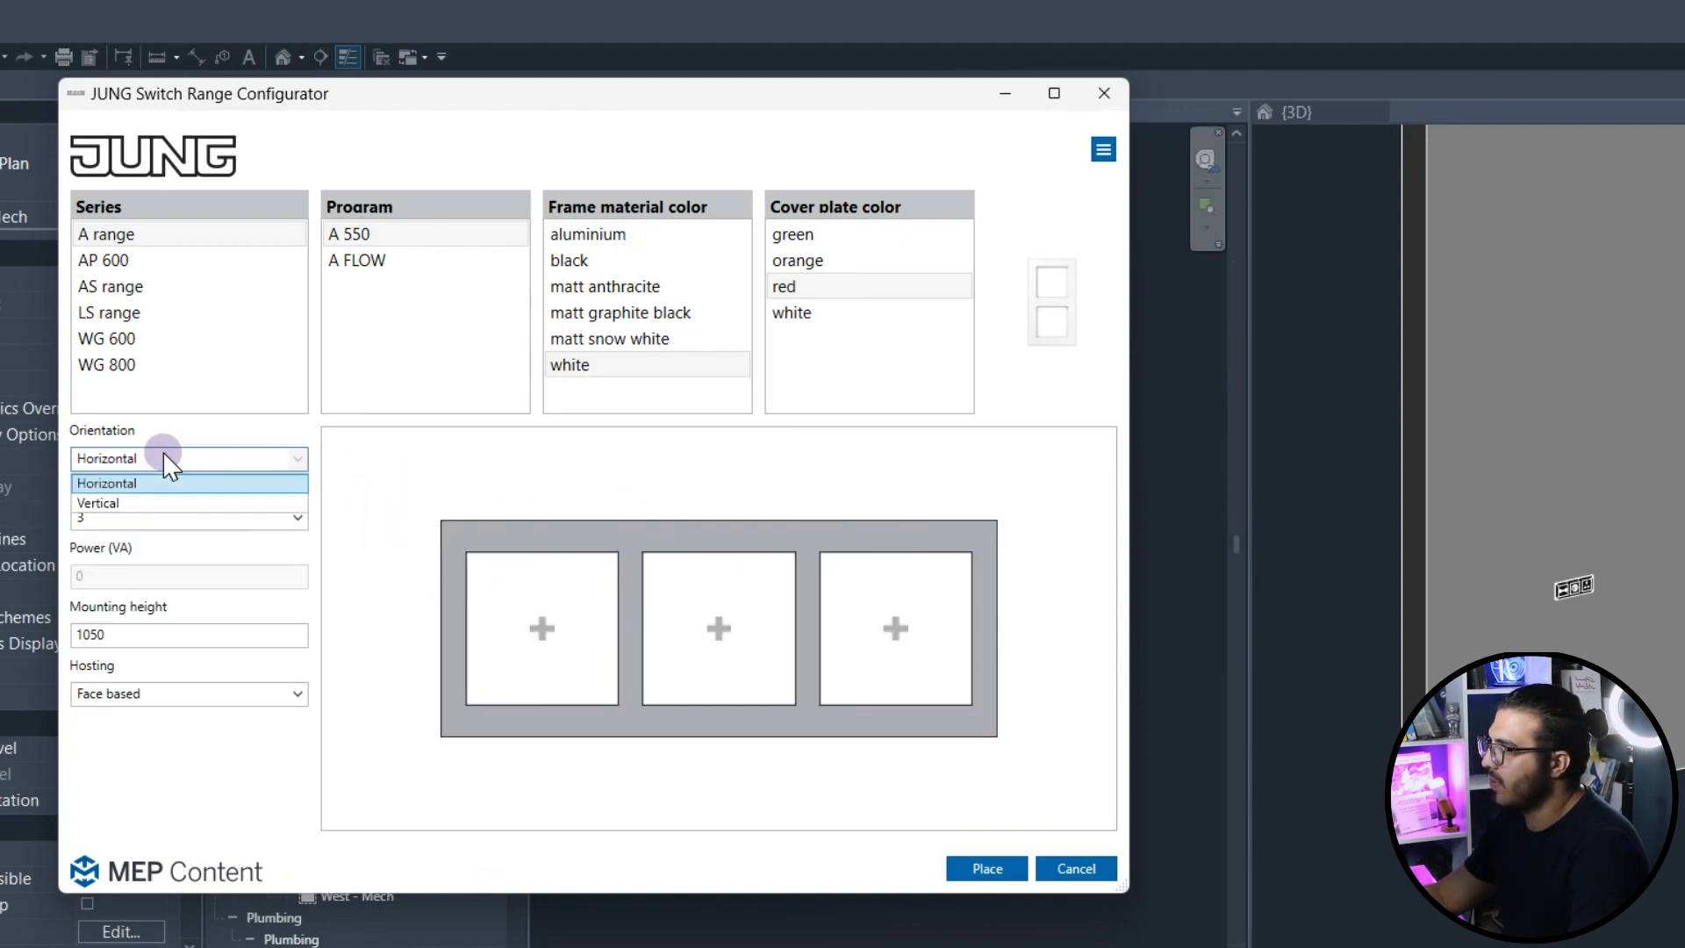
{"action": "left_click", "coordinate": [96, 502]}
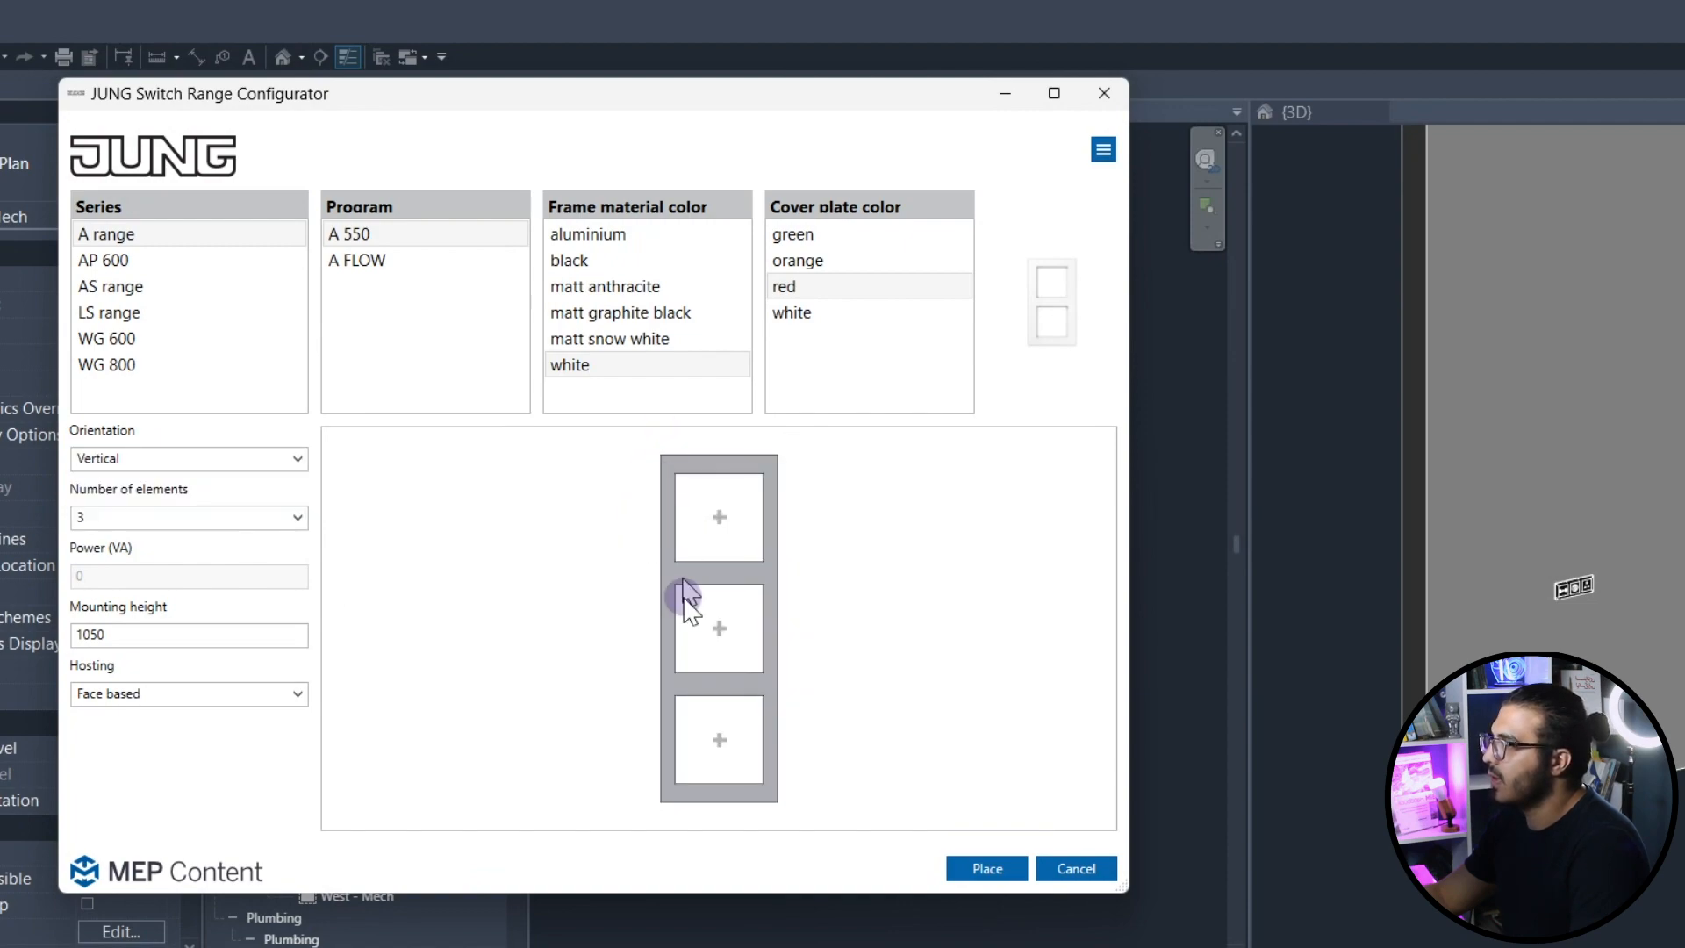
{"action": "mouse_move", "coordinate": [267, 564]}
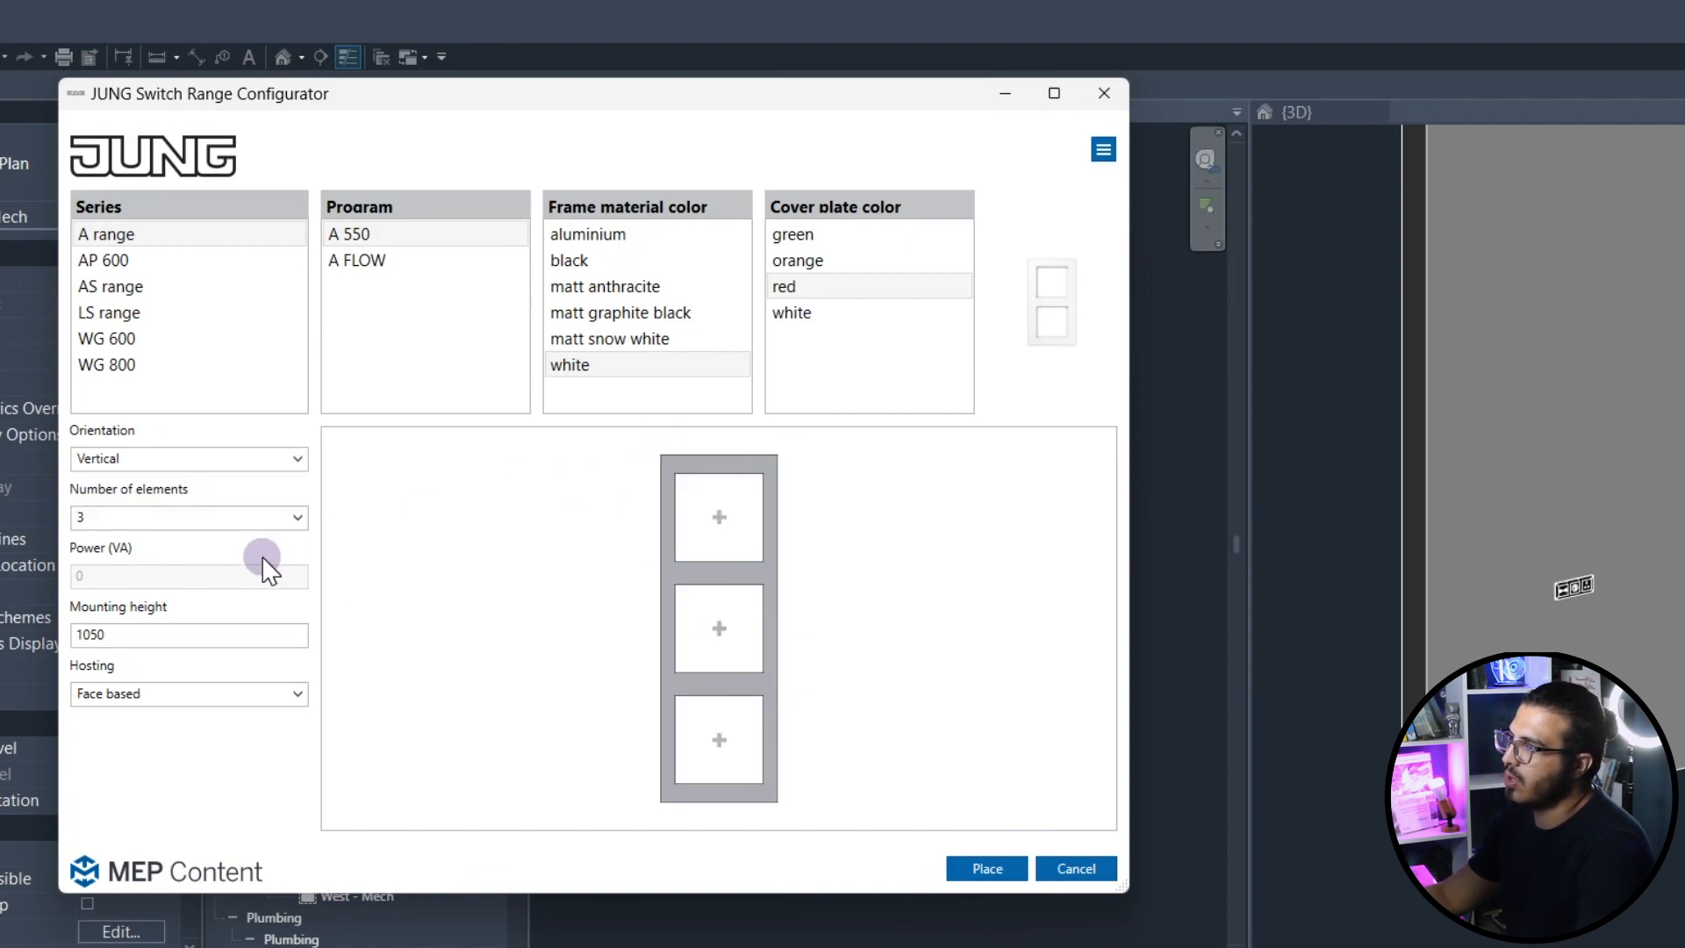
{"action": "left_click", "coordinate": [190, 458]}
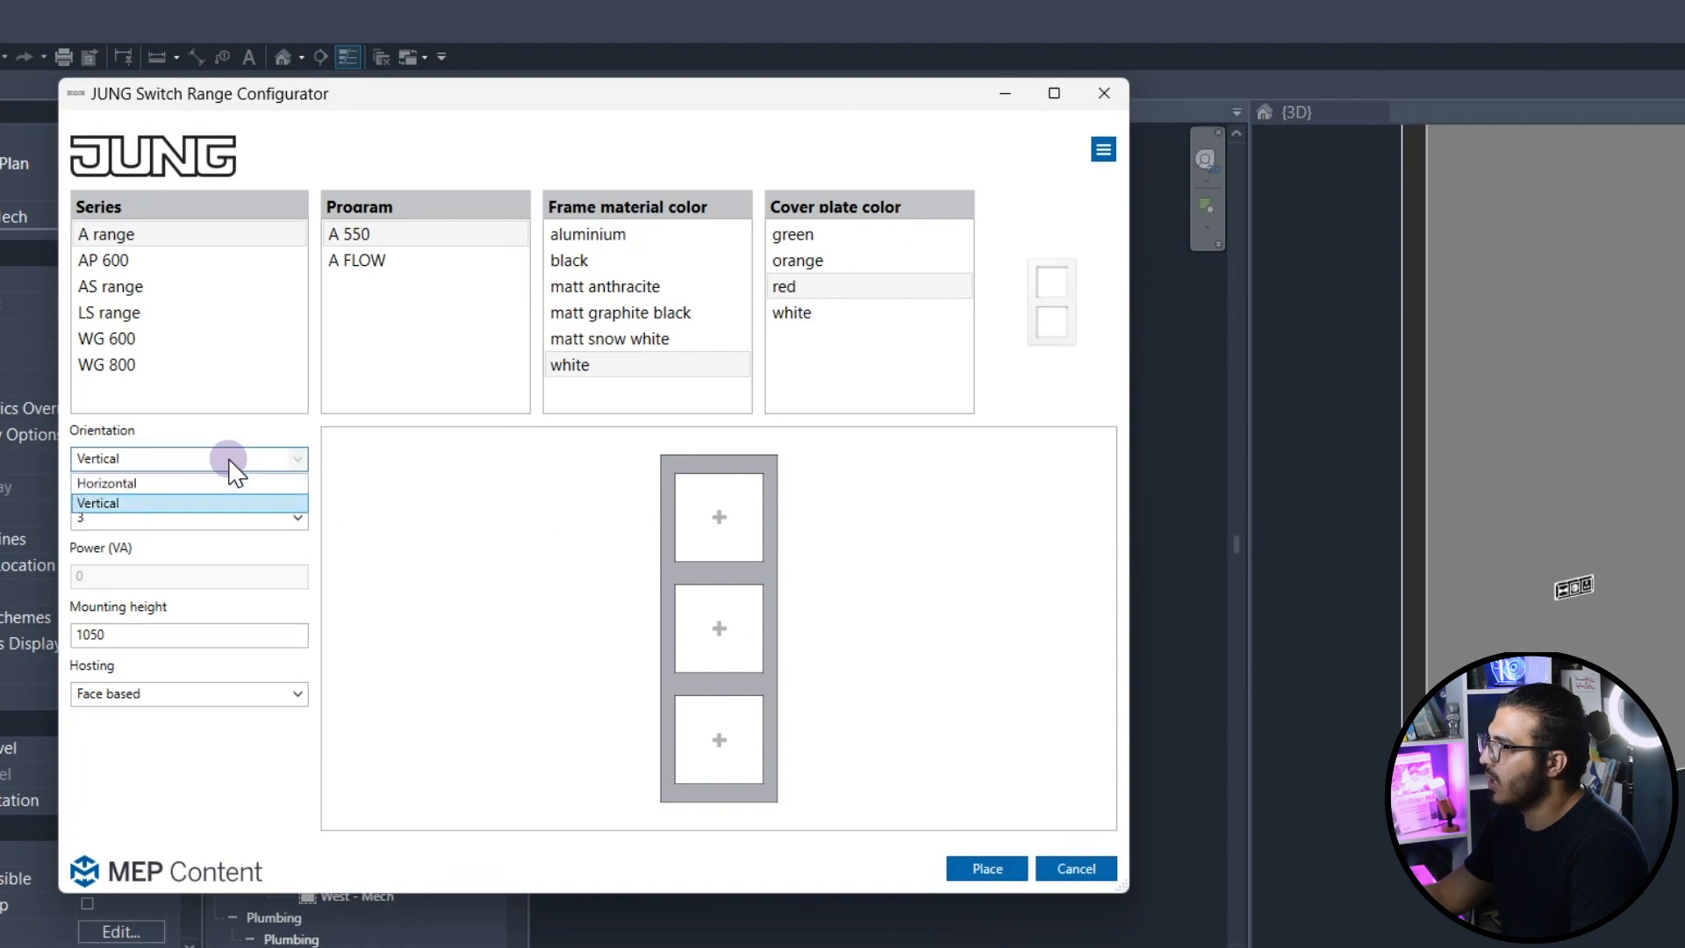
{"action": "left_click", "coordinate": [105, 483]}
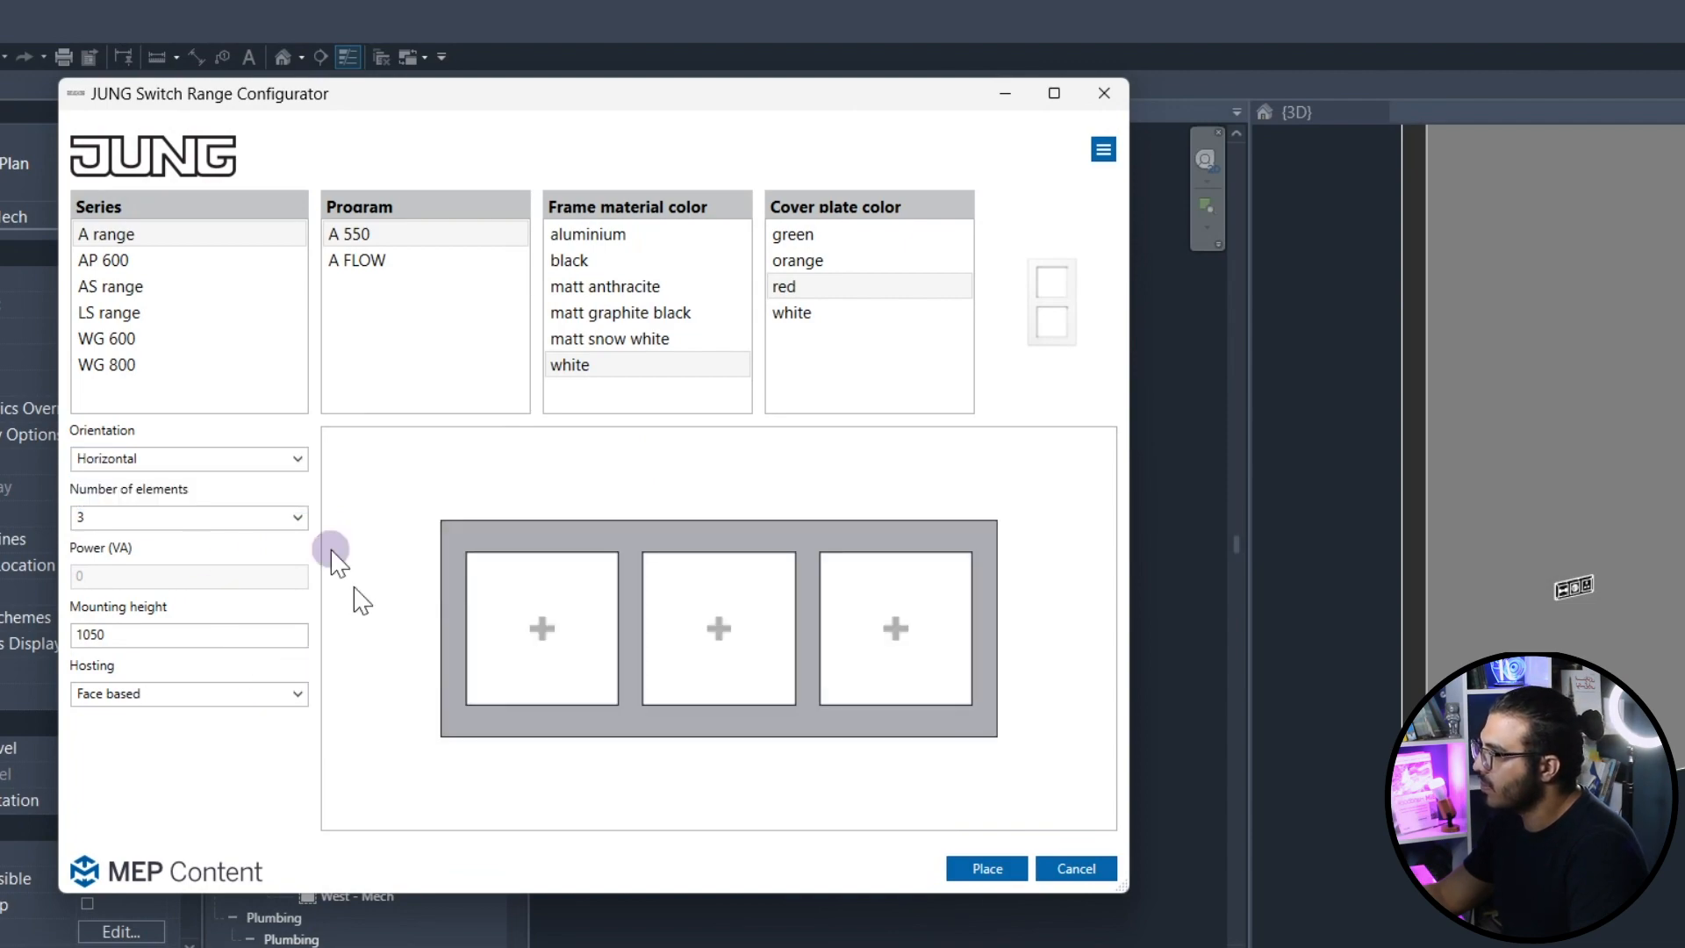
Set the frame's mounting height to 1050 and keep hosting face based.
{"action": "left_click", "coordinate": [161, 633]}
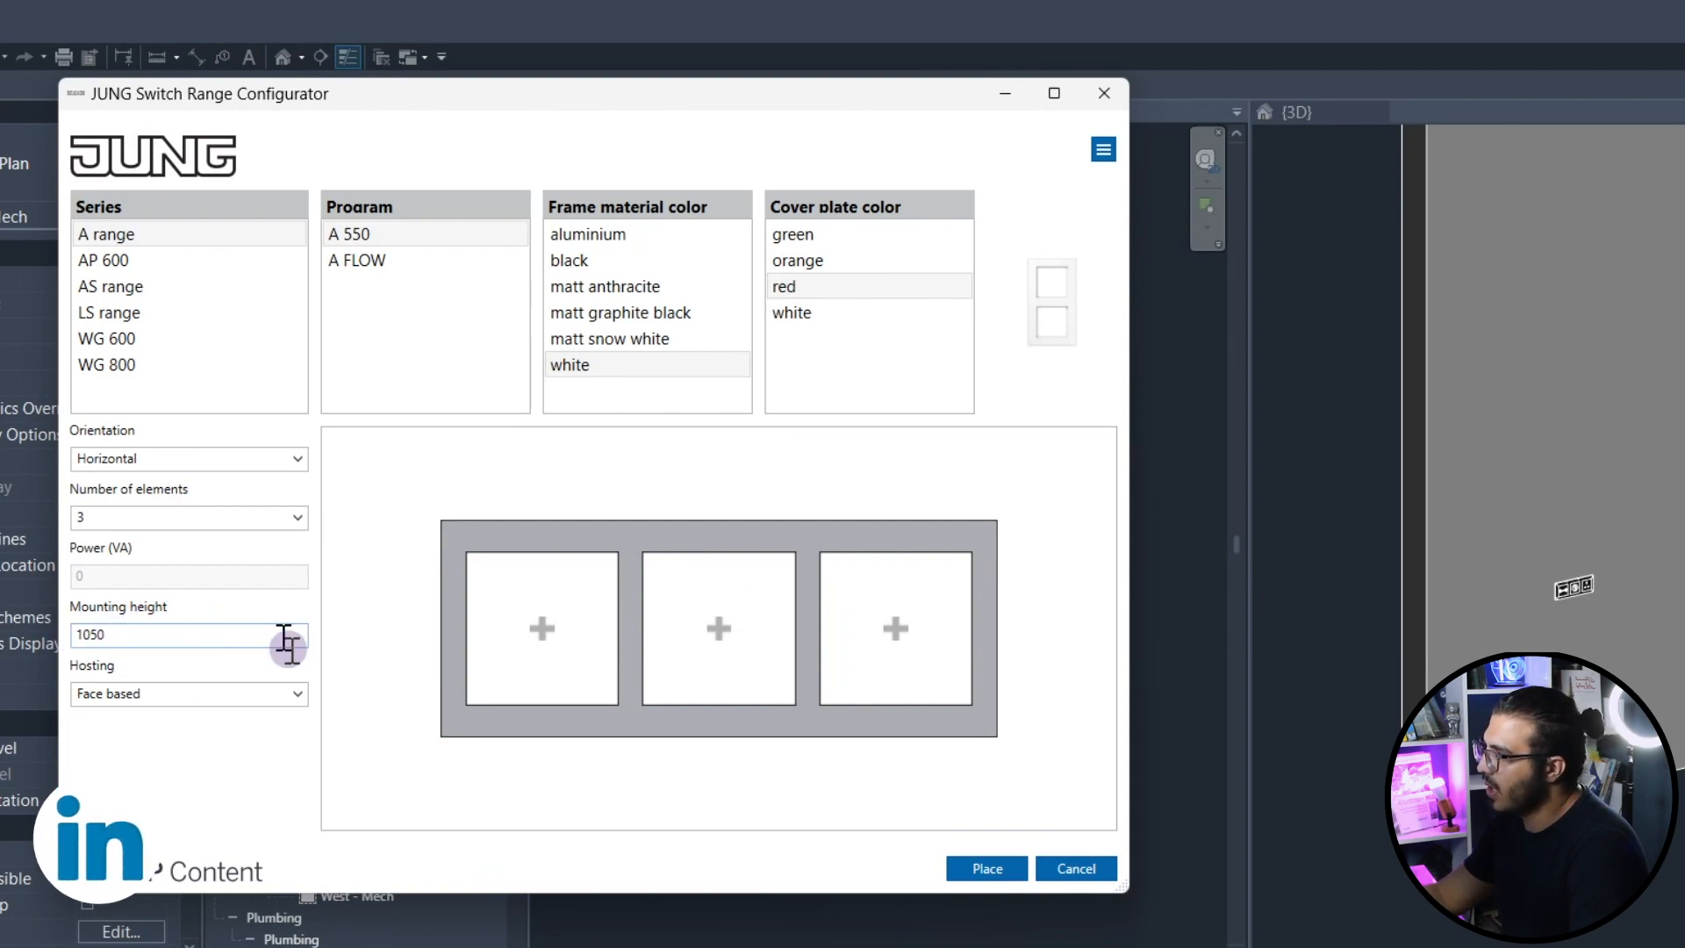
{"action": "mouse_move", "coordinate": [342, 661]}
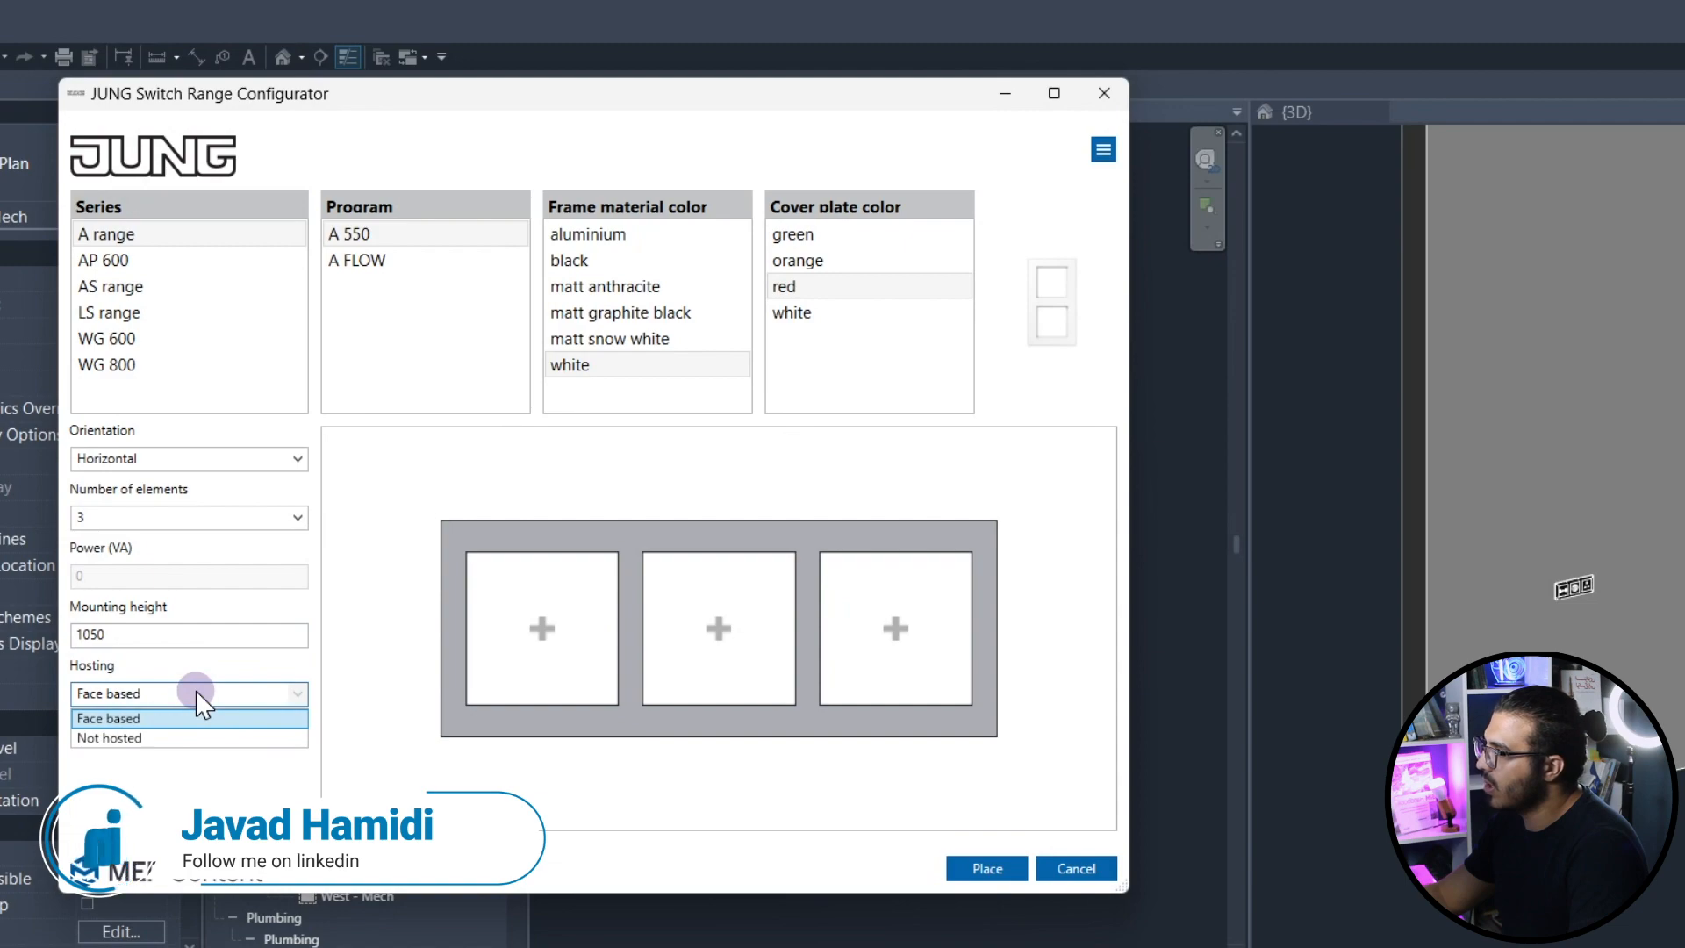
{"action": "mouse_move", "coordinate": [244, 734]}
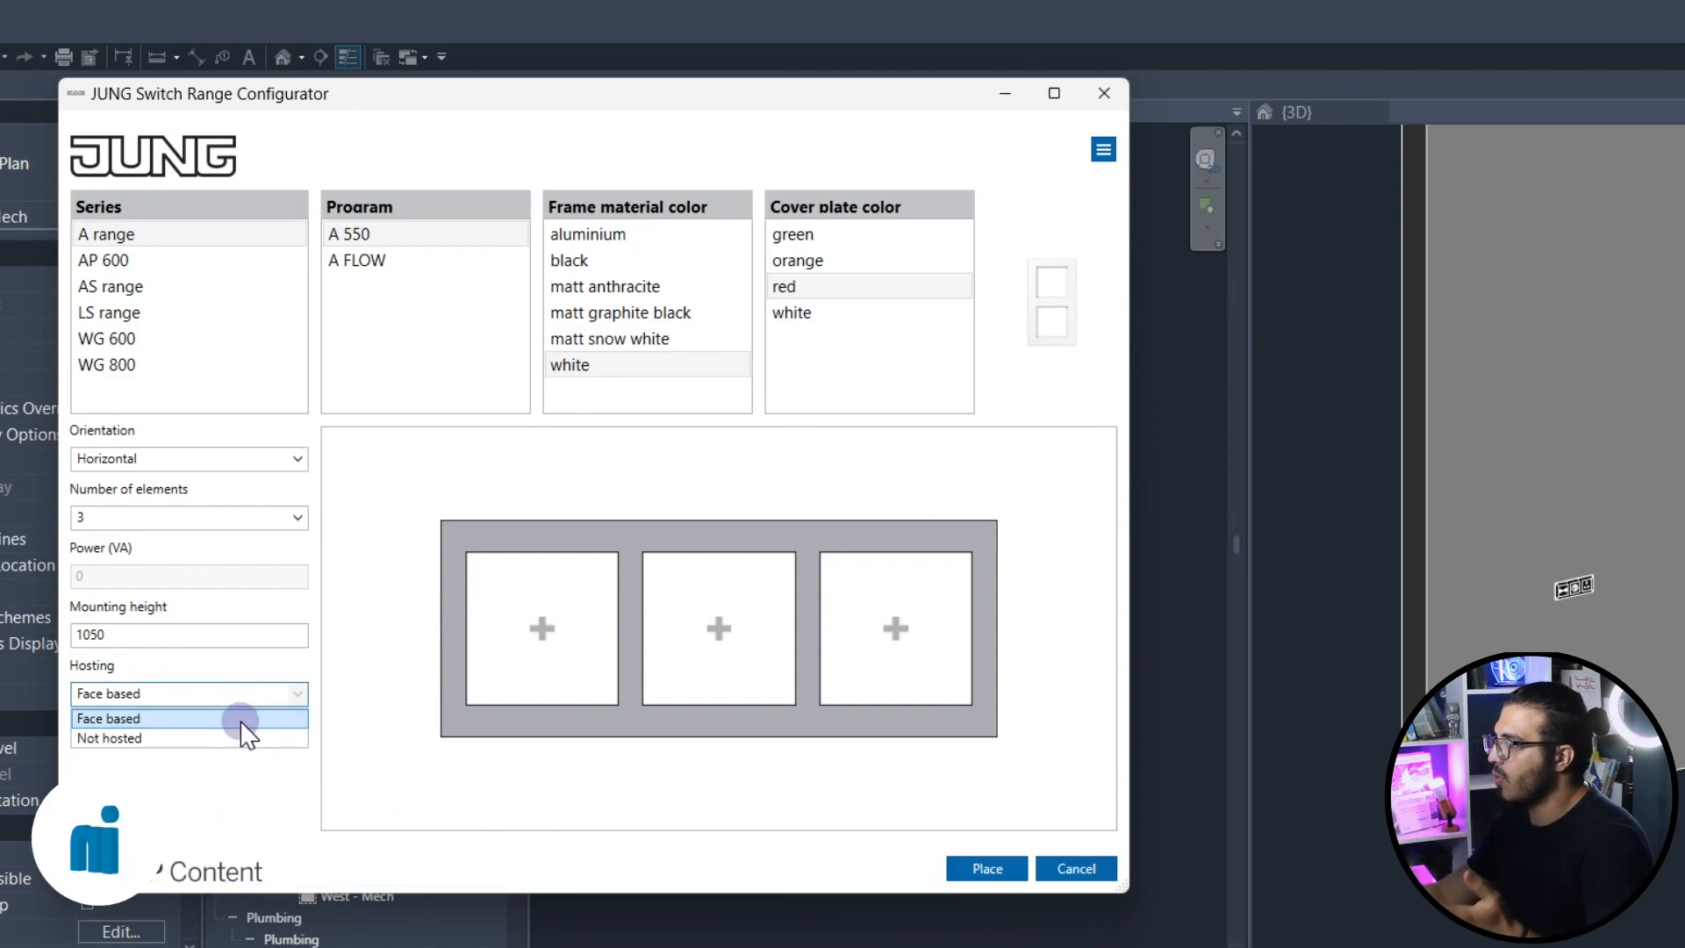
{"action": "mouse_move", "coordinate": [188, 738]}
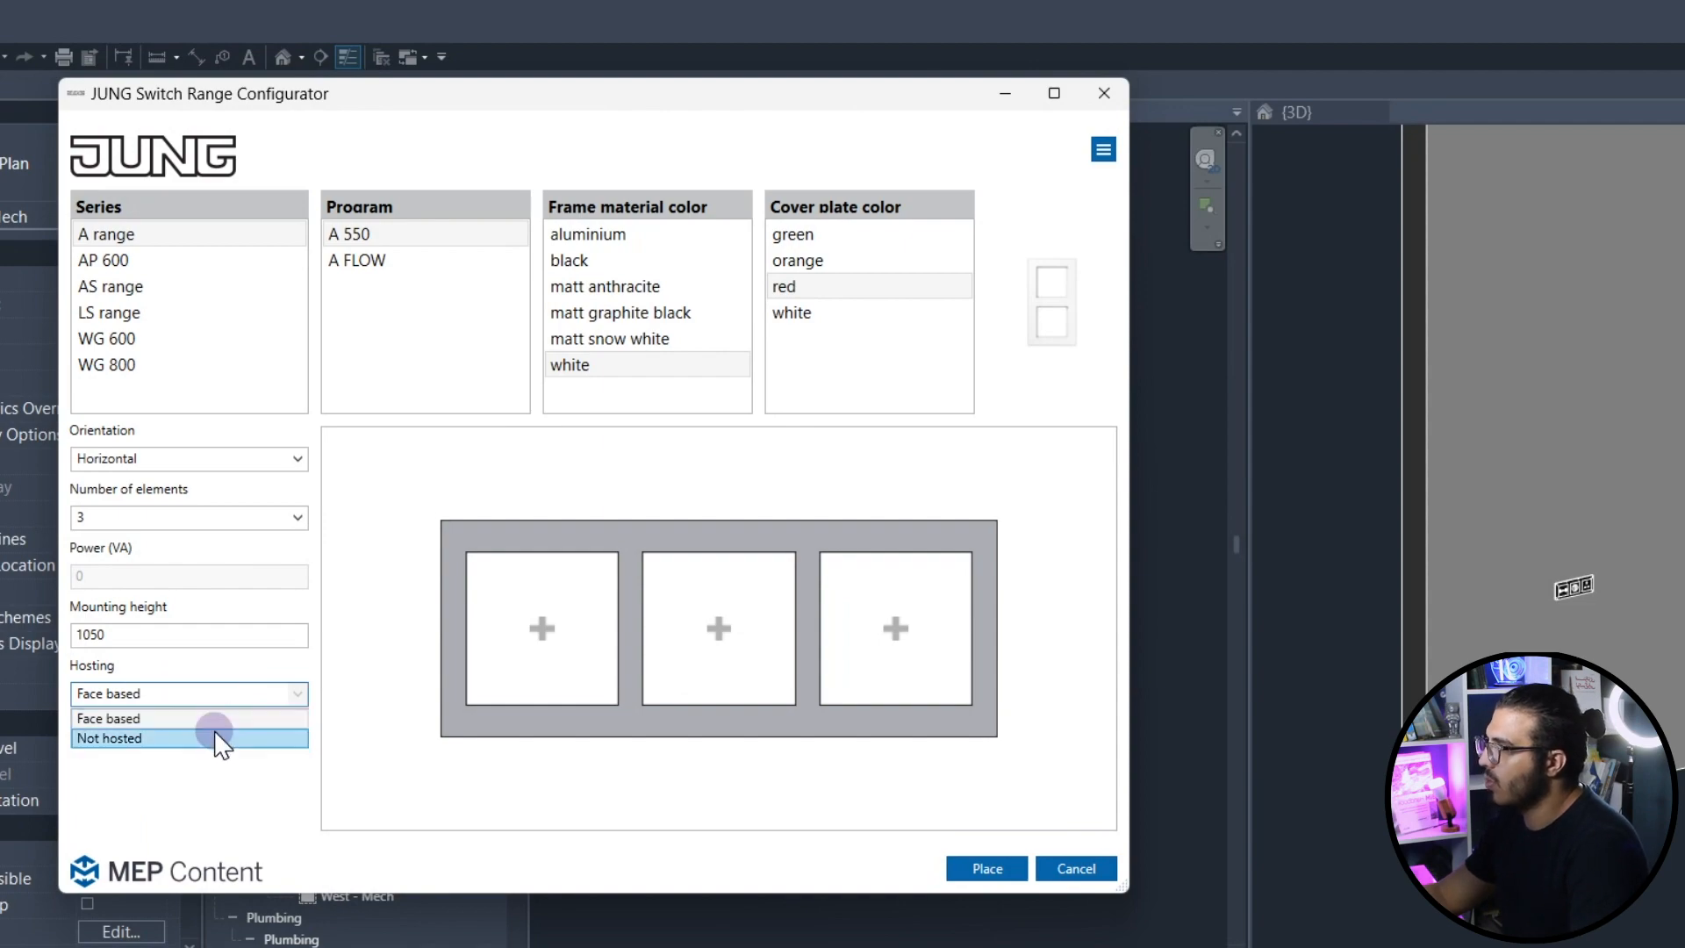
{"action": "mouse_move", "coordinate": [150, 718]}
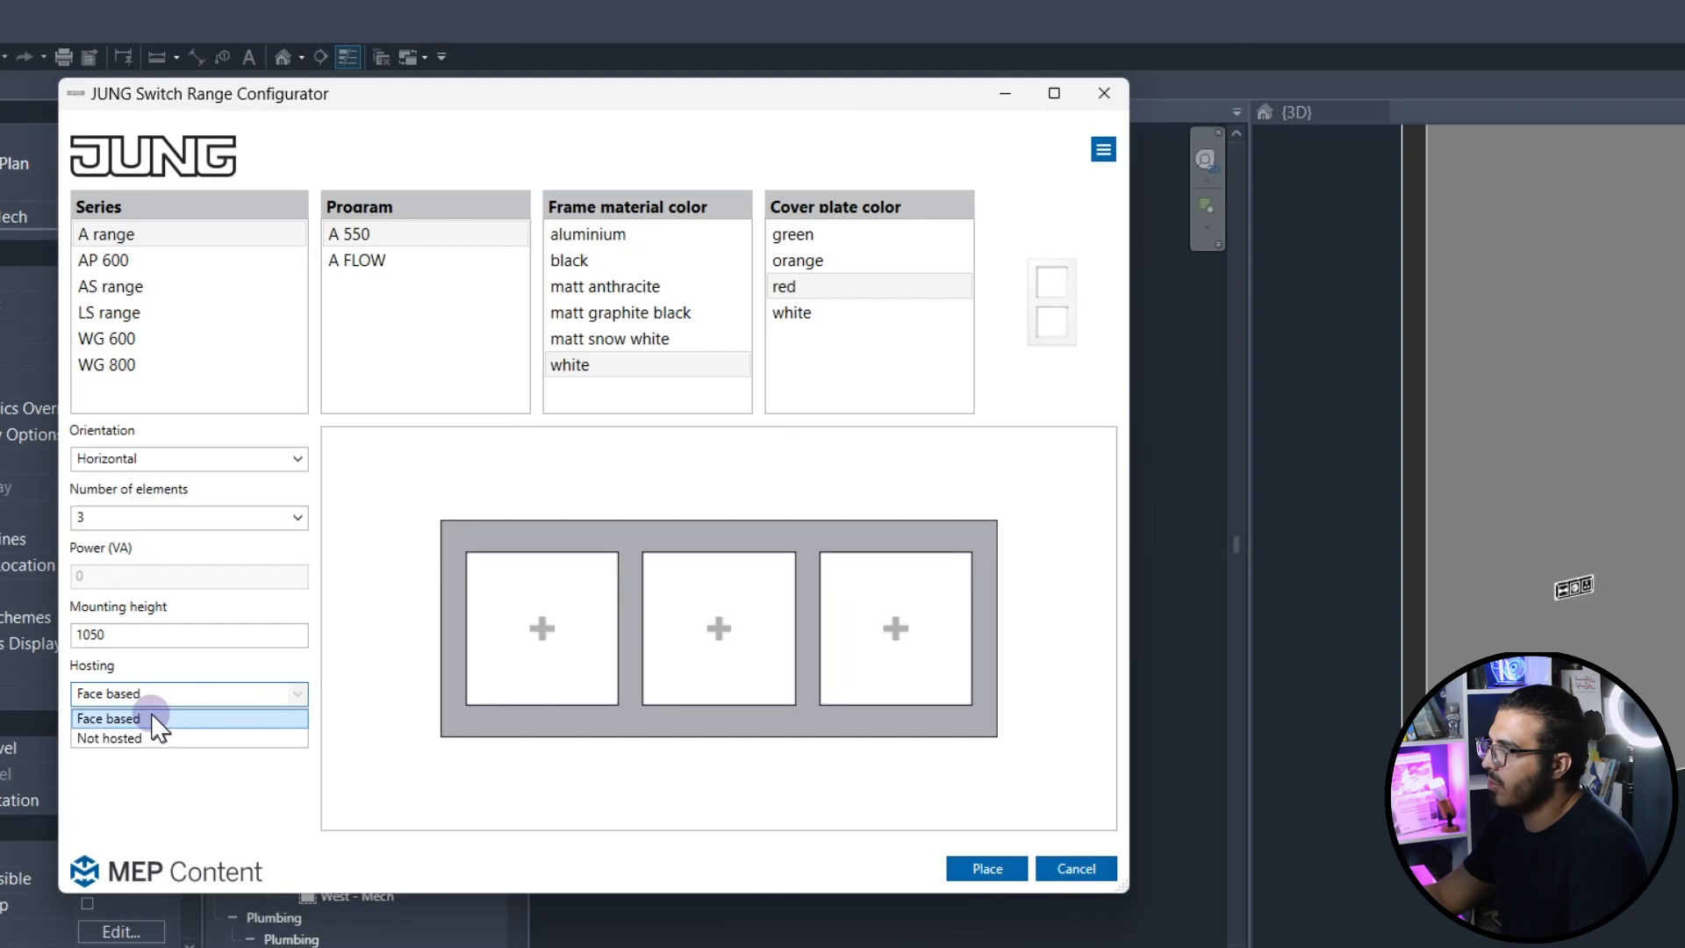
{"action": "left_click", "coordinate": [109, 718]}
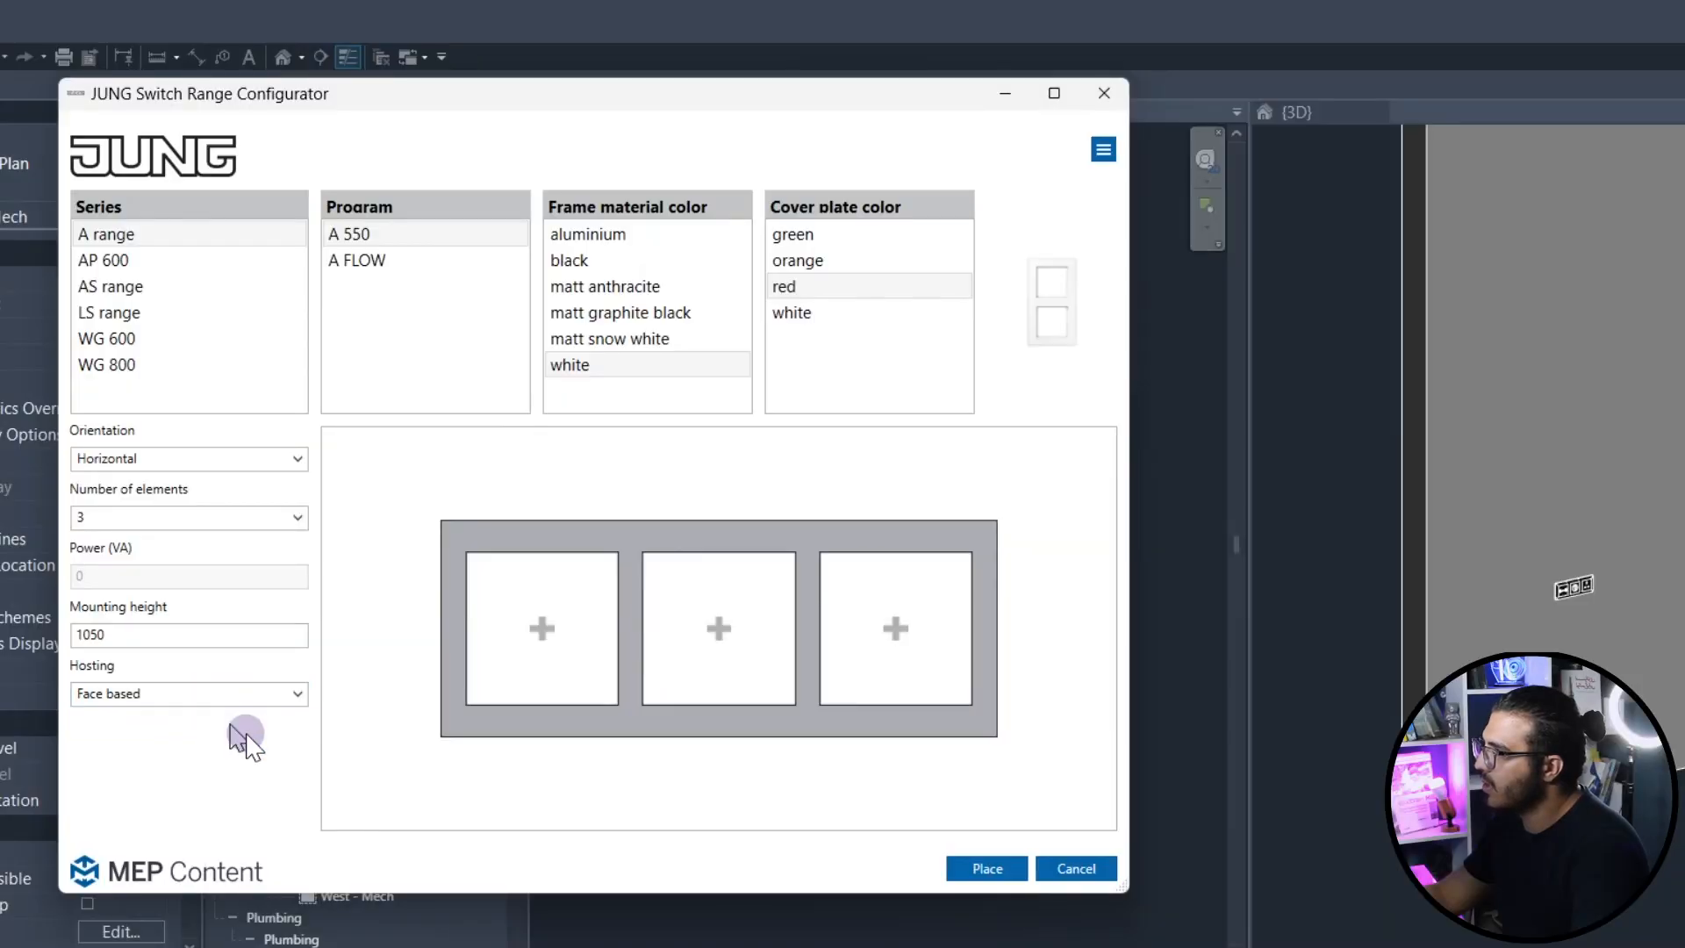
{"action": "left_click", "coordinate": [849, 312]}
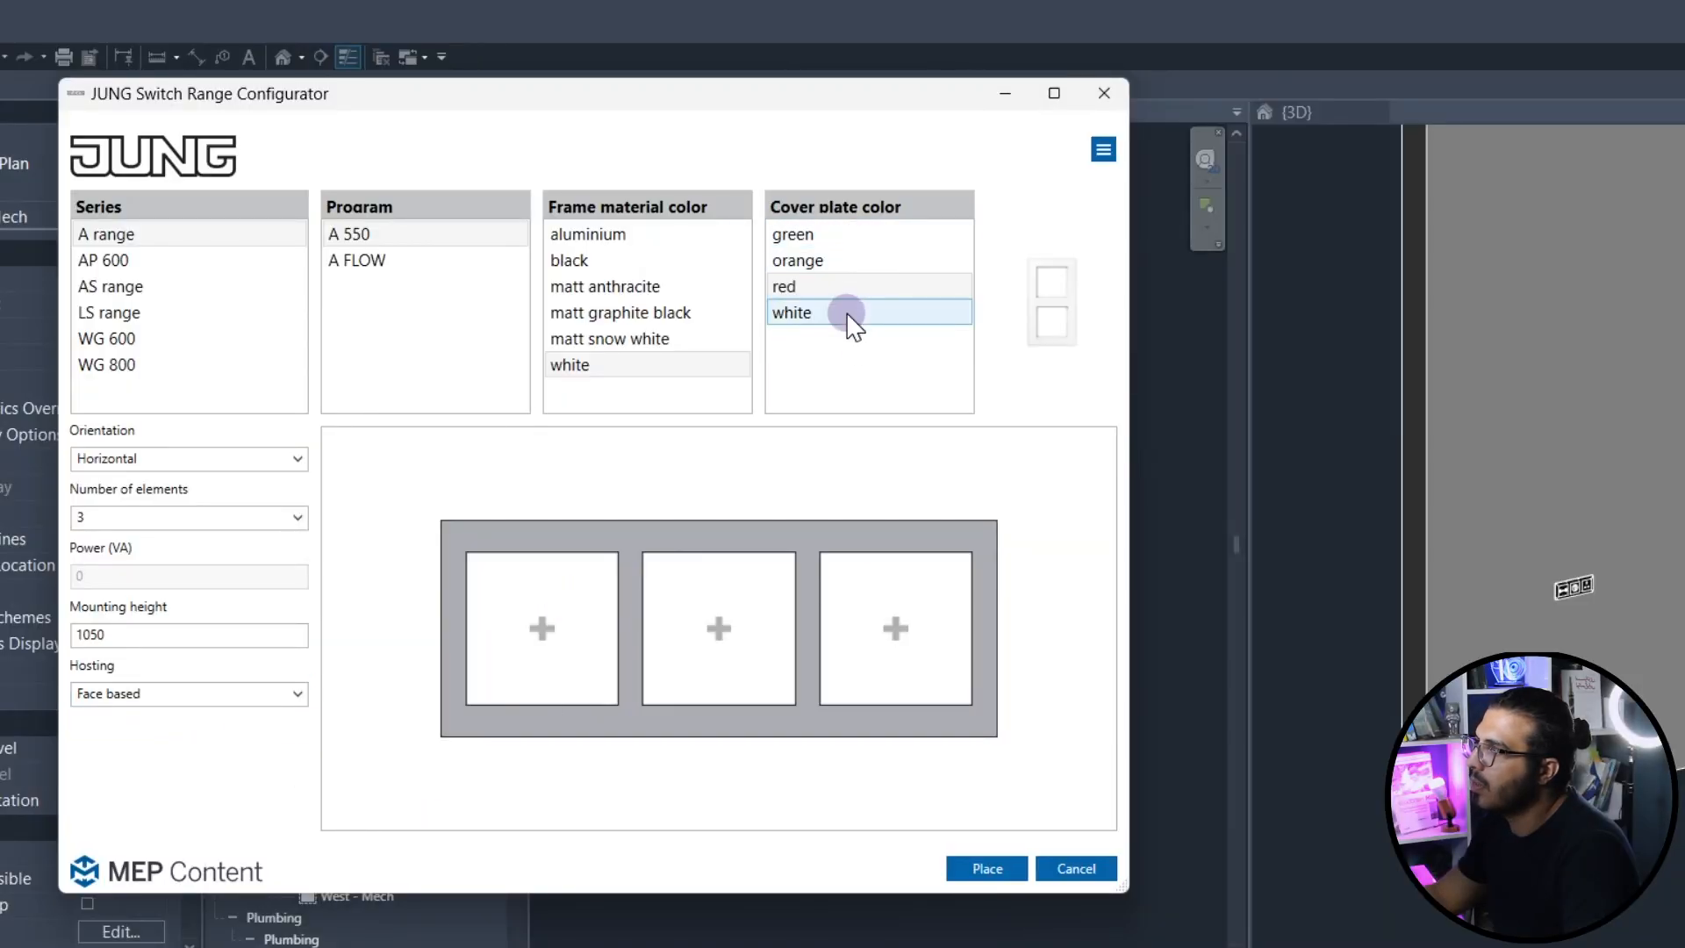
{"action": "left_click", "coordinate": [588, 234]}
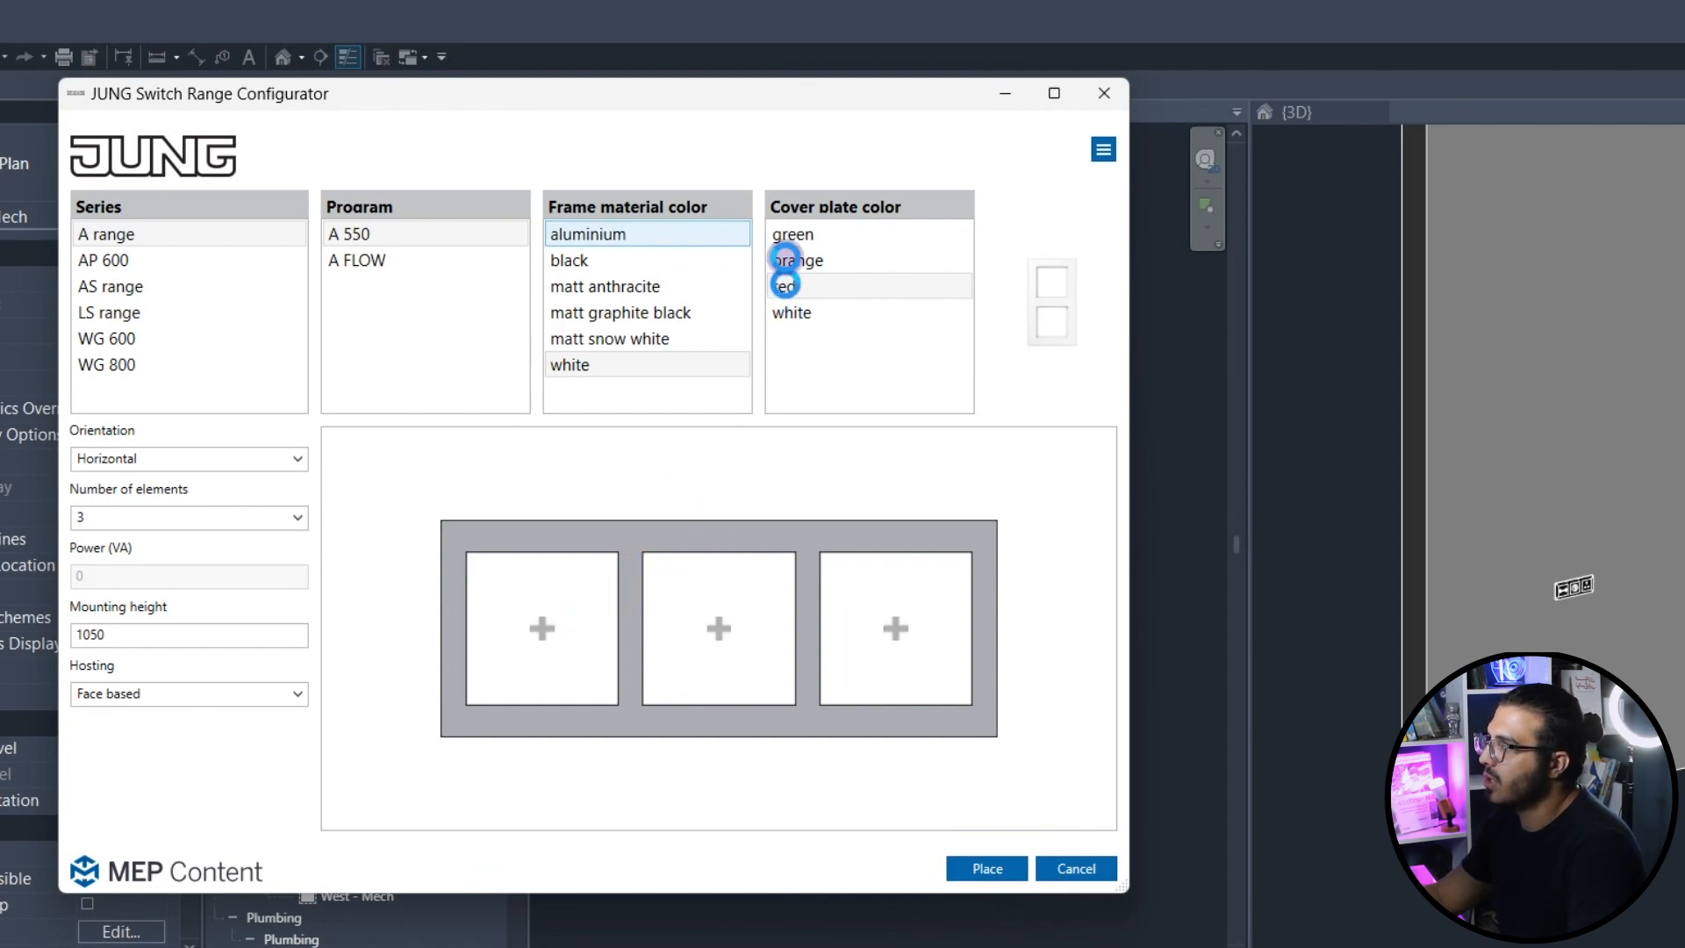
Make the frame aluminium and fill its gangs with switch, socket and USB charger.
{"action": "left_click", "coordinate": [543, 627]}
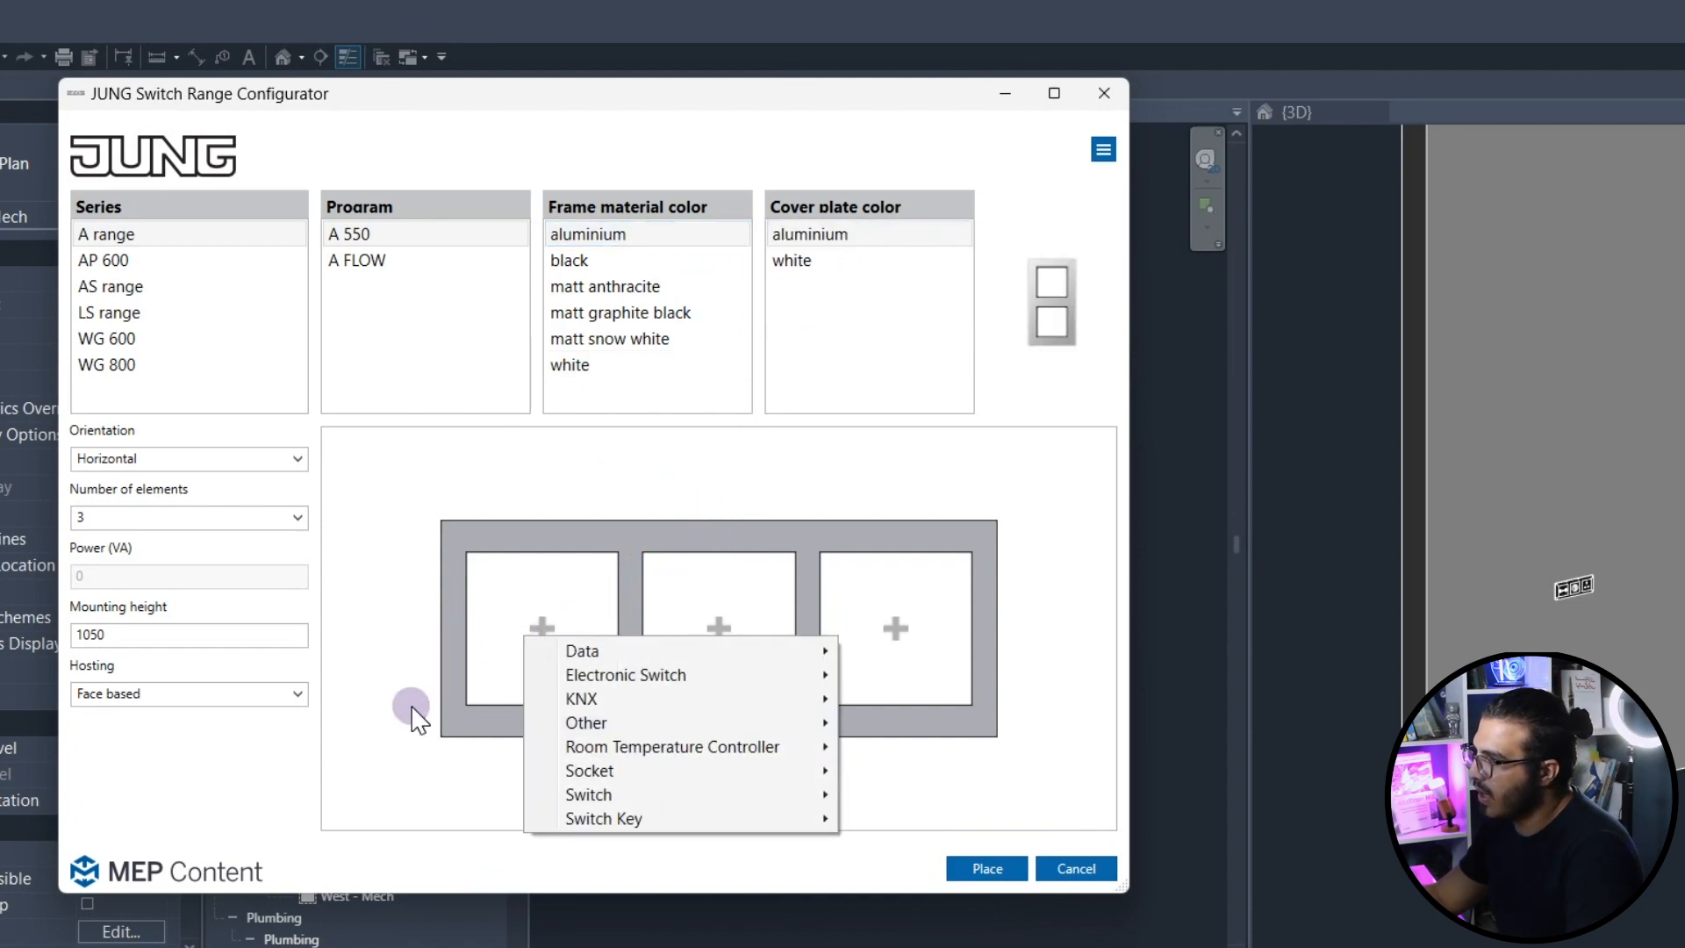
{"action": "mouse_move", "coordinate": [446, 699]}
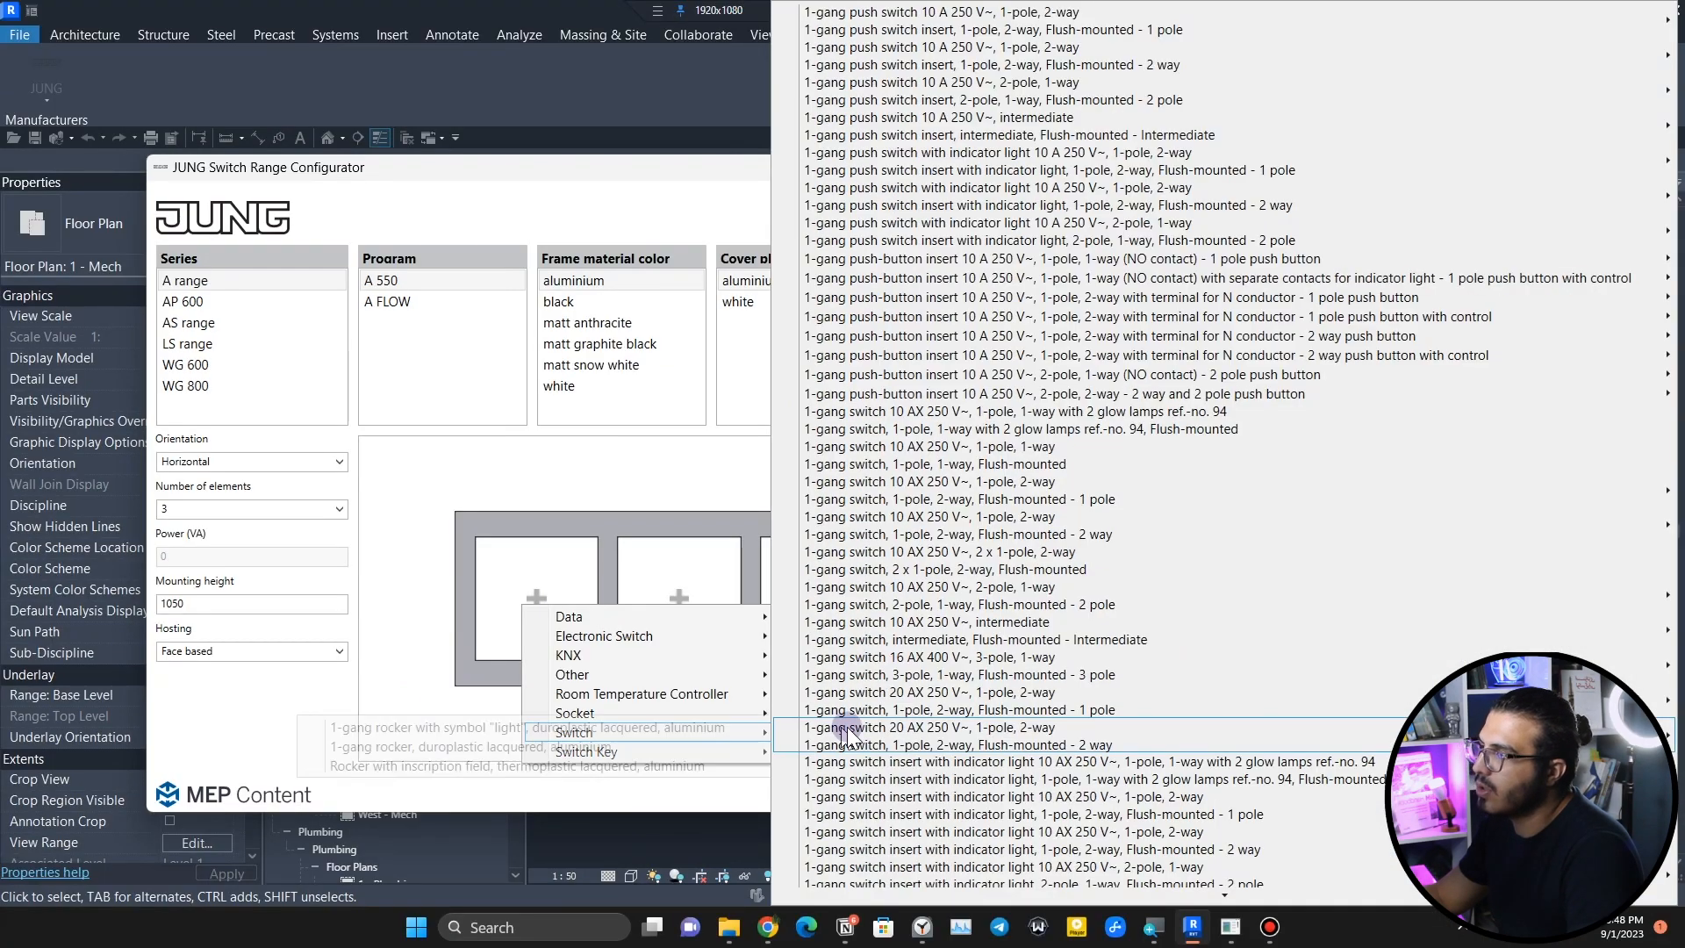
{"action": "scroll", "scroll_direction": "down", "scroll_amount": 3}
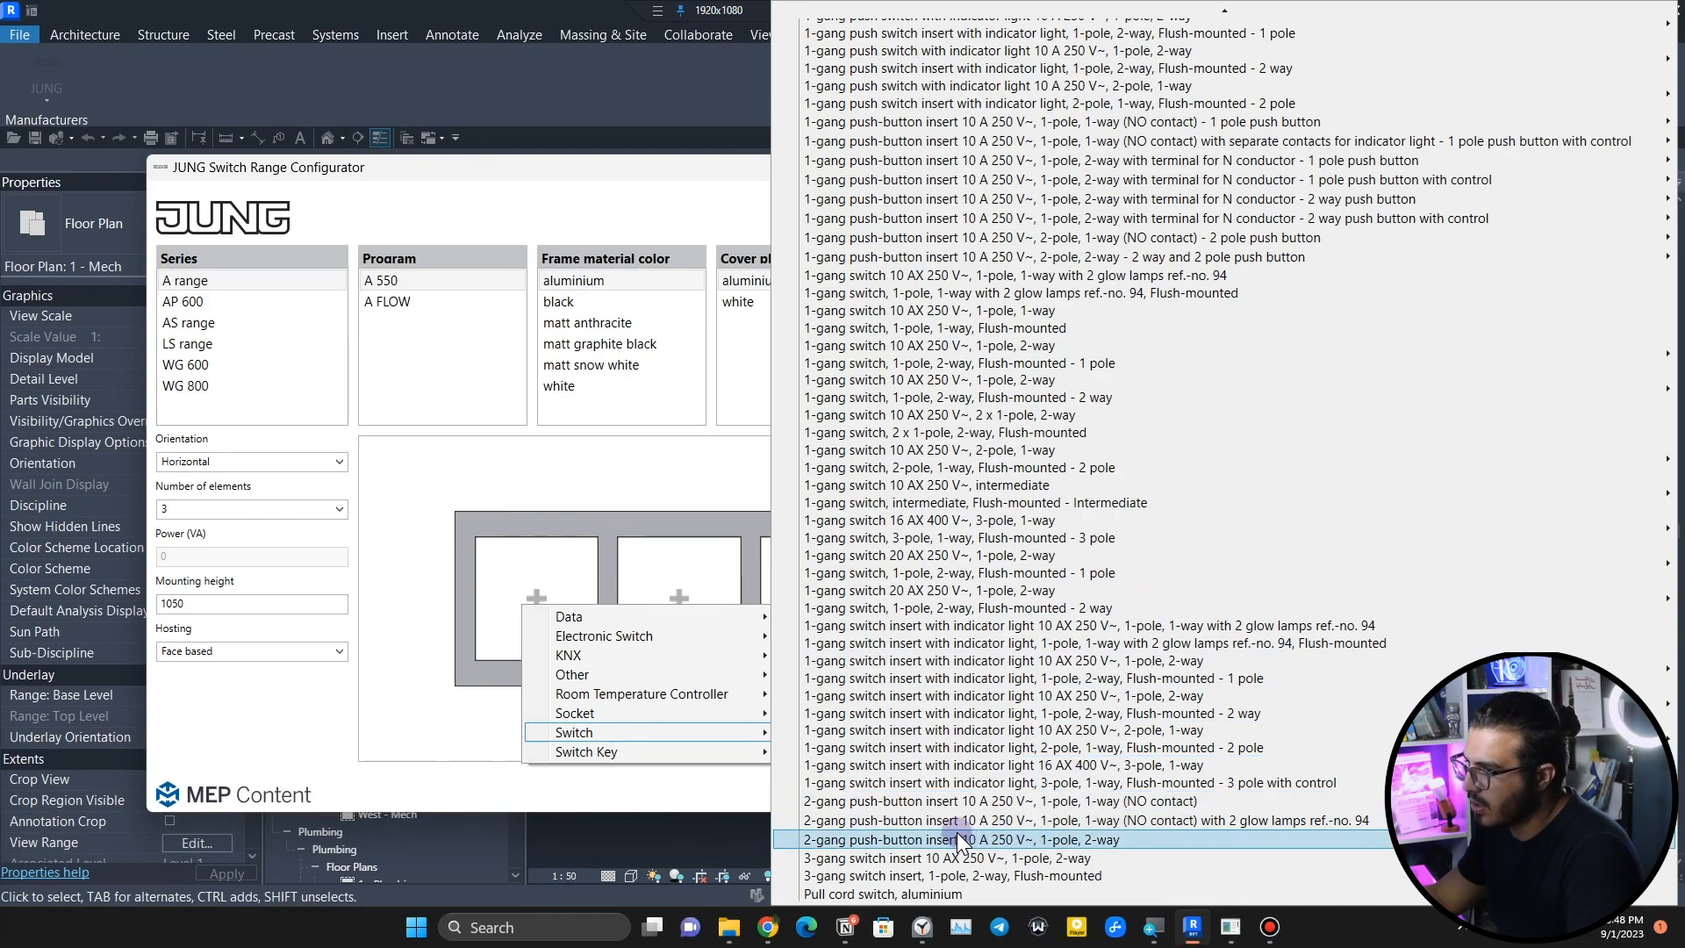
{"action": "mouse_move", "coordinate": [881, 893]}
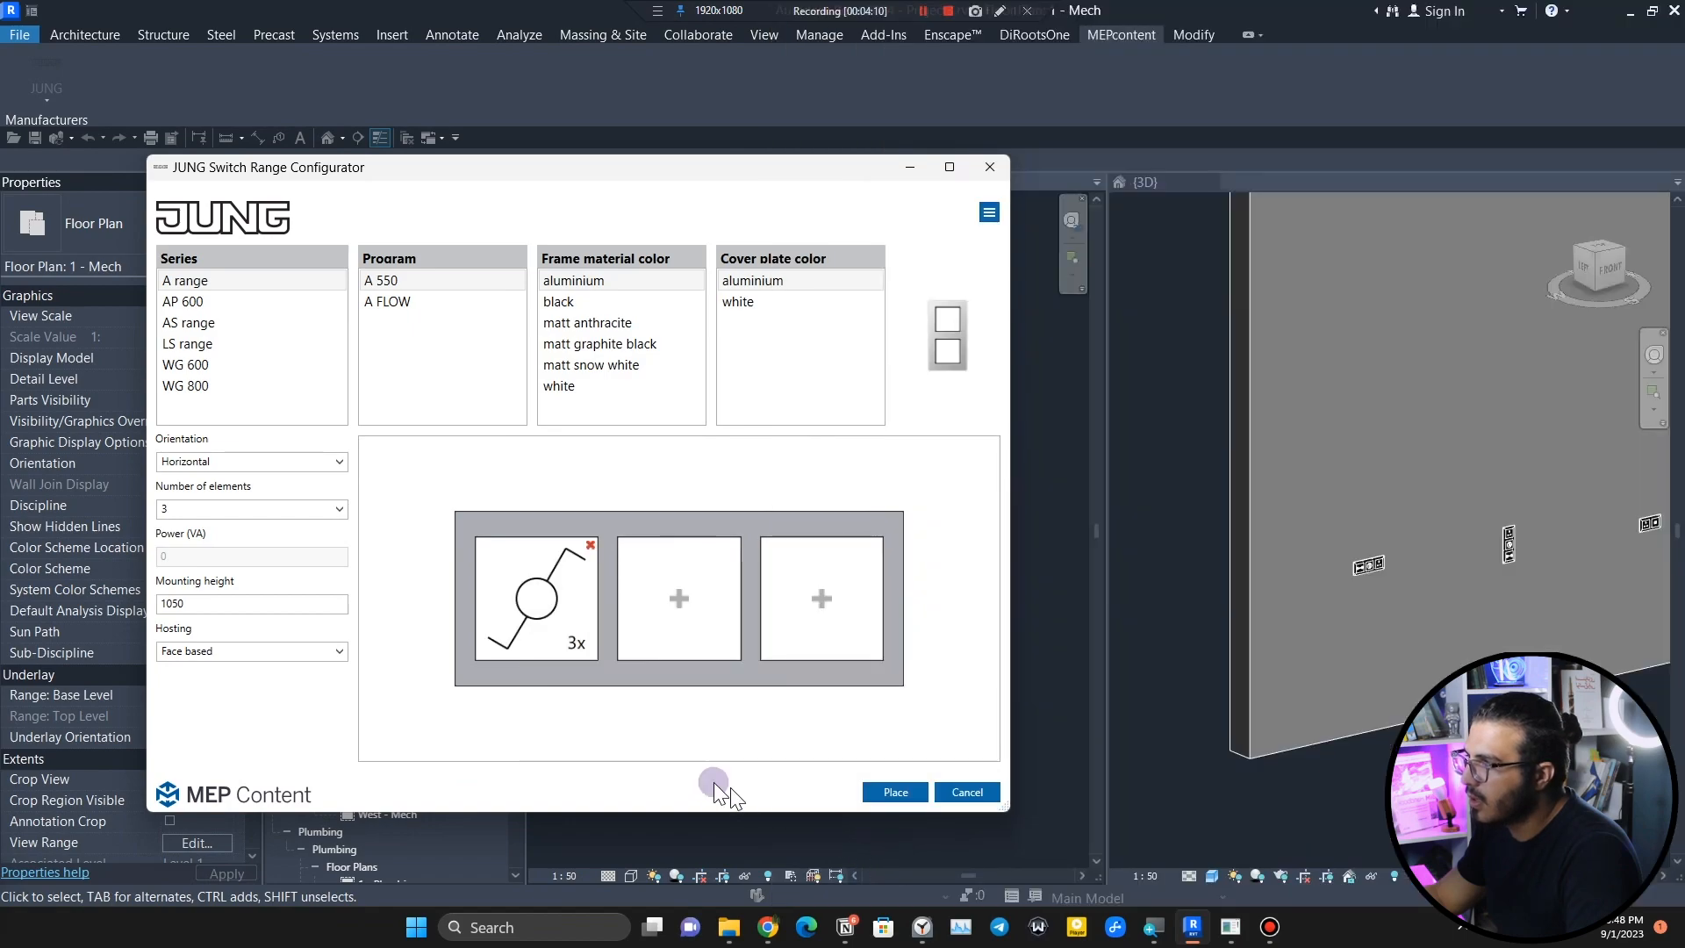
{"action": "left_click", "coordinate": [679, 599]}
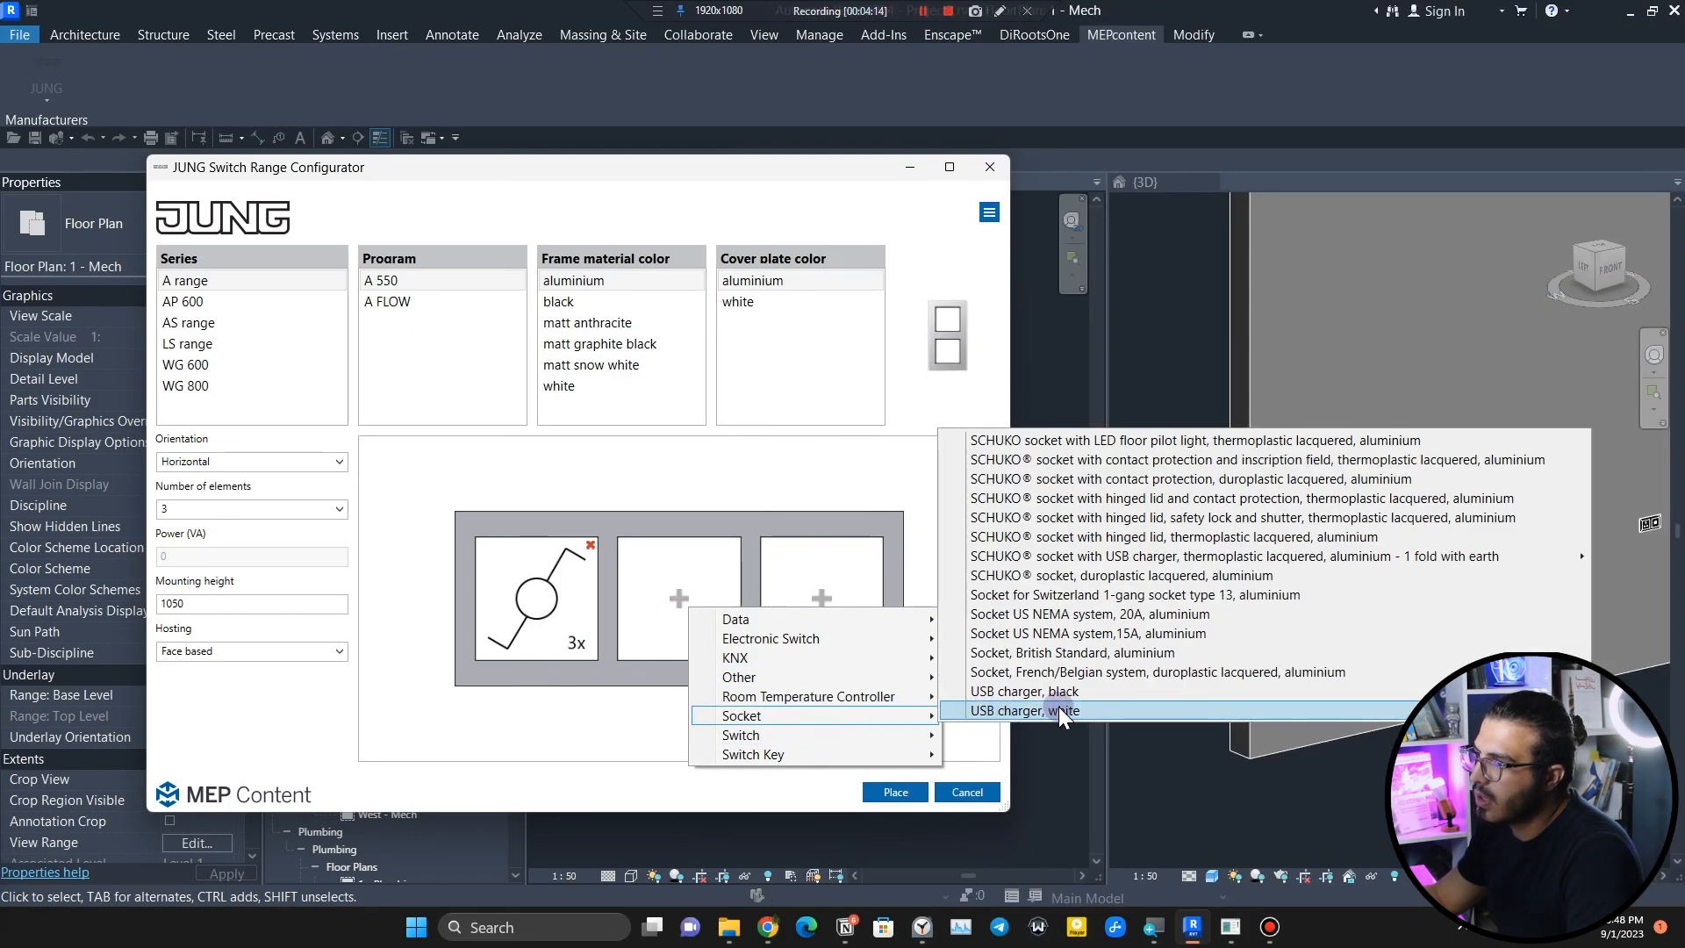
{"action": "mouse_move", "coordinate": [1070, 715]}
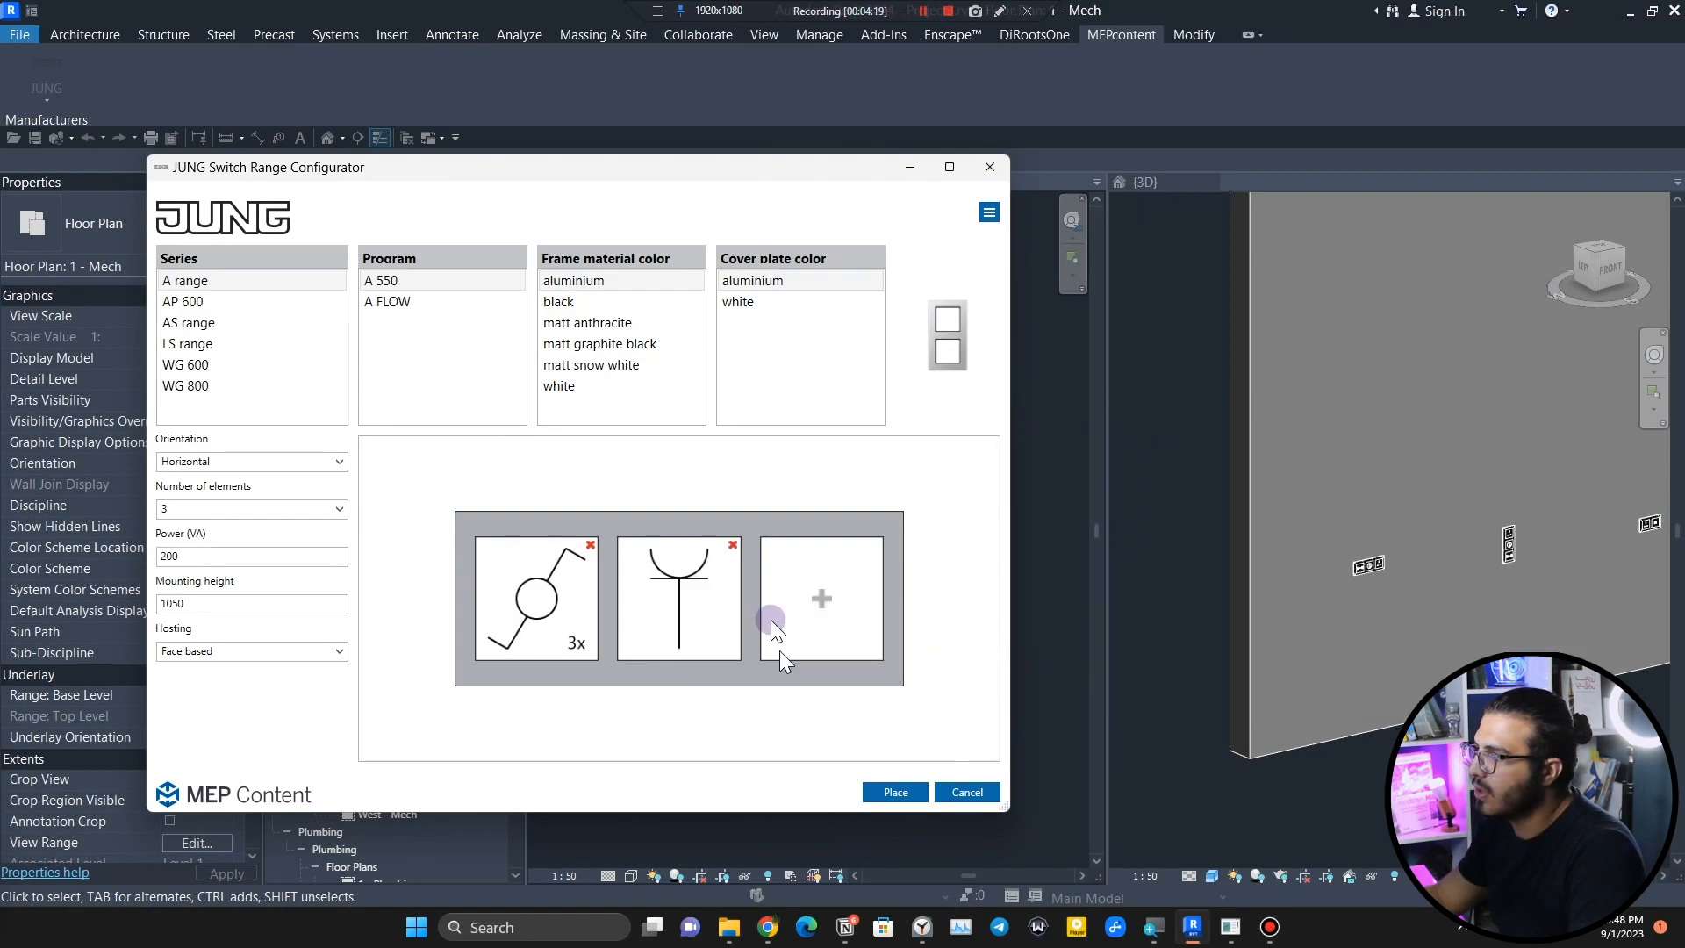
{"action": "left_click", "coordinate": [823, 598]}
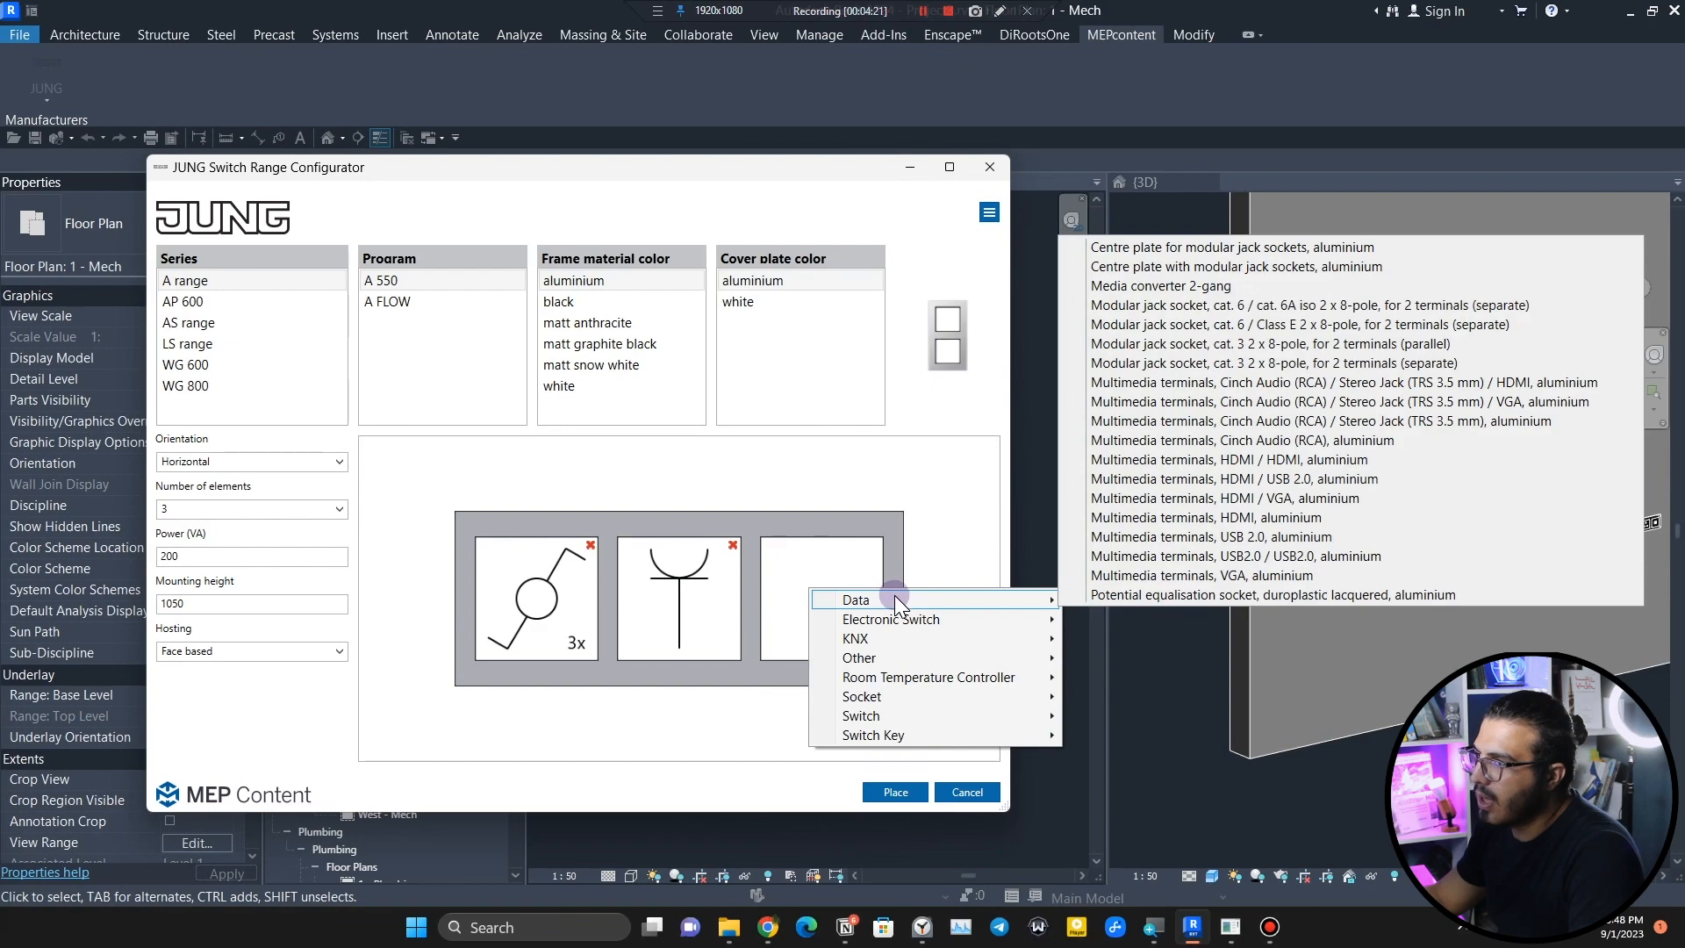
{"action": "mouse_move", "coordinate": [1253, 363]}
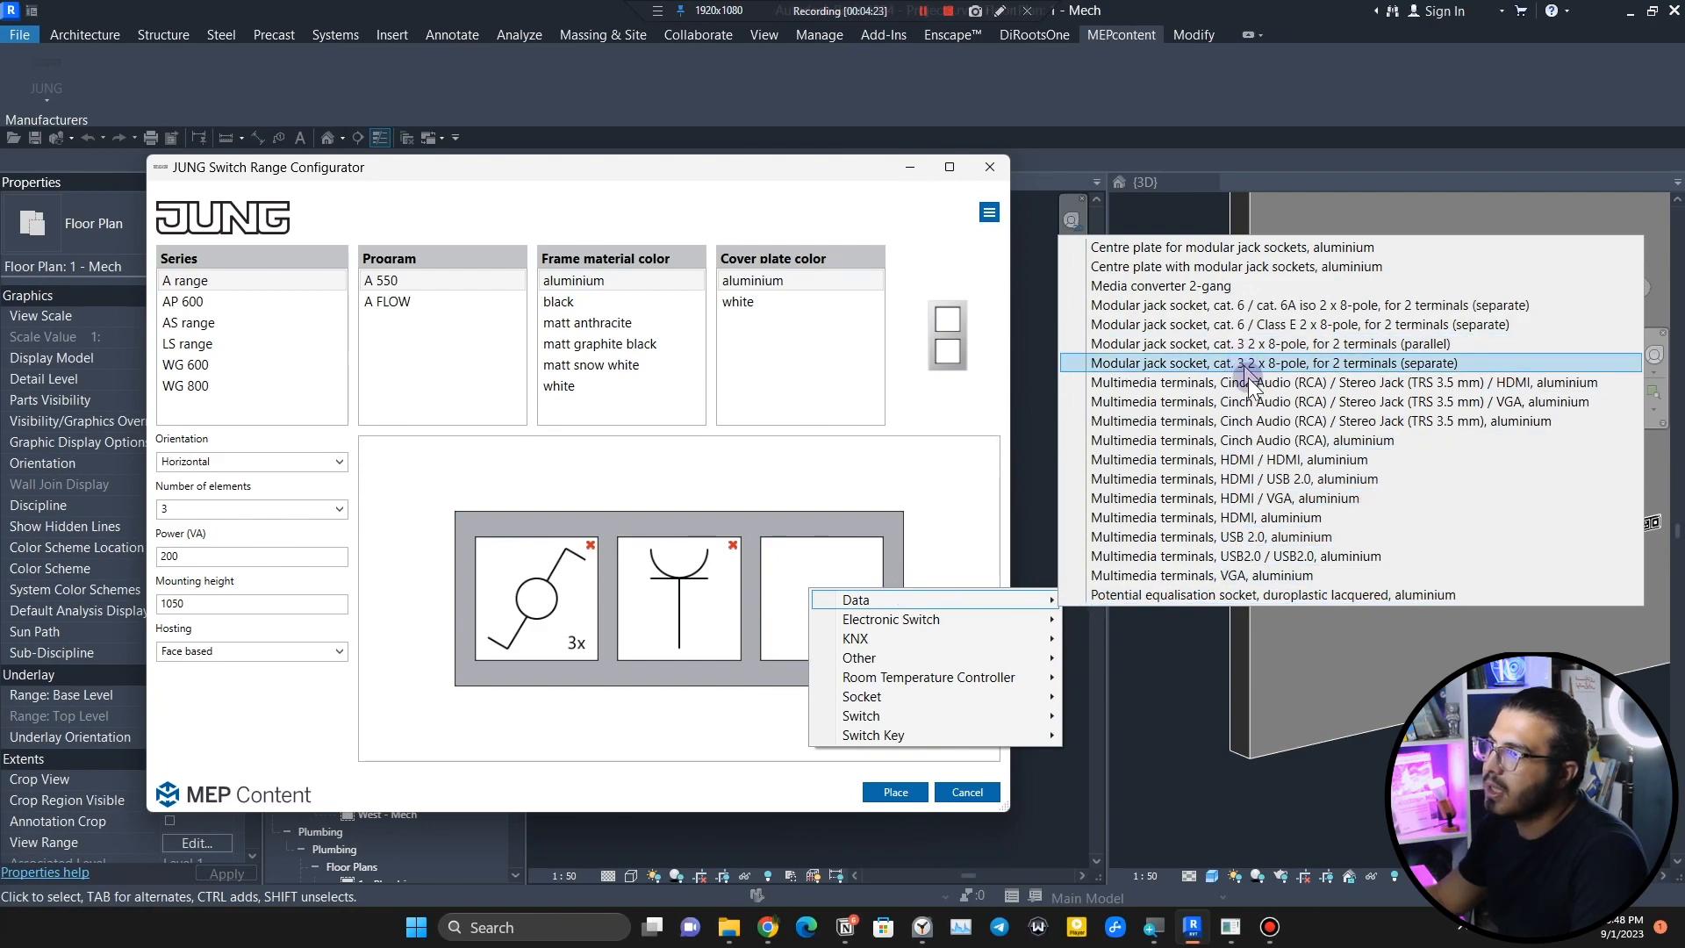
{"action": "mouse_move", "coordinate": [932, 619]}
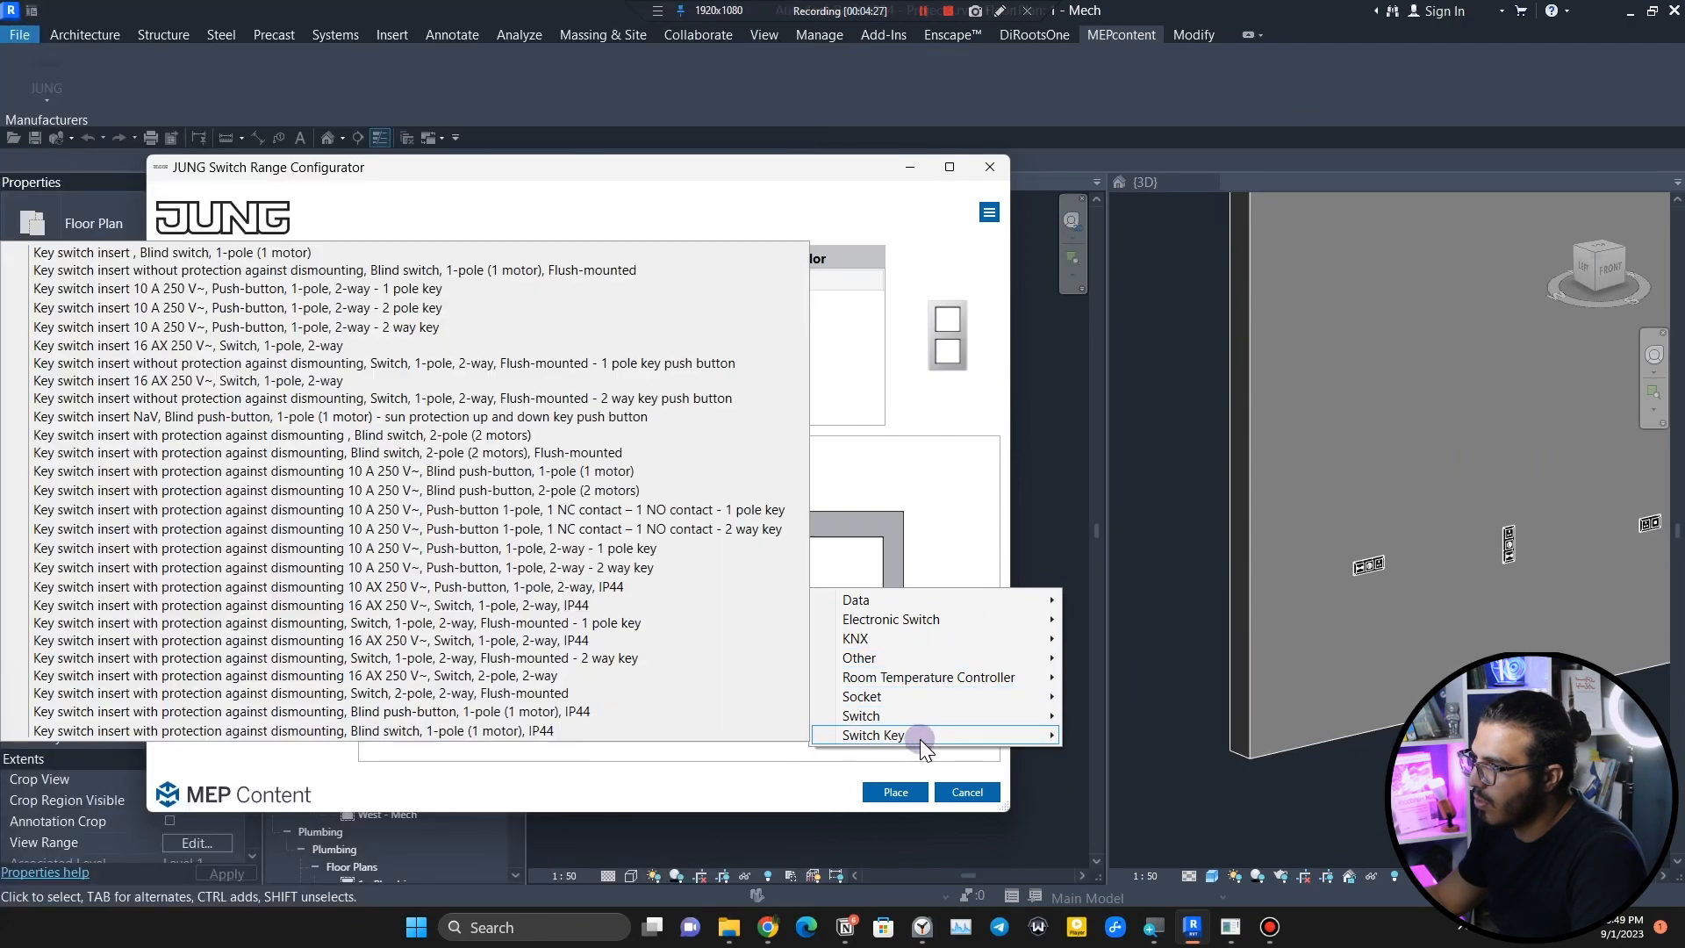
{"action": "mouse_move", "coordinate": [861, 716]}
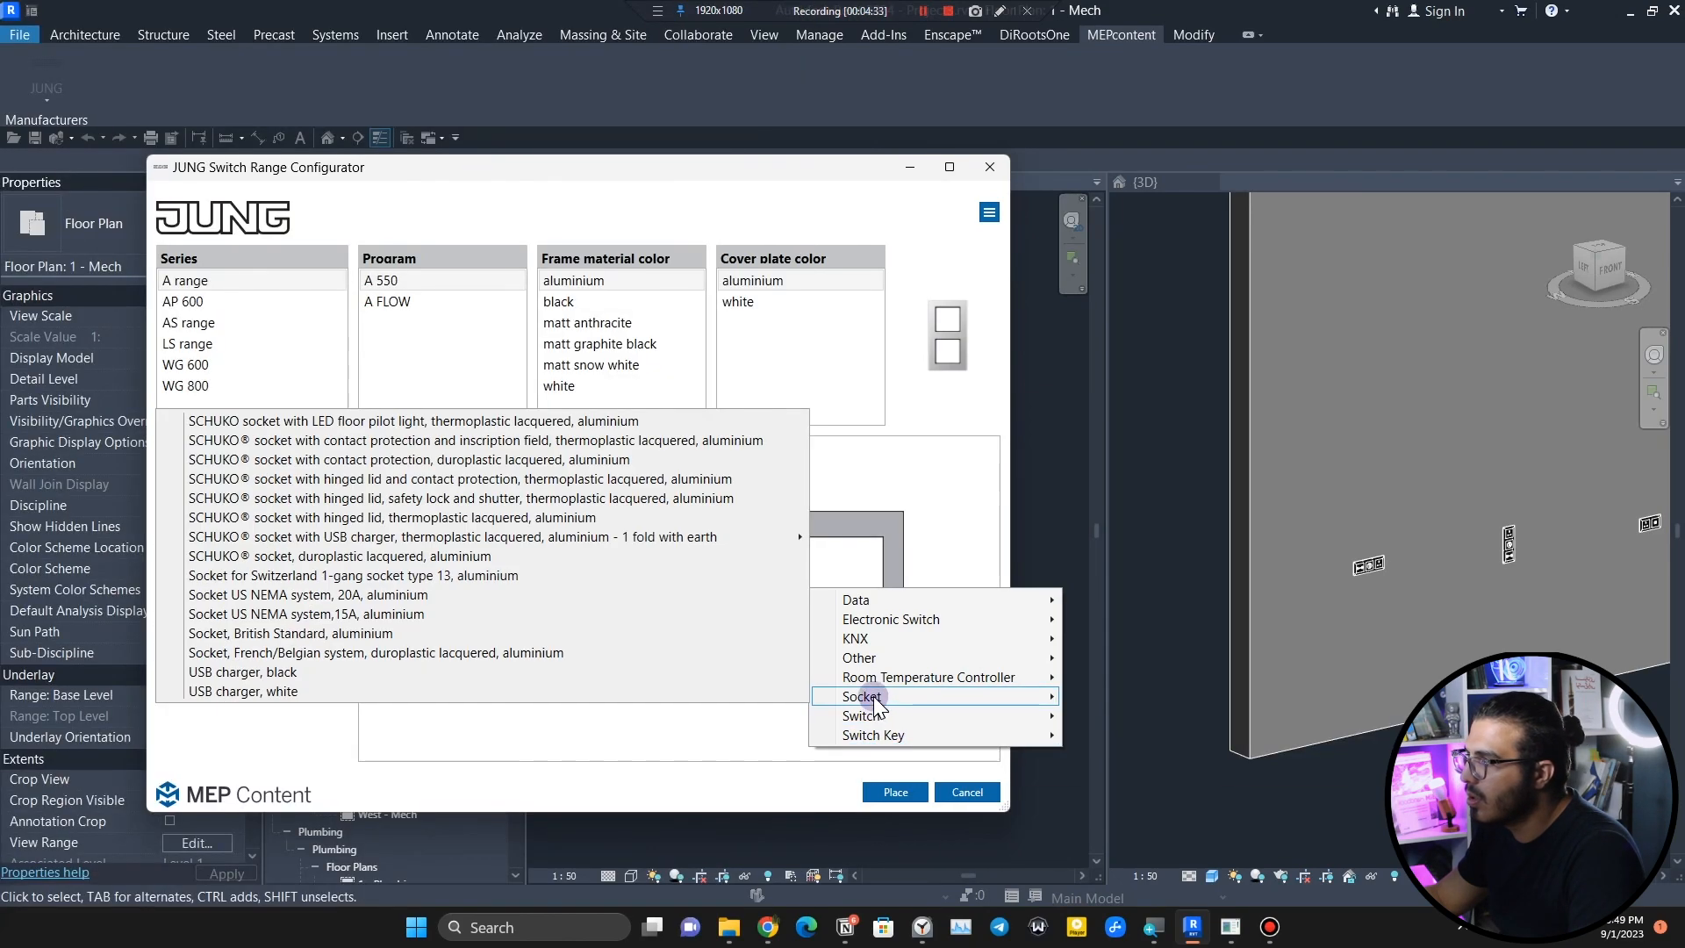
{"action": "left_click", "coordinate": [862, 696]}
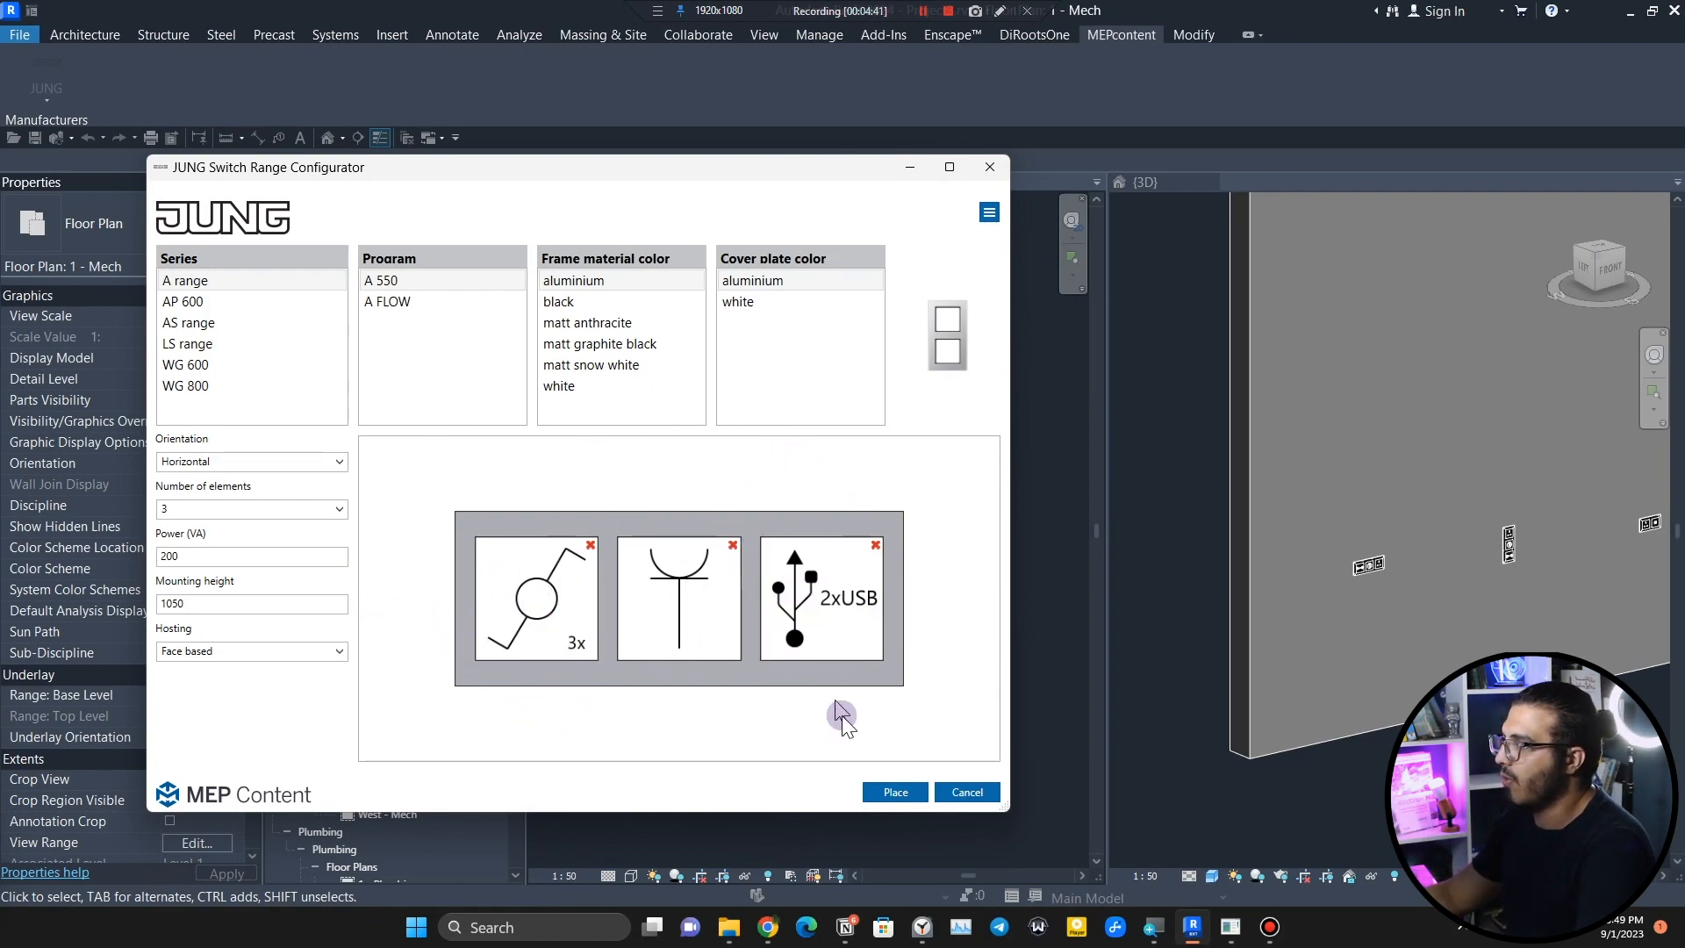
Place the configured three-gang frame onto a wall face in the 1 - Mech plan.
{"action": "left_click", "coordinate": [895, 792]}
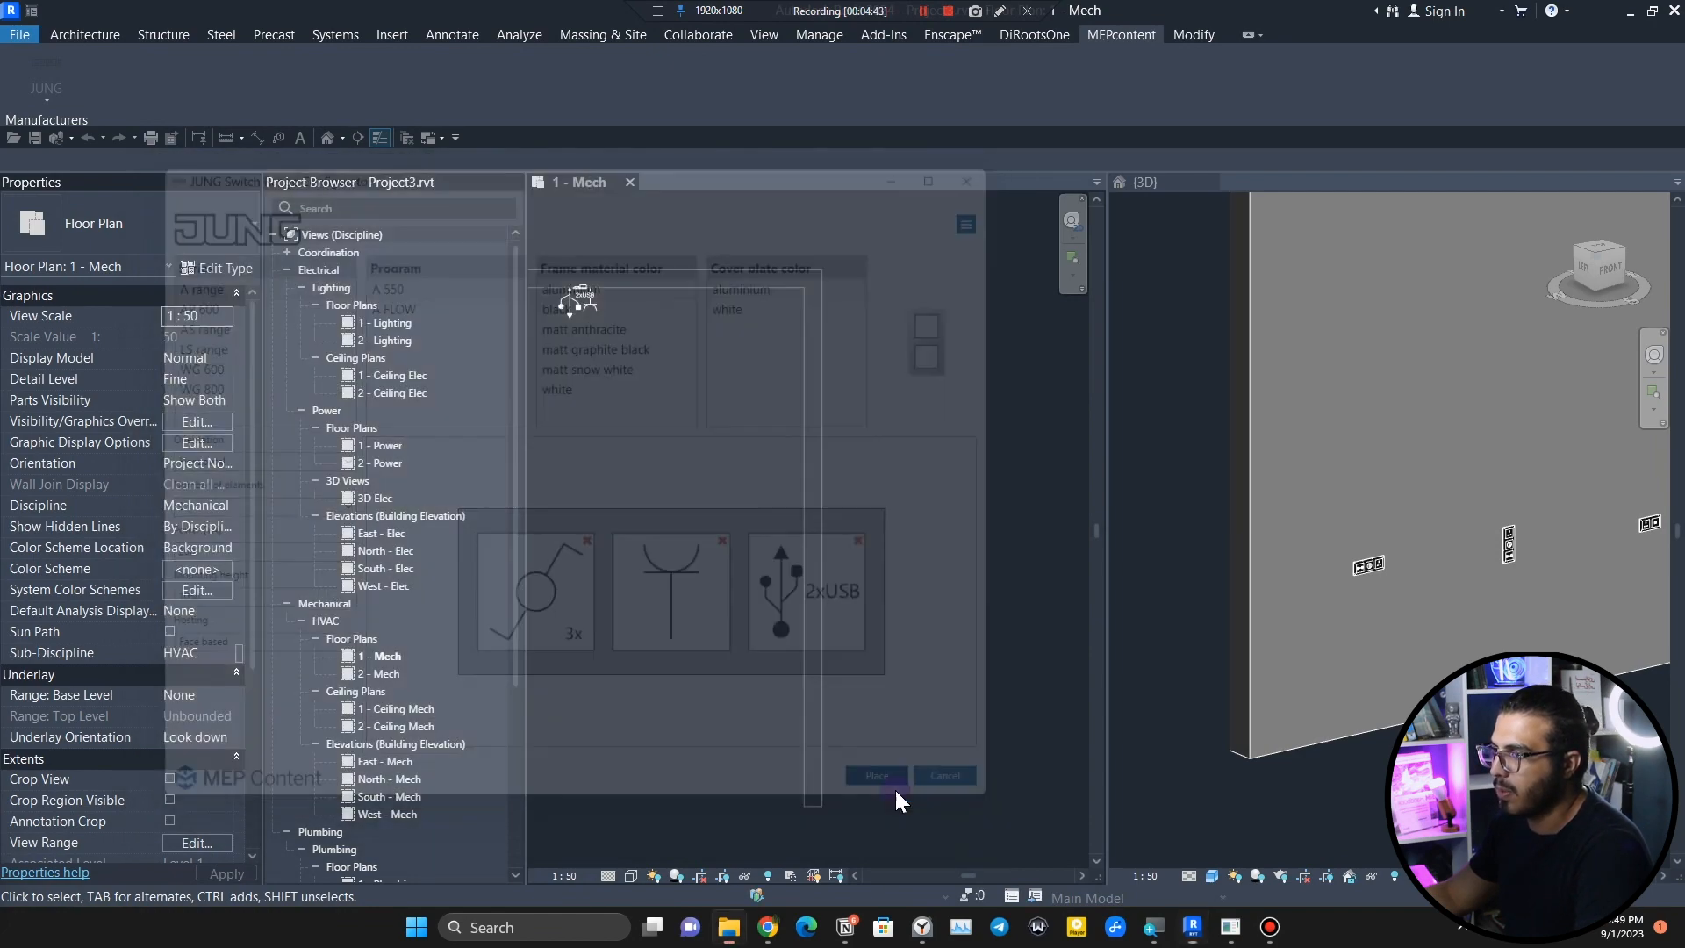
{"action": "left_click", "coordinate": [876, 775]}
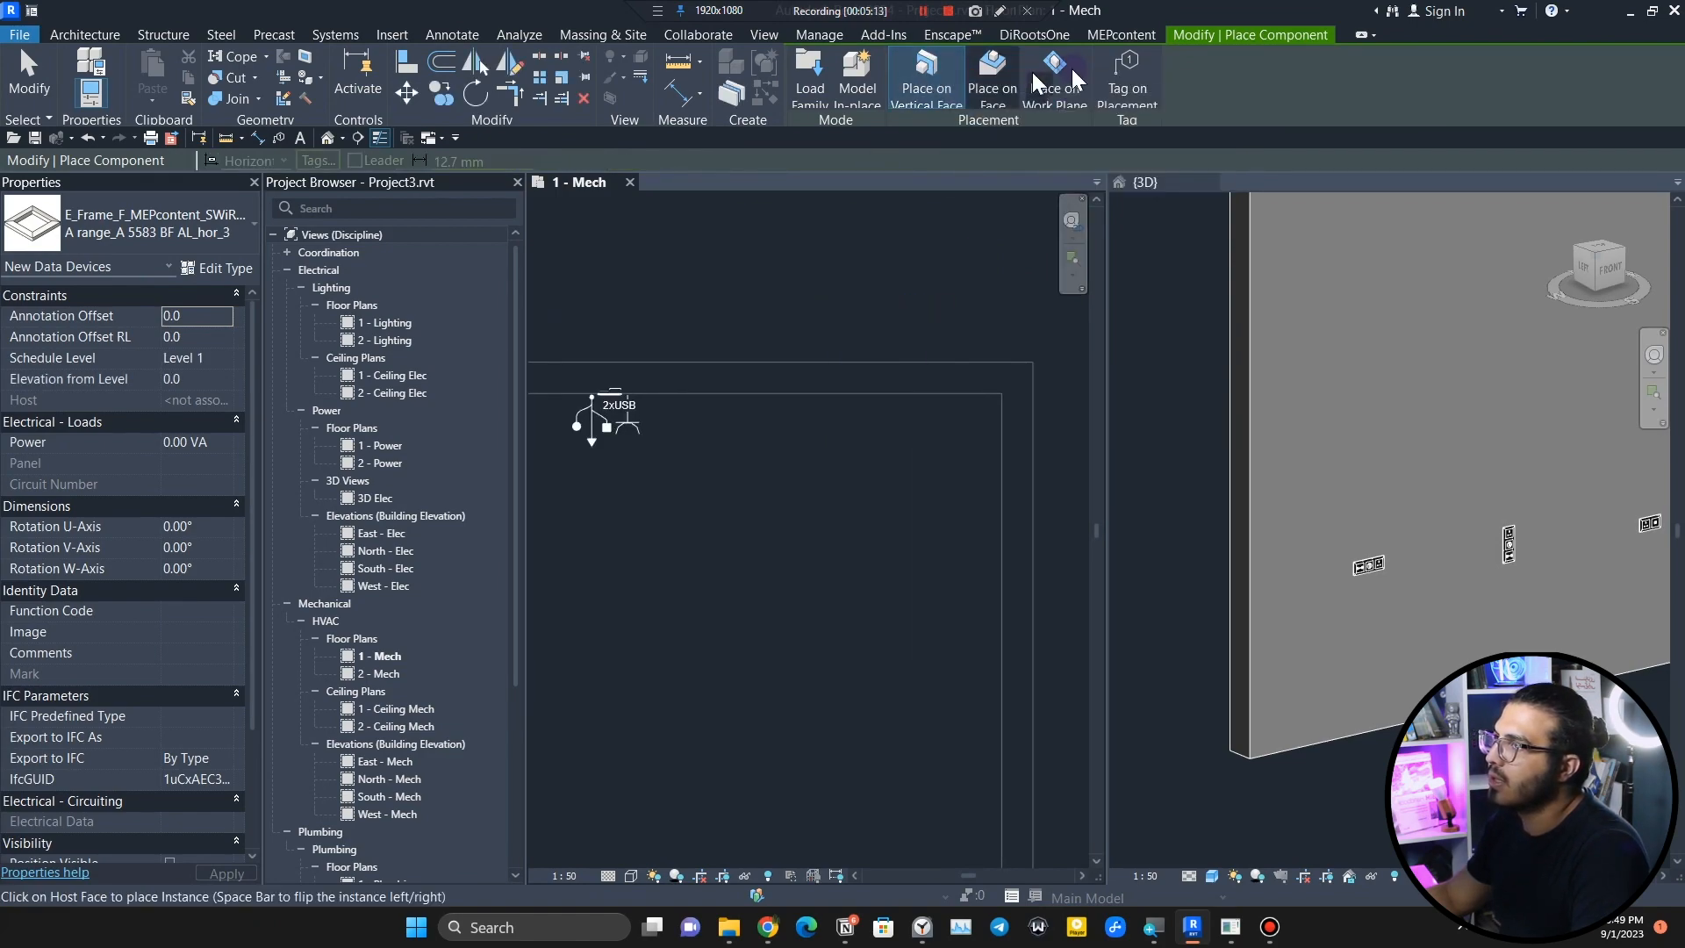
{"action": "mouse_move", "coordinate": [983, 172]}
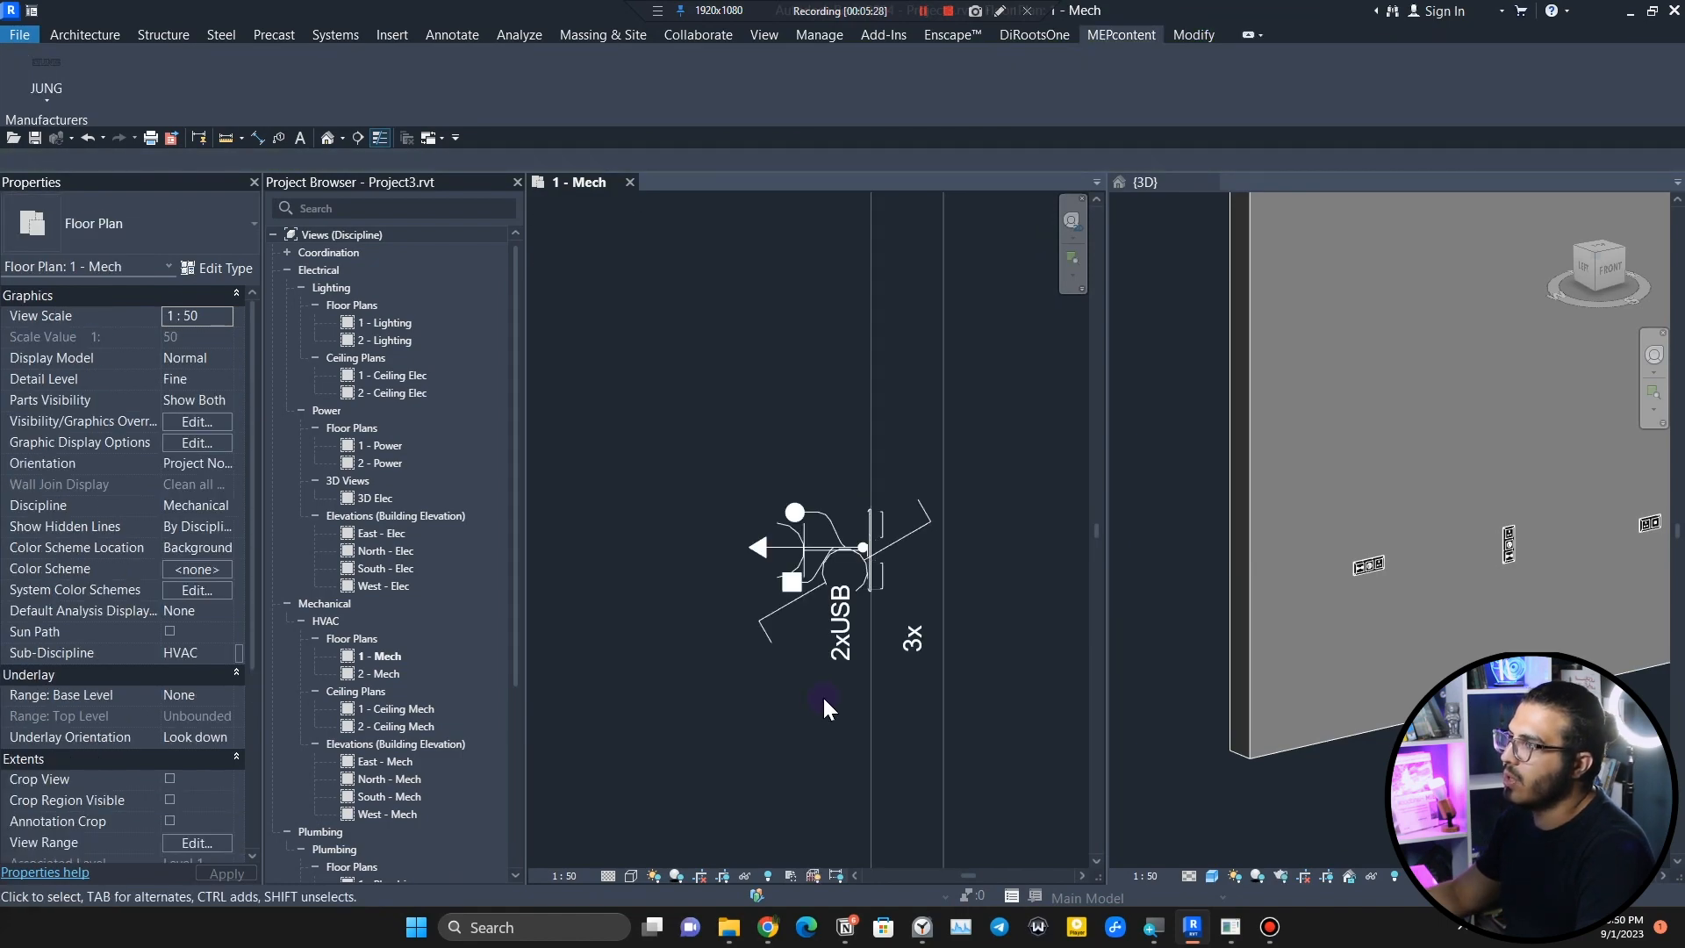
Select the USB charger insert on the placed frame in the 3D view.
{"action": "left_click", "coordinate": [1146, 182]}
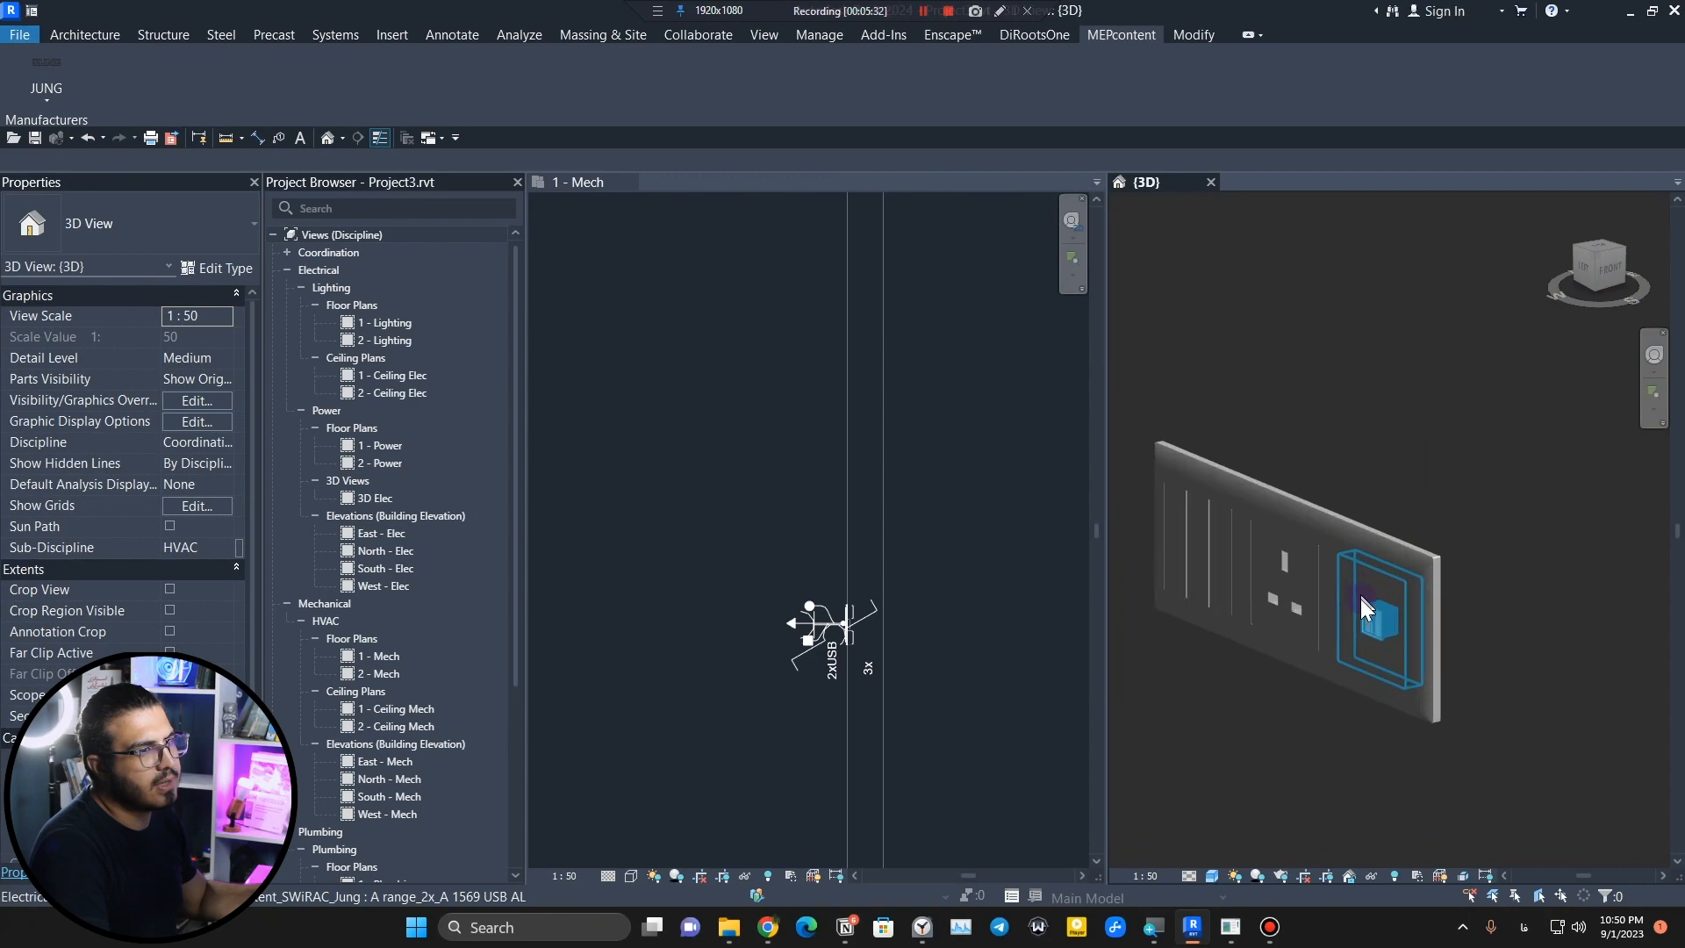
{"action": "left_click", "coordinate": [1381, 612]}
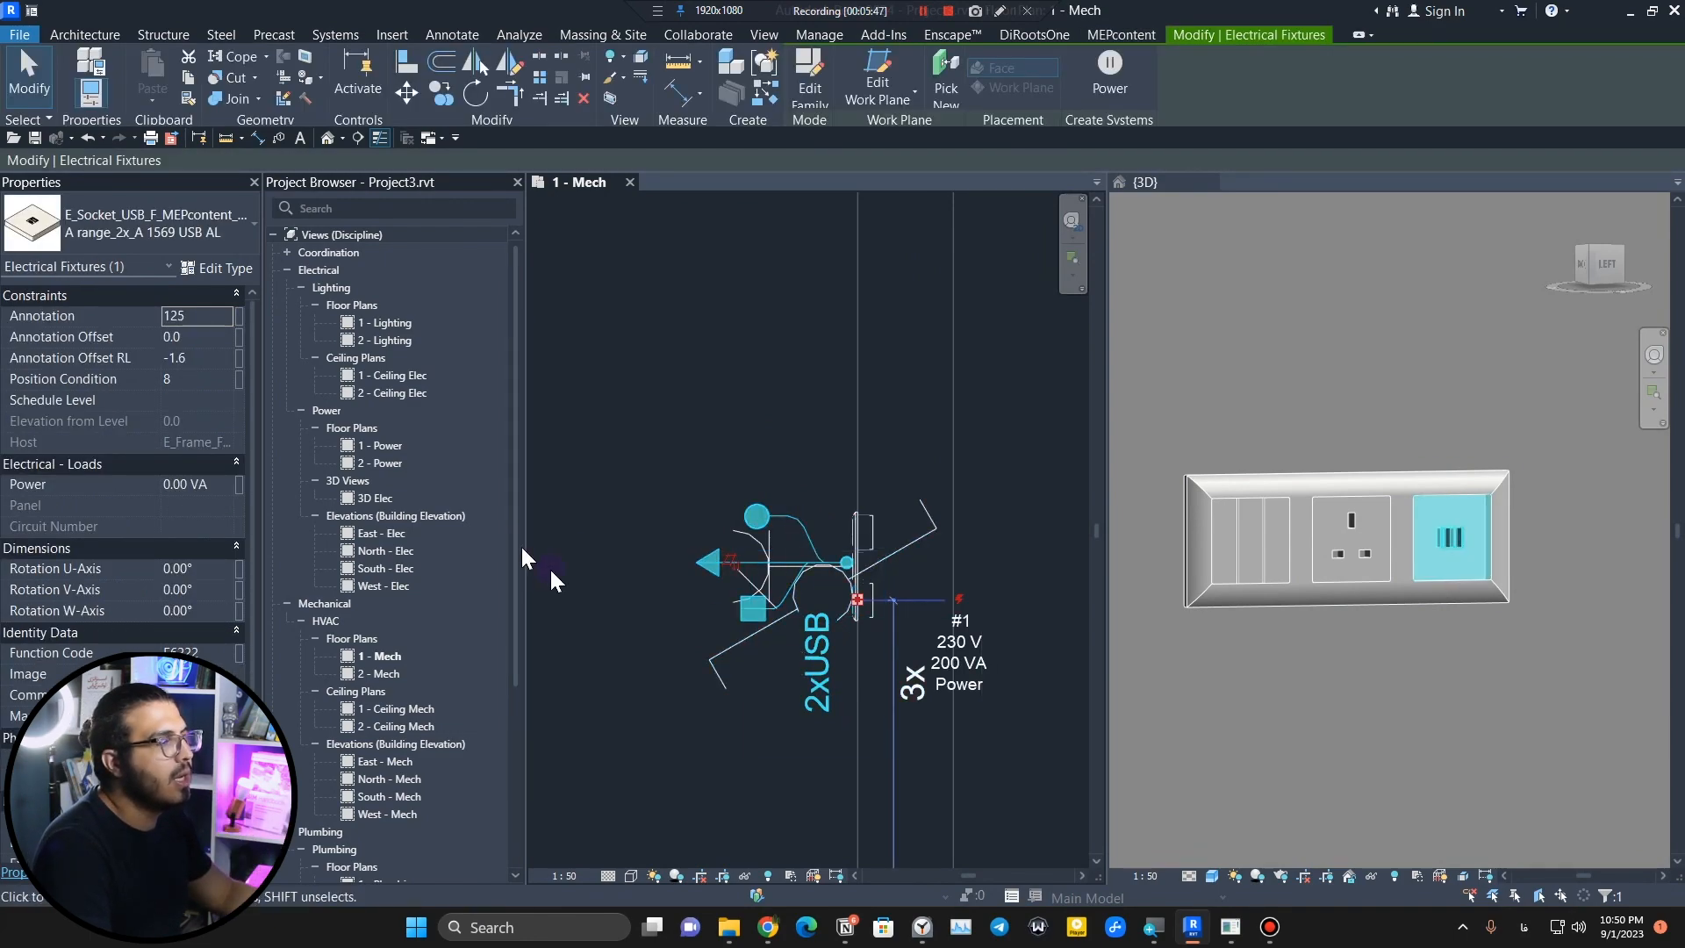
Change the USB charger's Annotation Offset RL so its symbol clears the others.
{"action": "triple_click", "coordinate": [199, 358]}
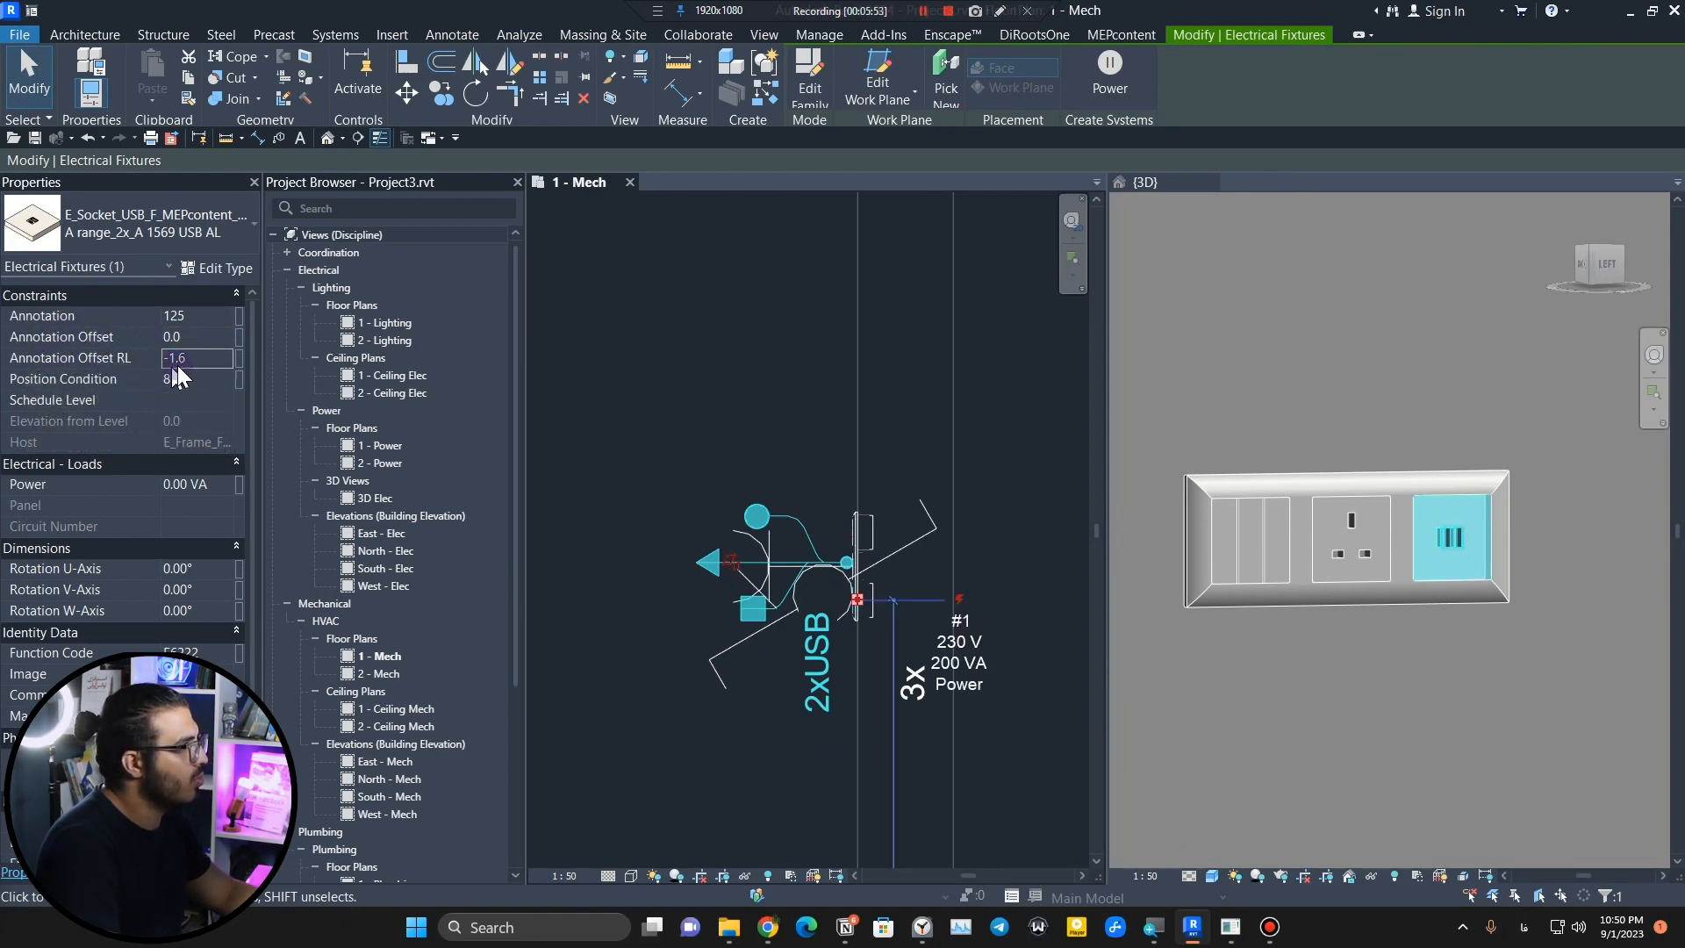
{"action": "triple_click", "coordinate": [196, 357]}
{"action": "type", "text": "-"}
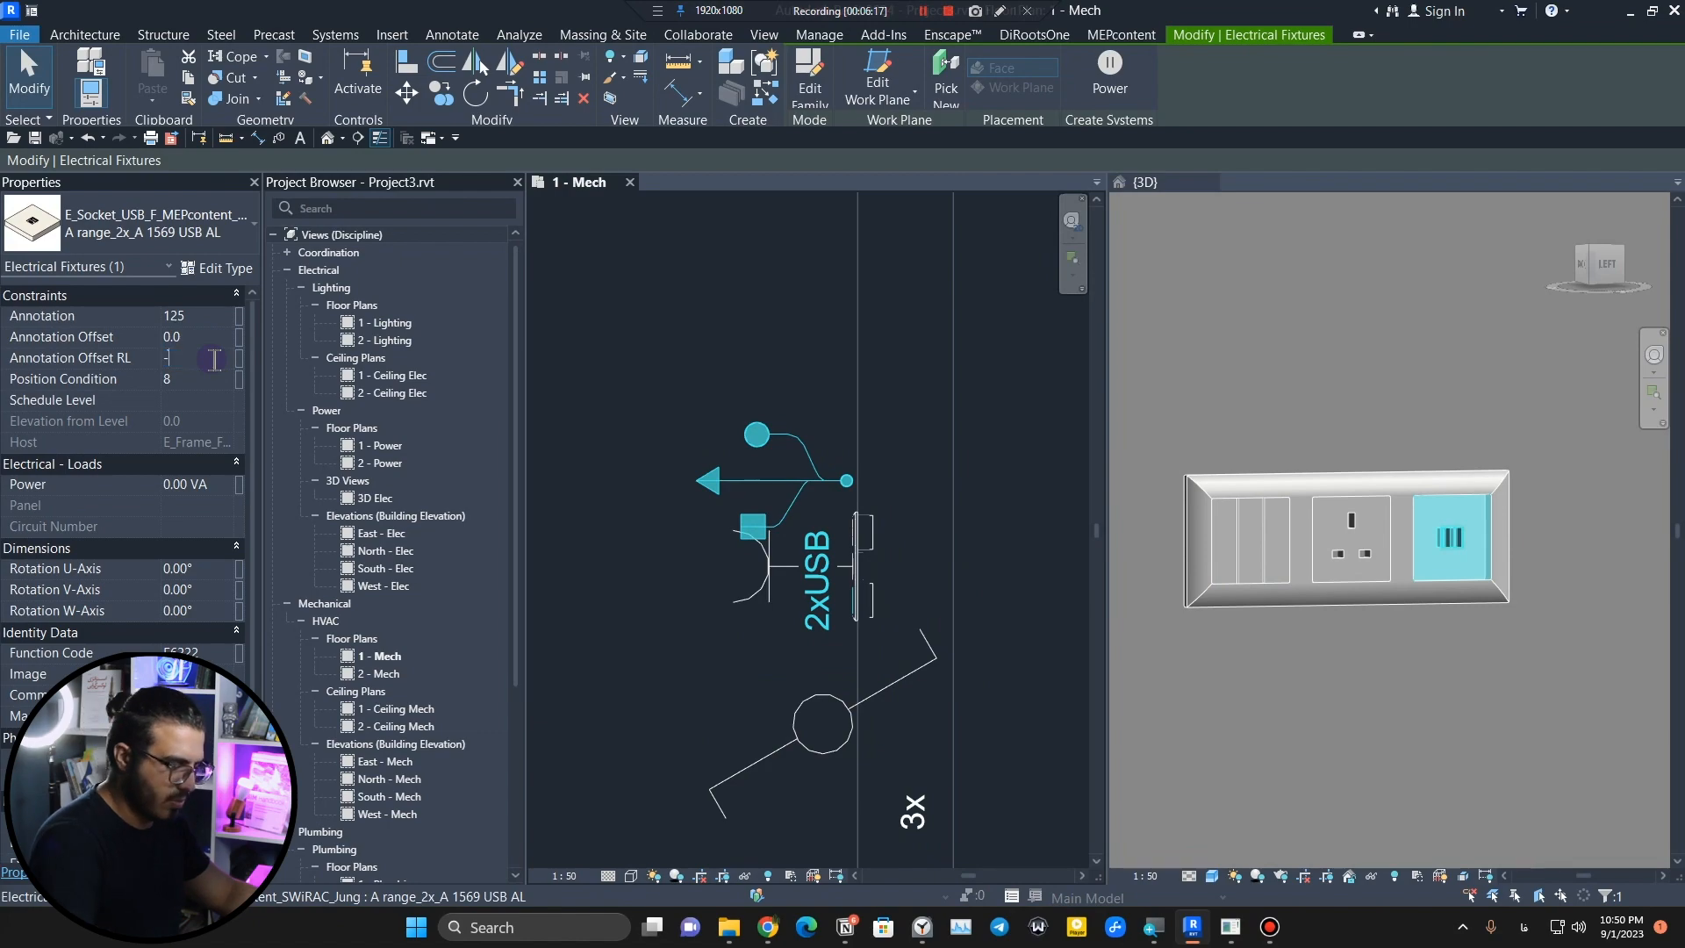
{"action": "left_click", "coordinate": [654, 511]}
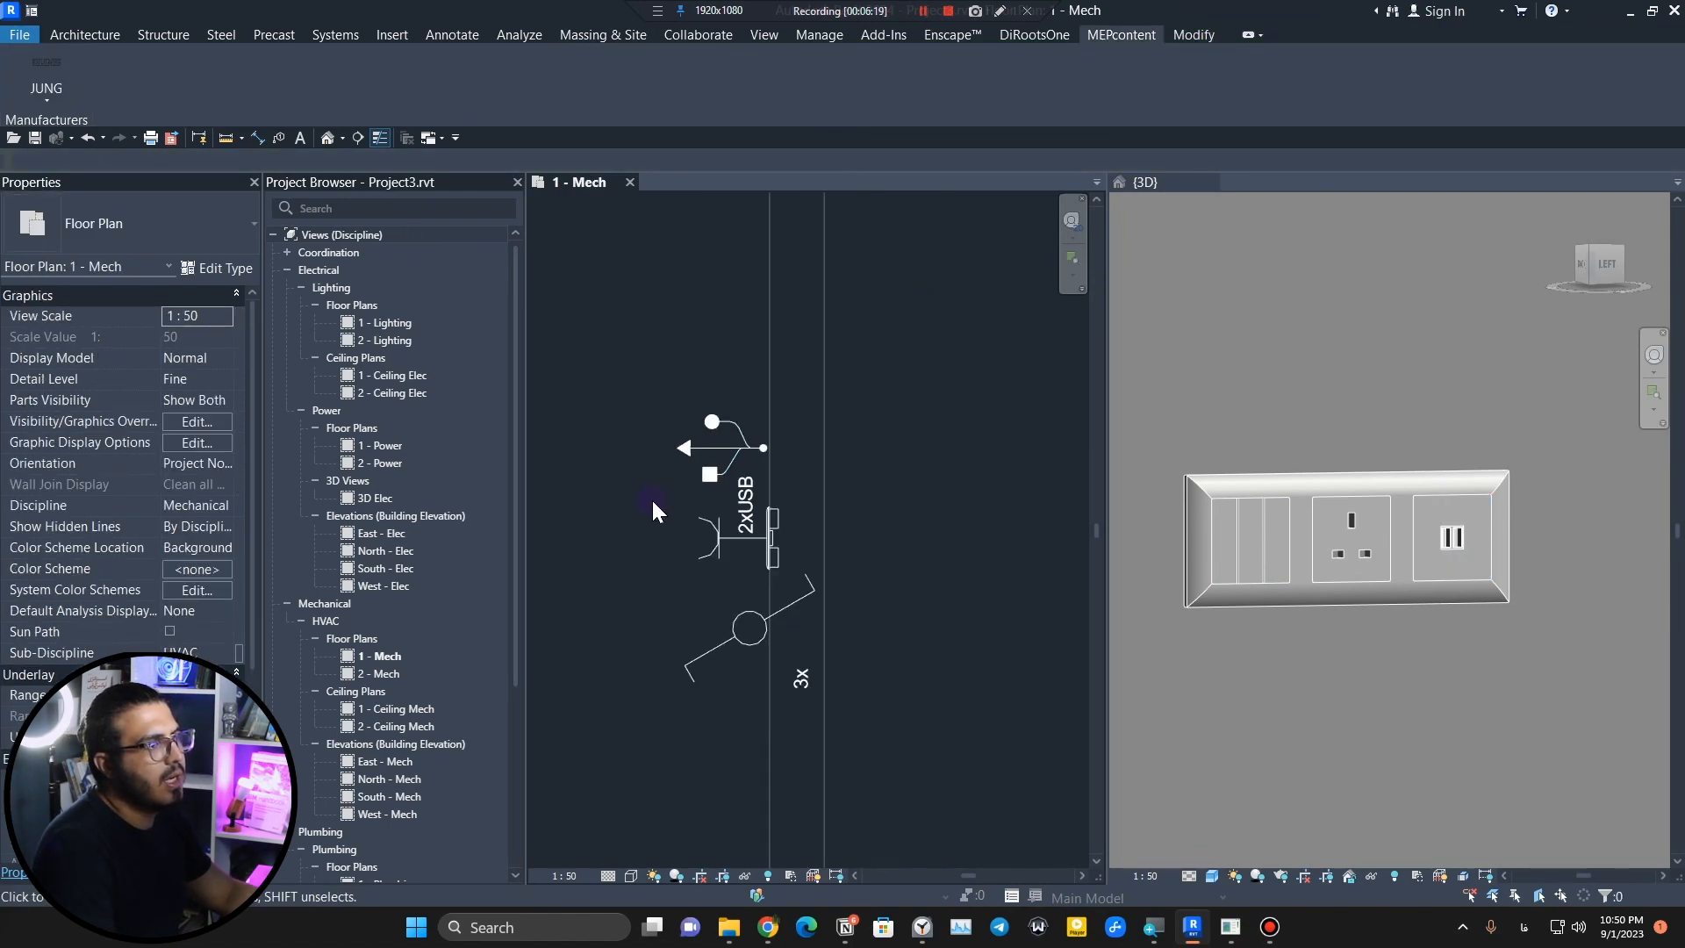